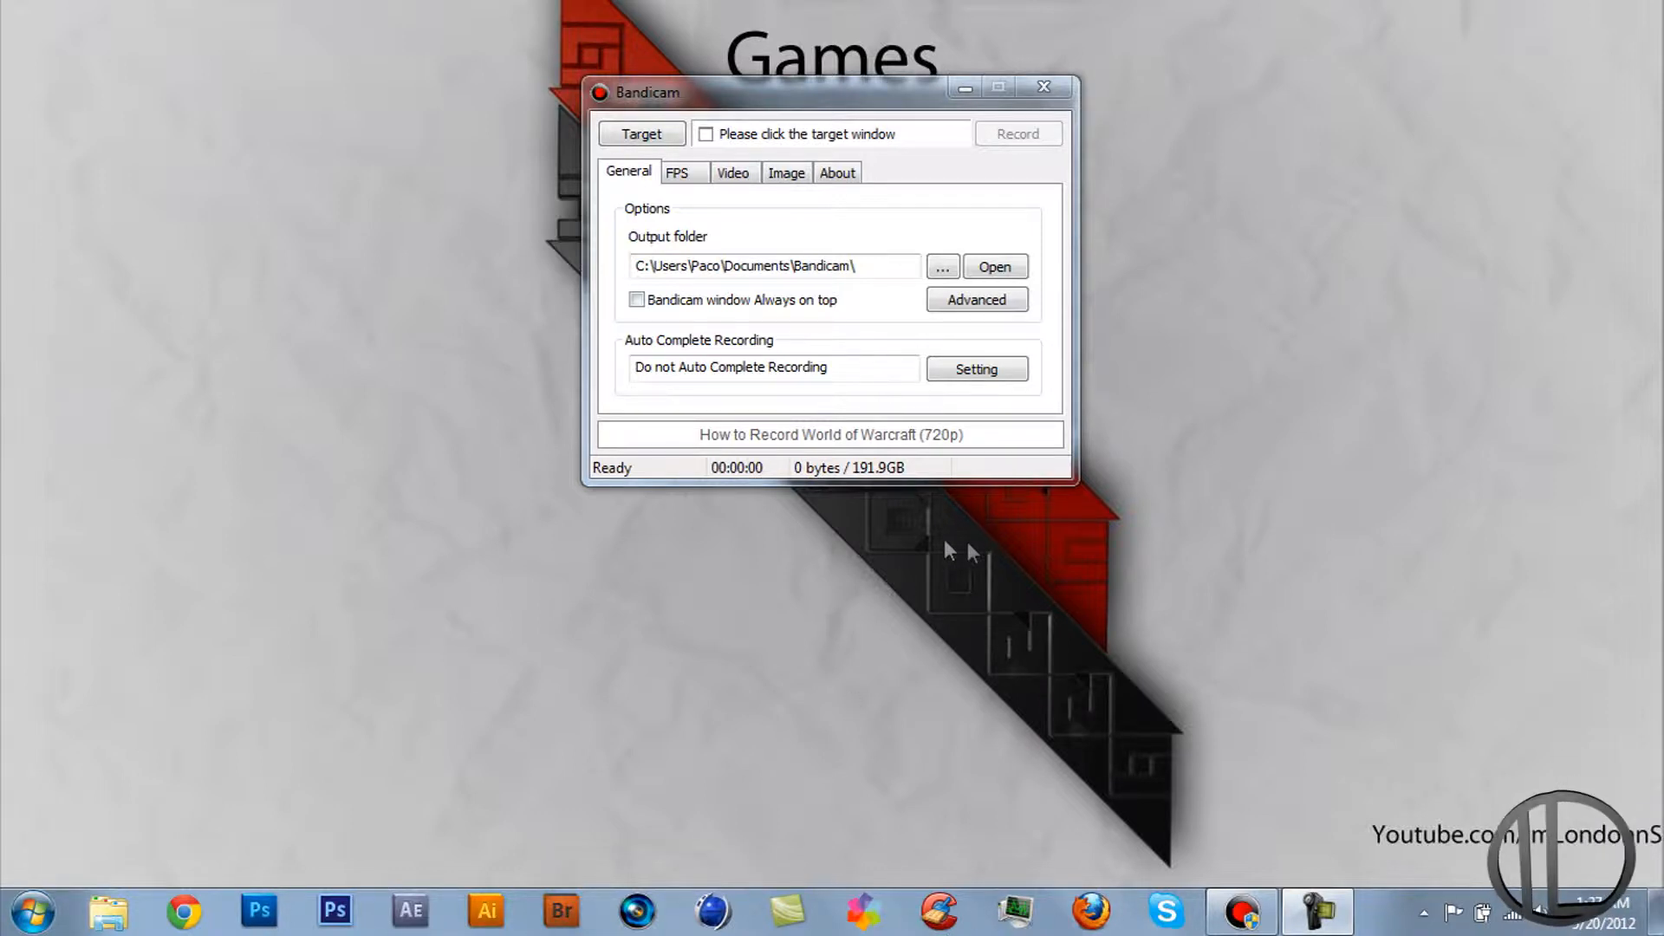
mouse_move(931, 565)
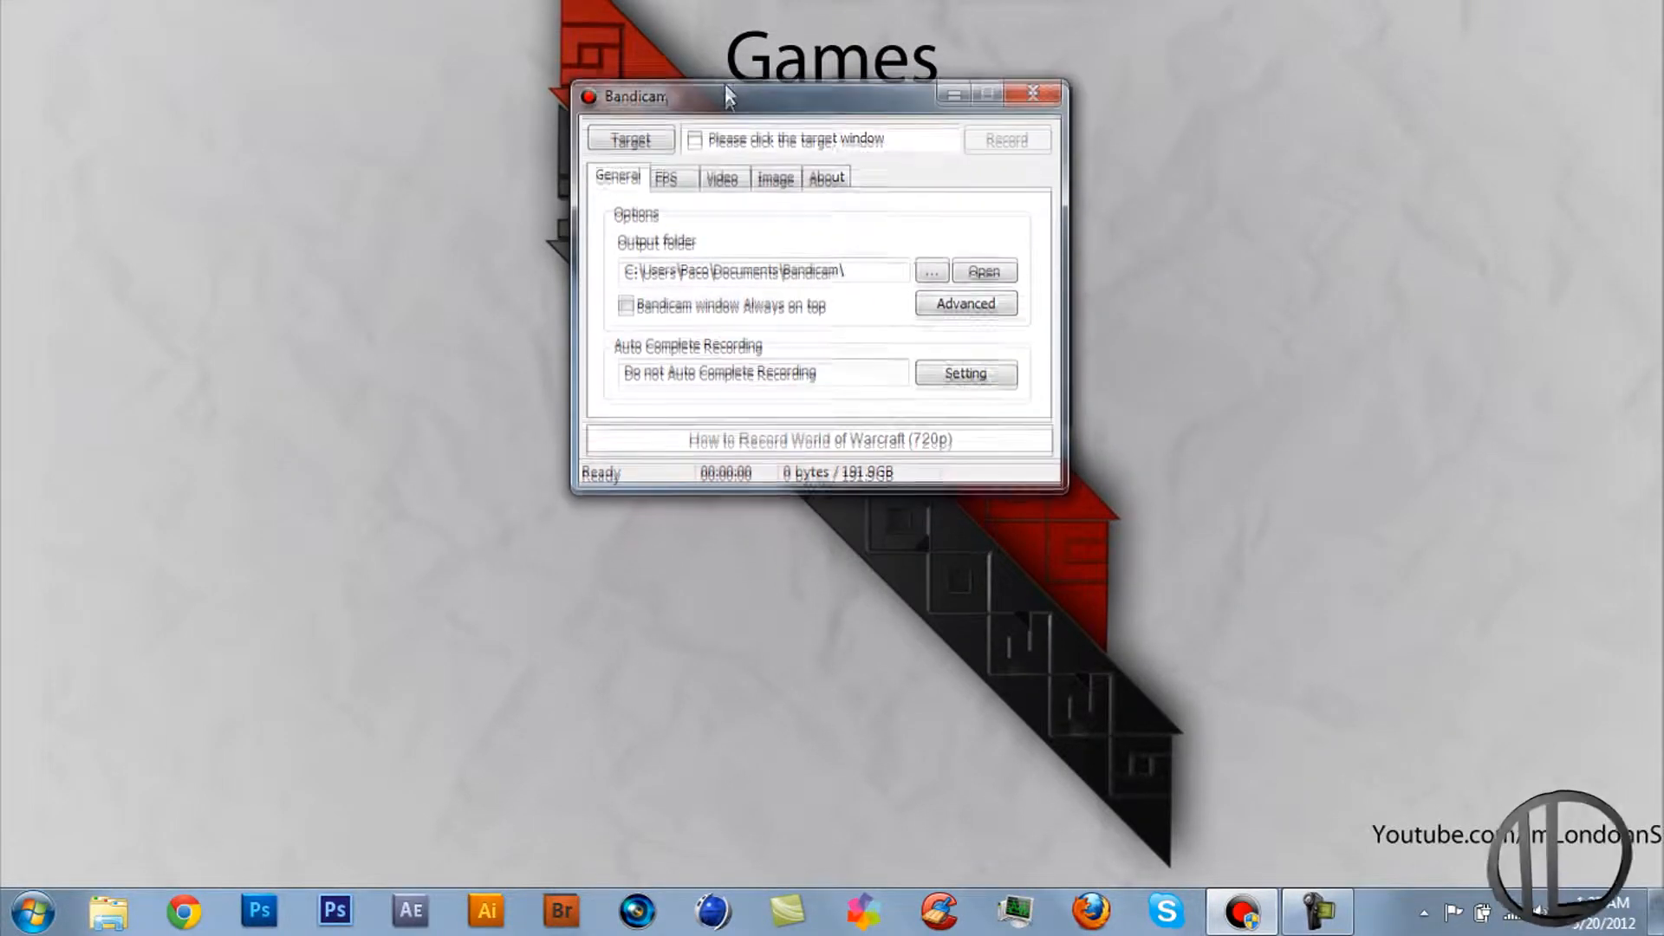
left_click_drag(636, 97, 699, 142)
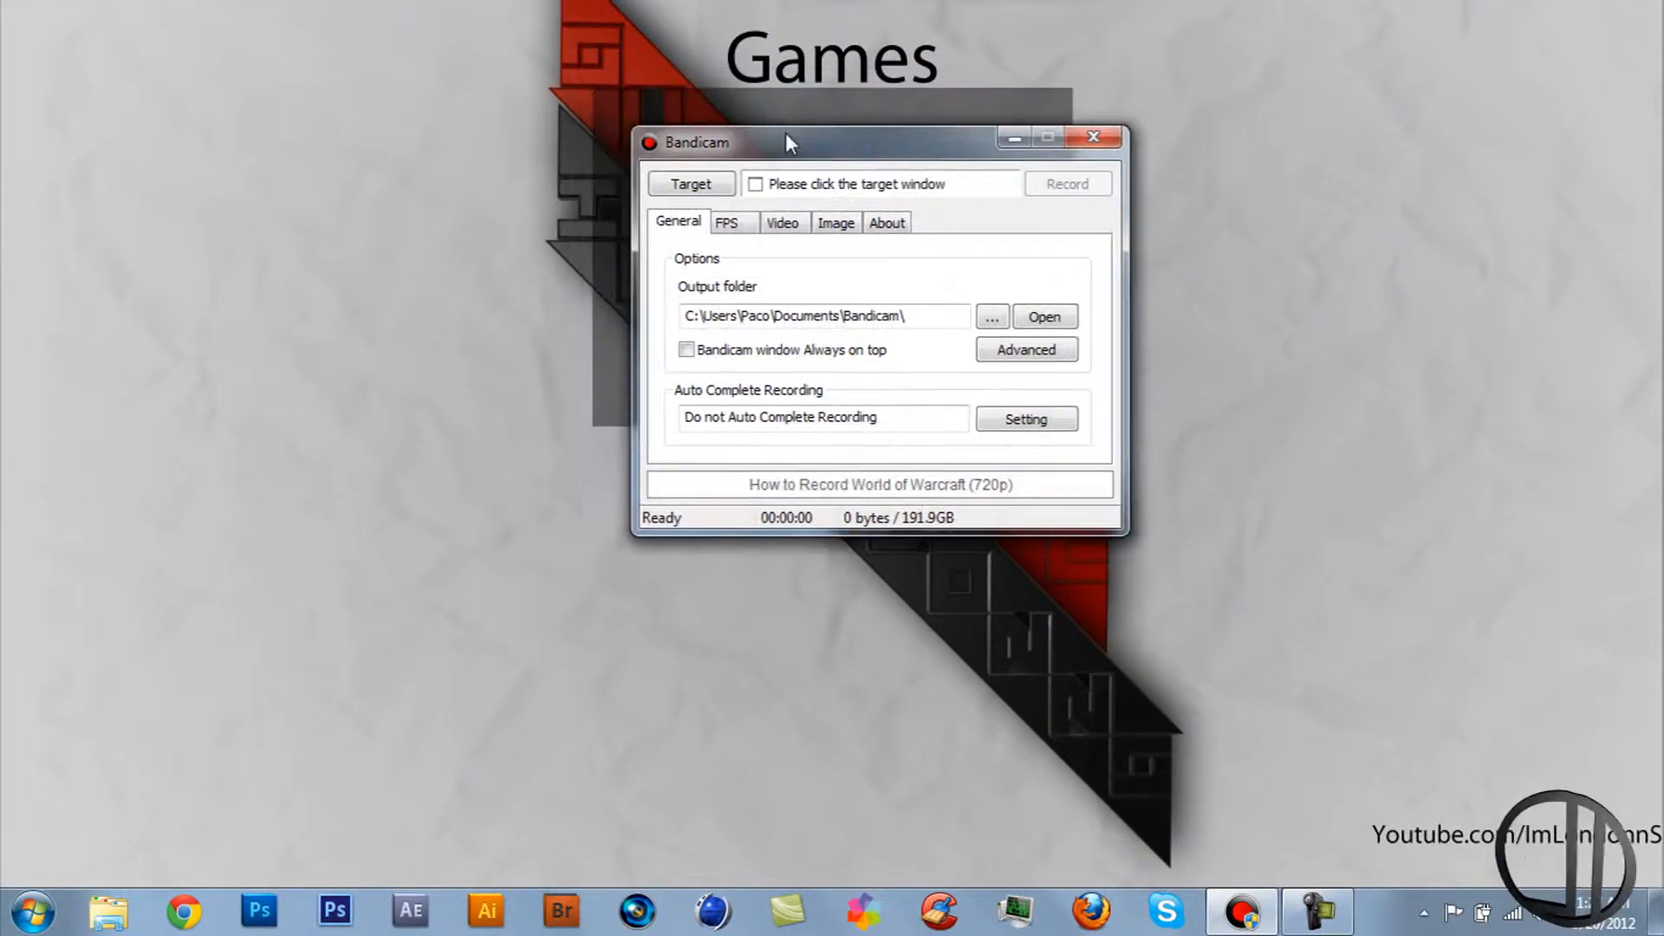
left_click_drag(790, 142, 764, 132)
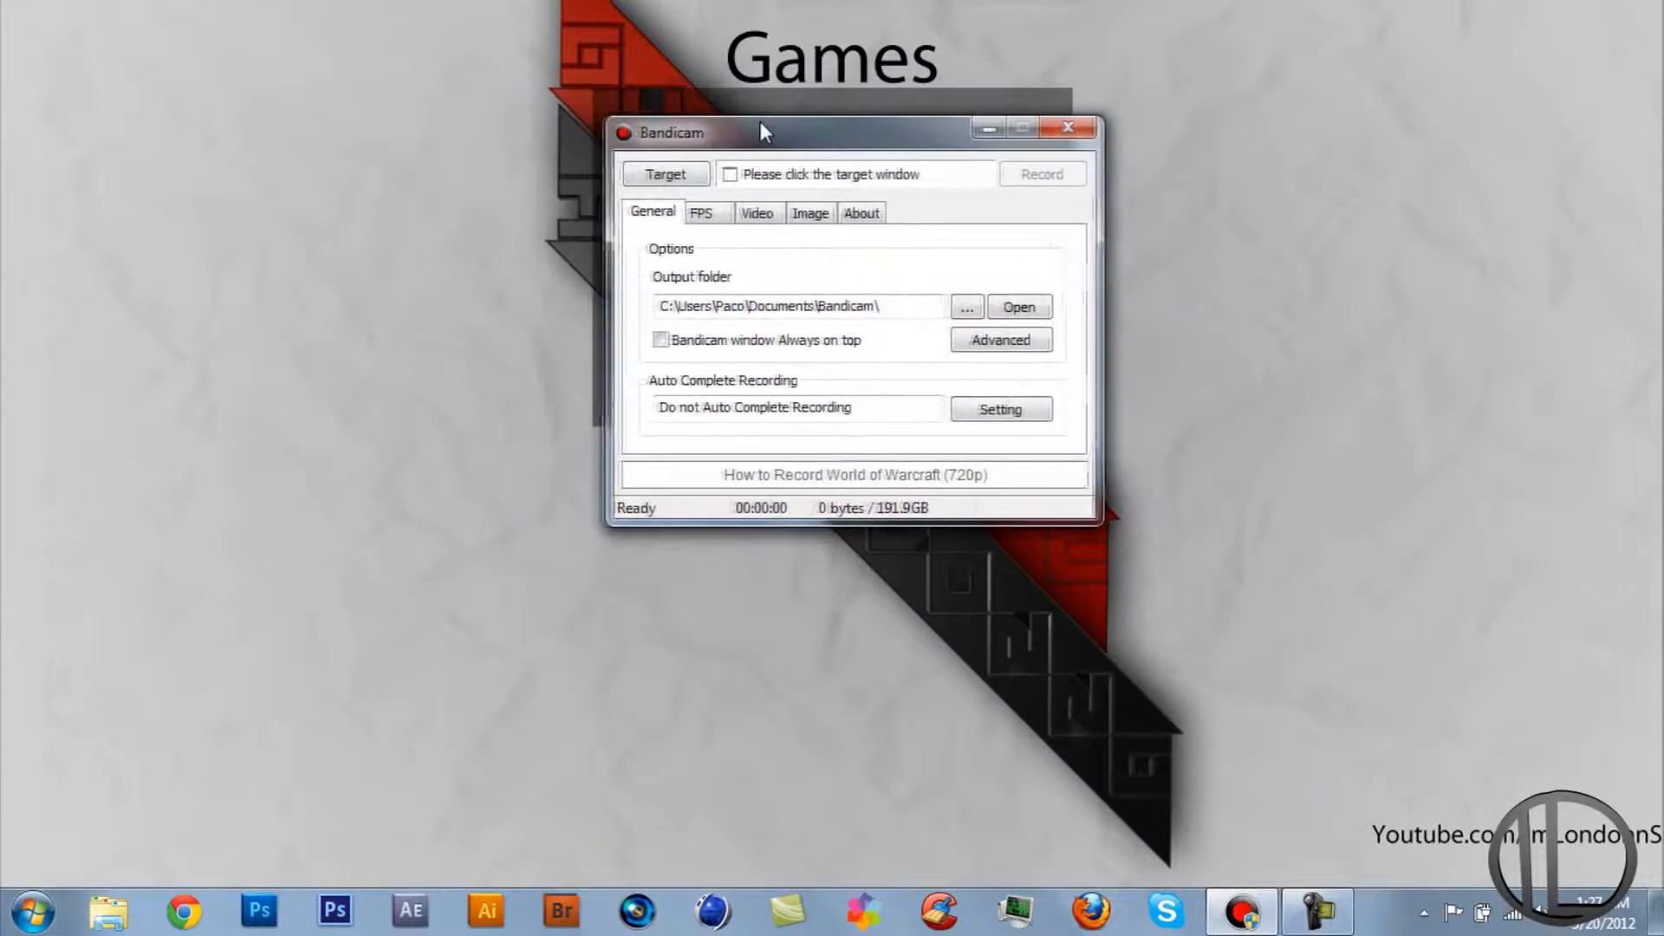
left_click_drag(761, 132, 740, 63)
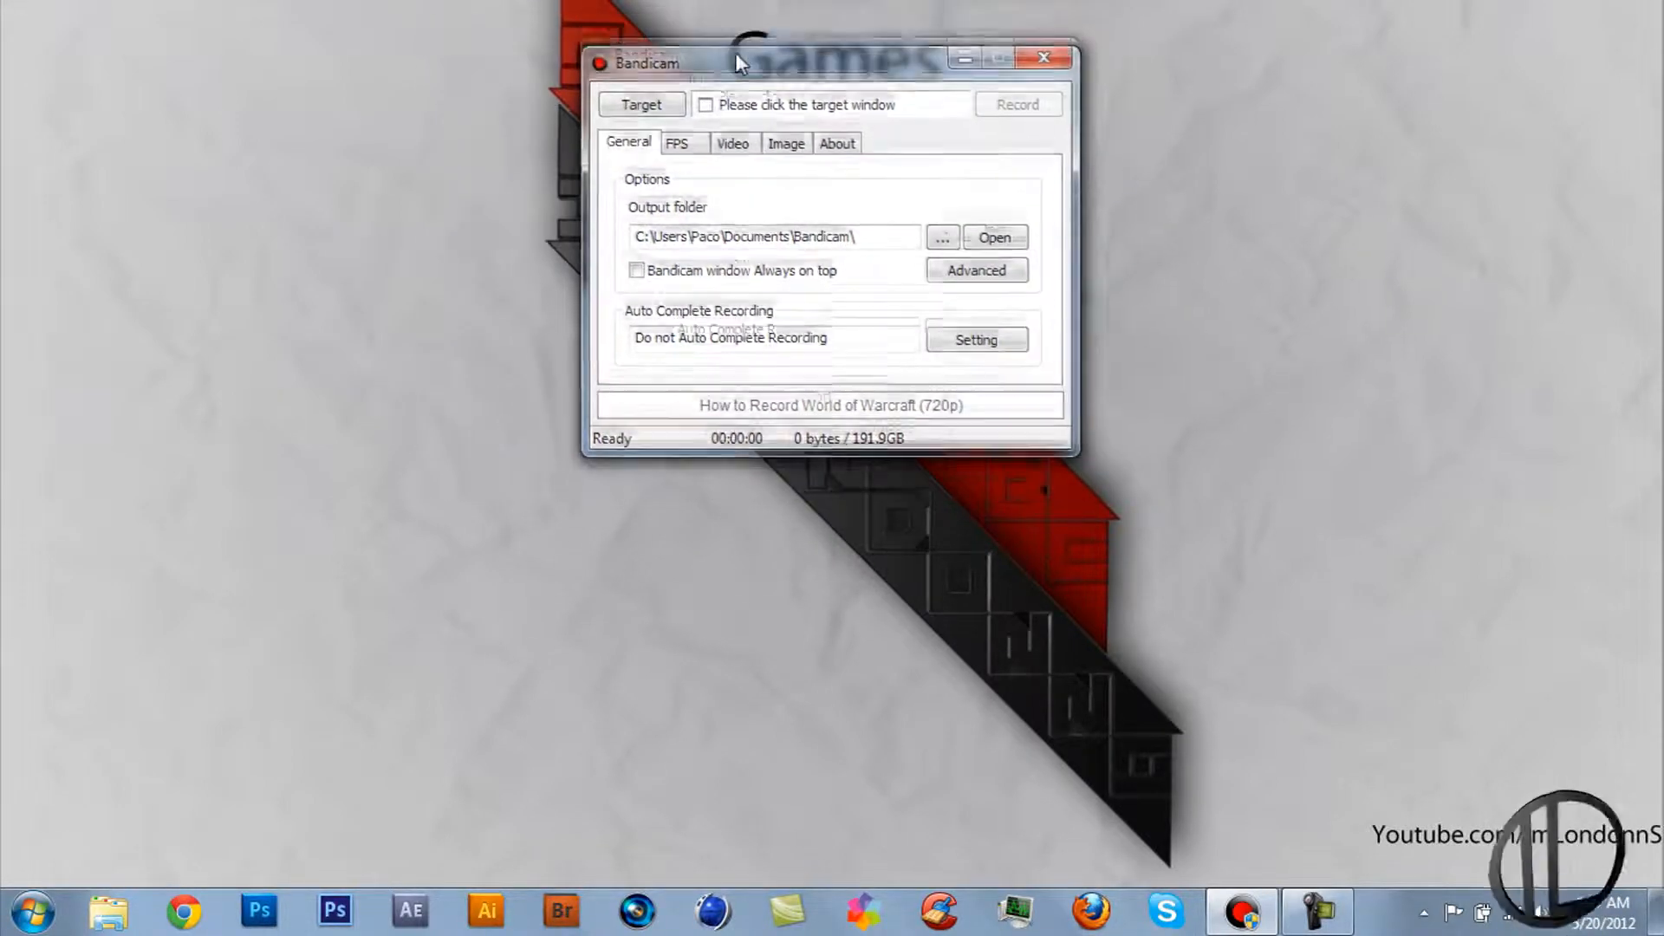
left_click(182, 905)
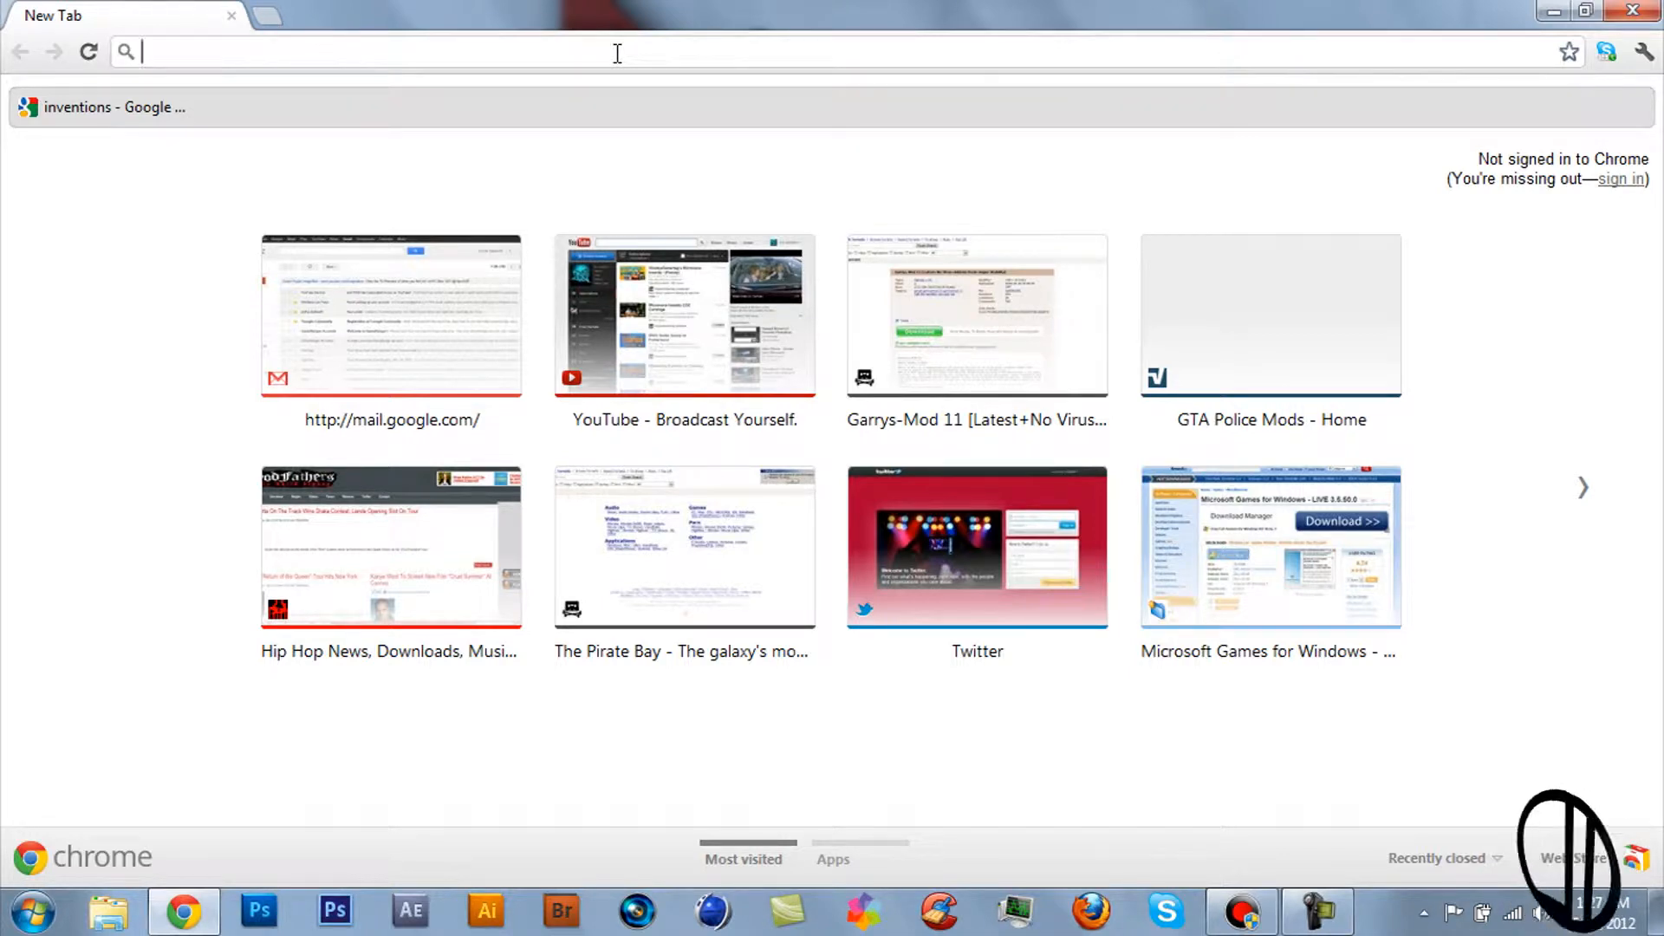
type("bandicam.com")
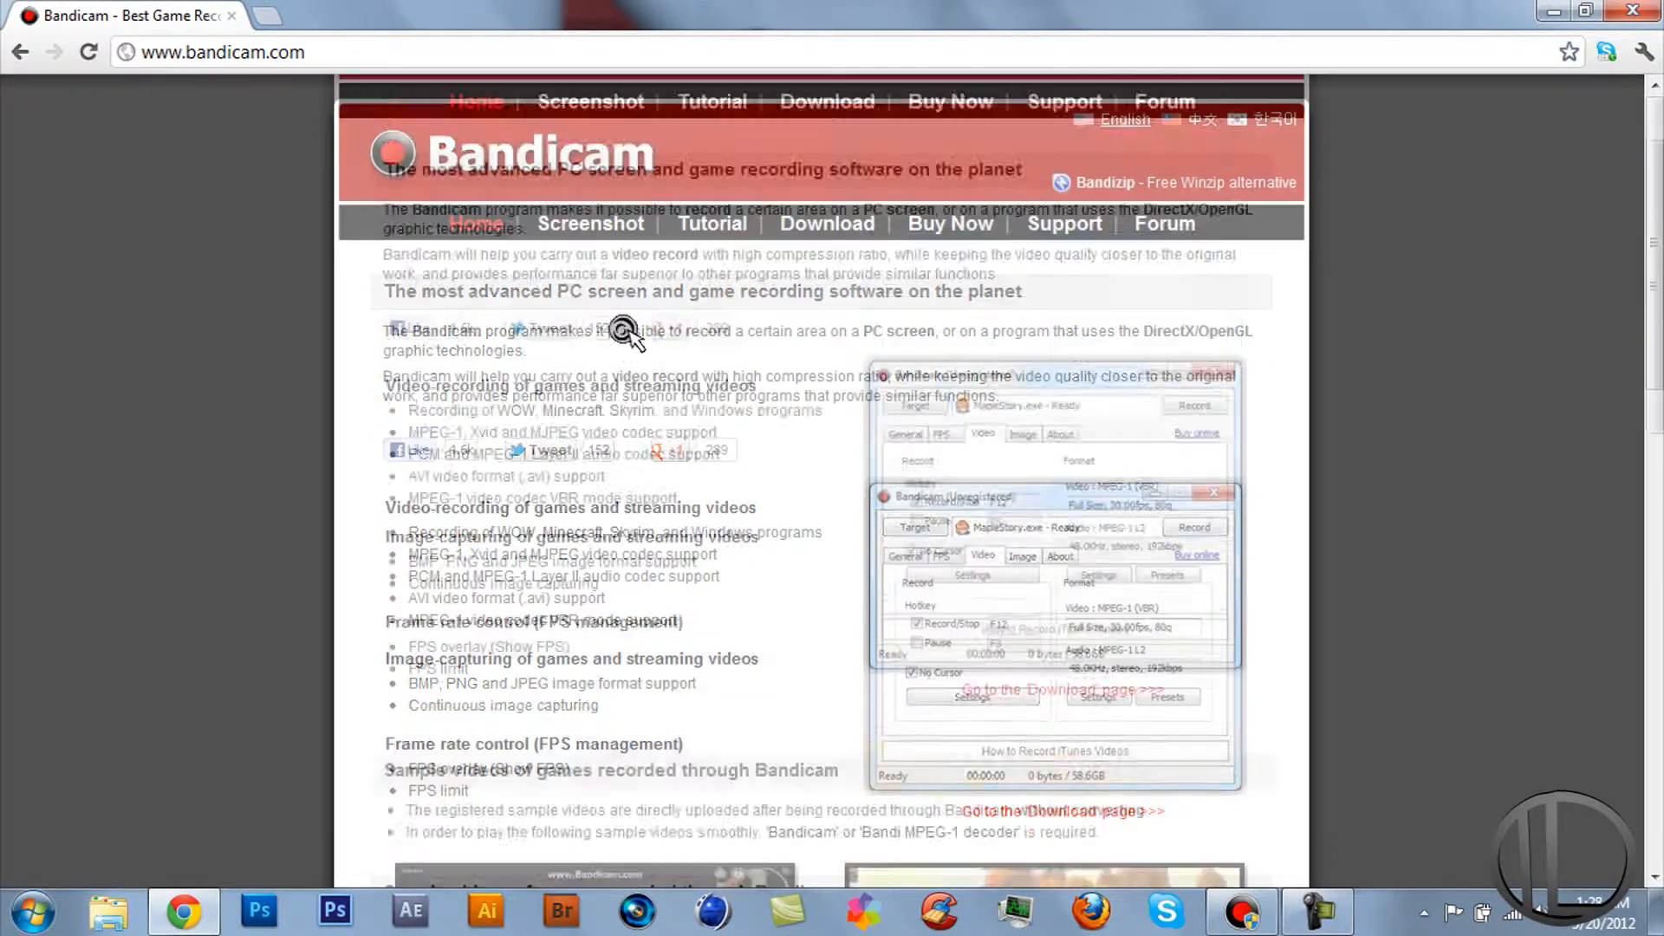
scroll("down", 3)
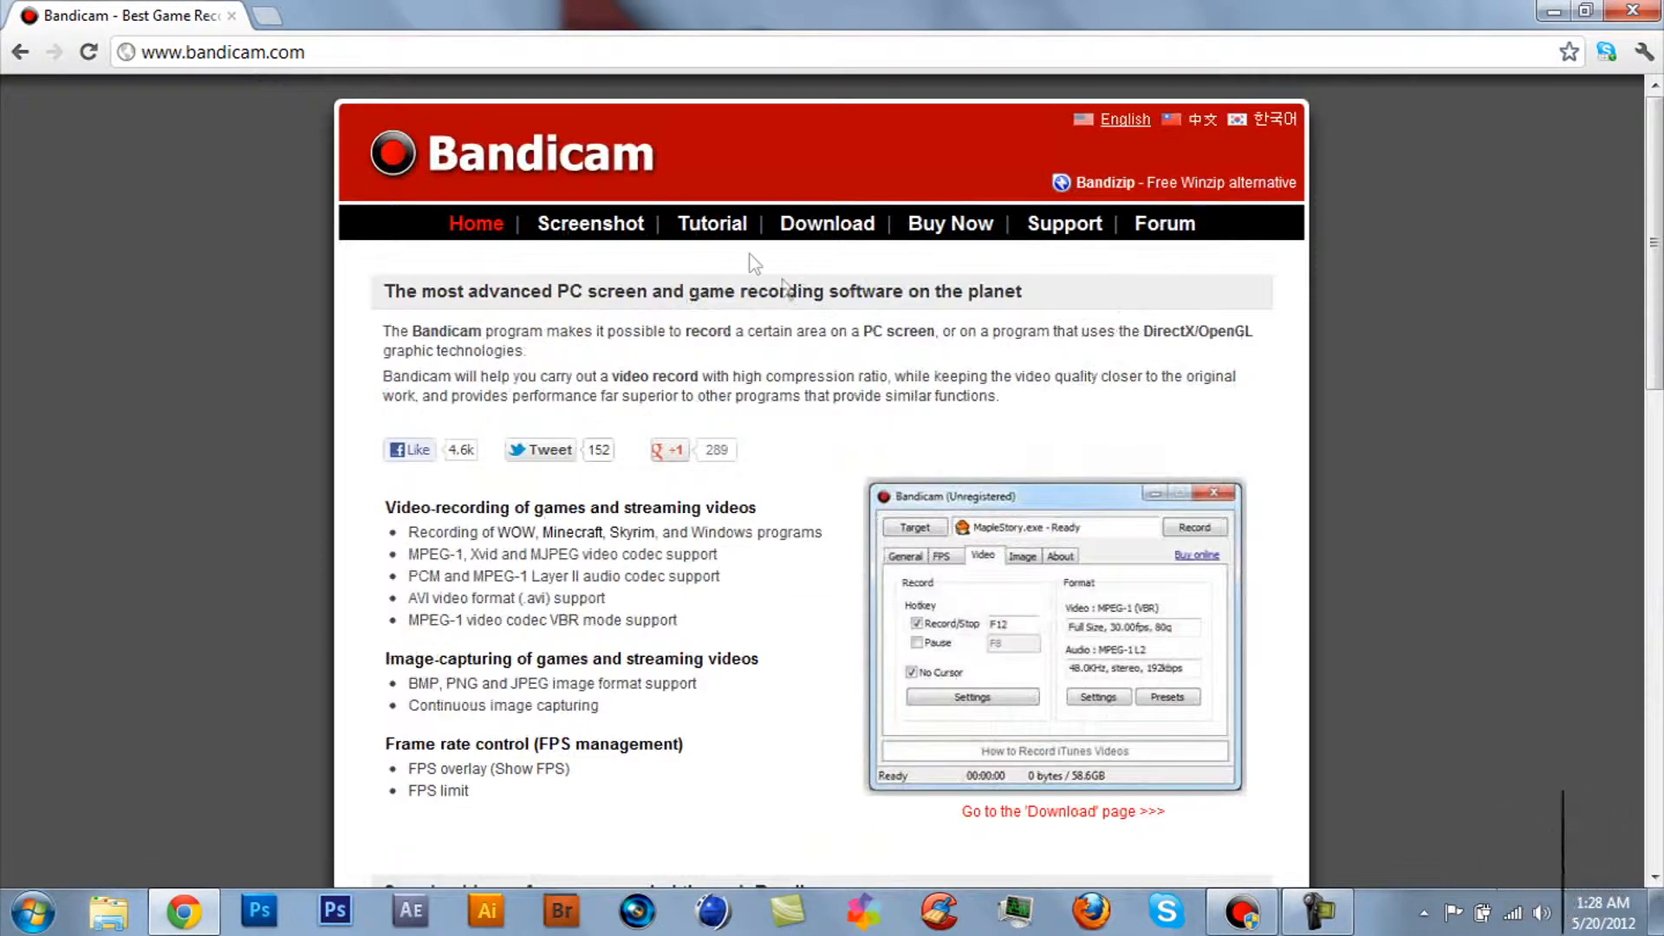
Review the Bandicam downloads page and its free download buttons, then close the browser.
left_click(827, 223)
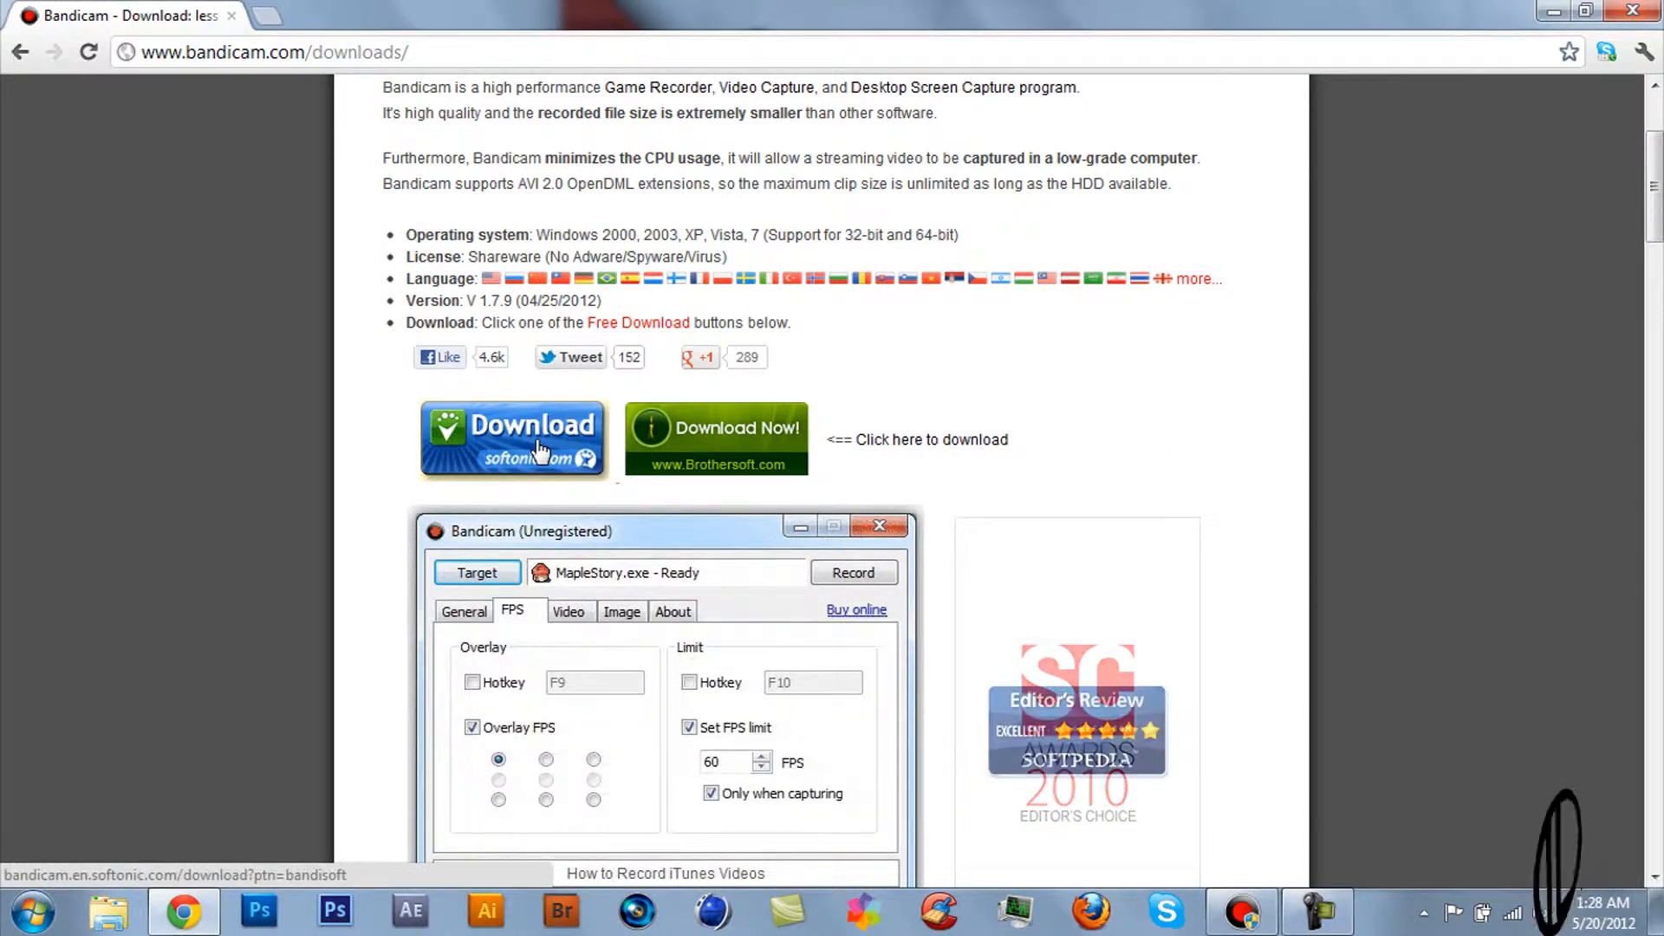
left_click(621, 610)
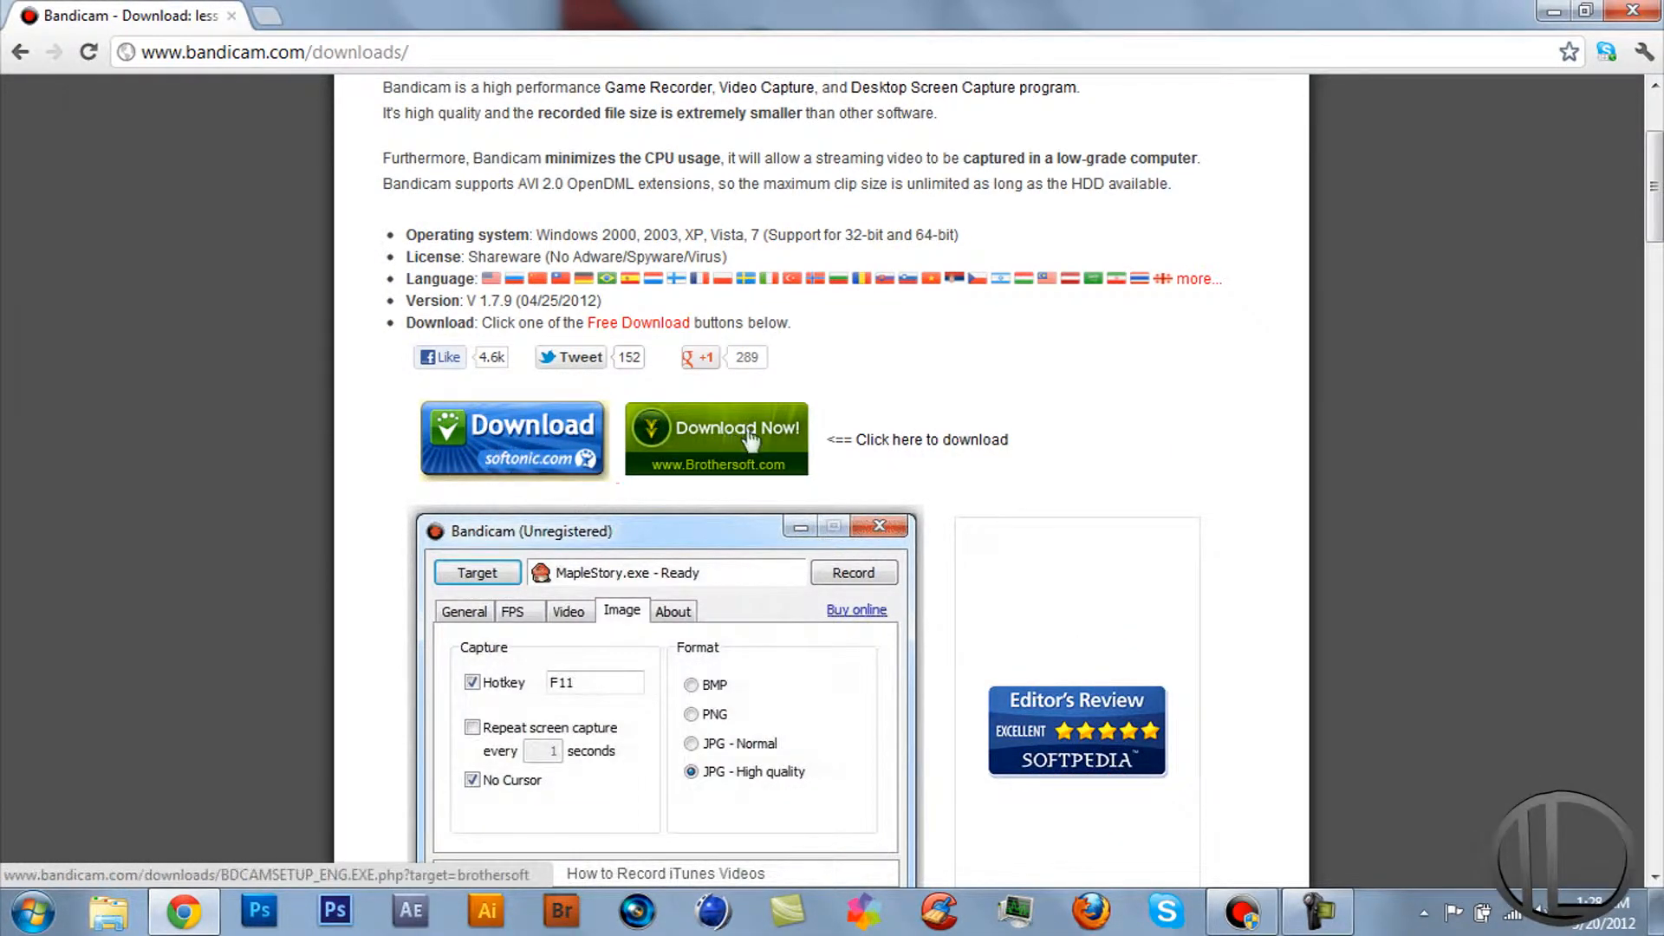
left_click(478, 572)
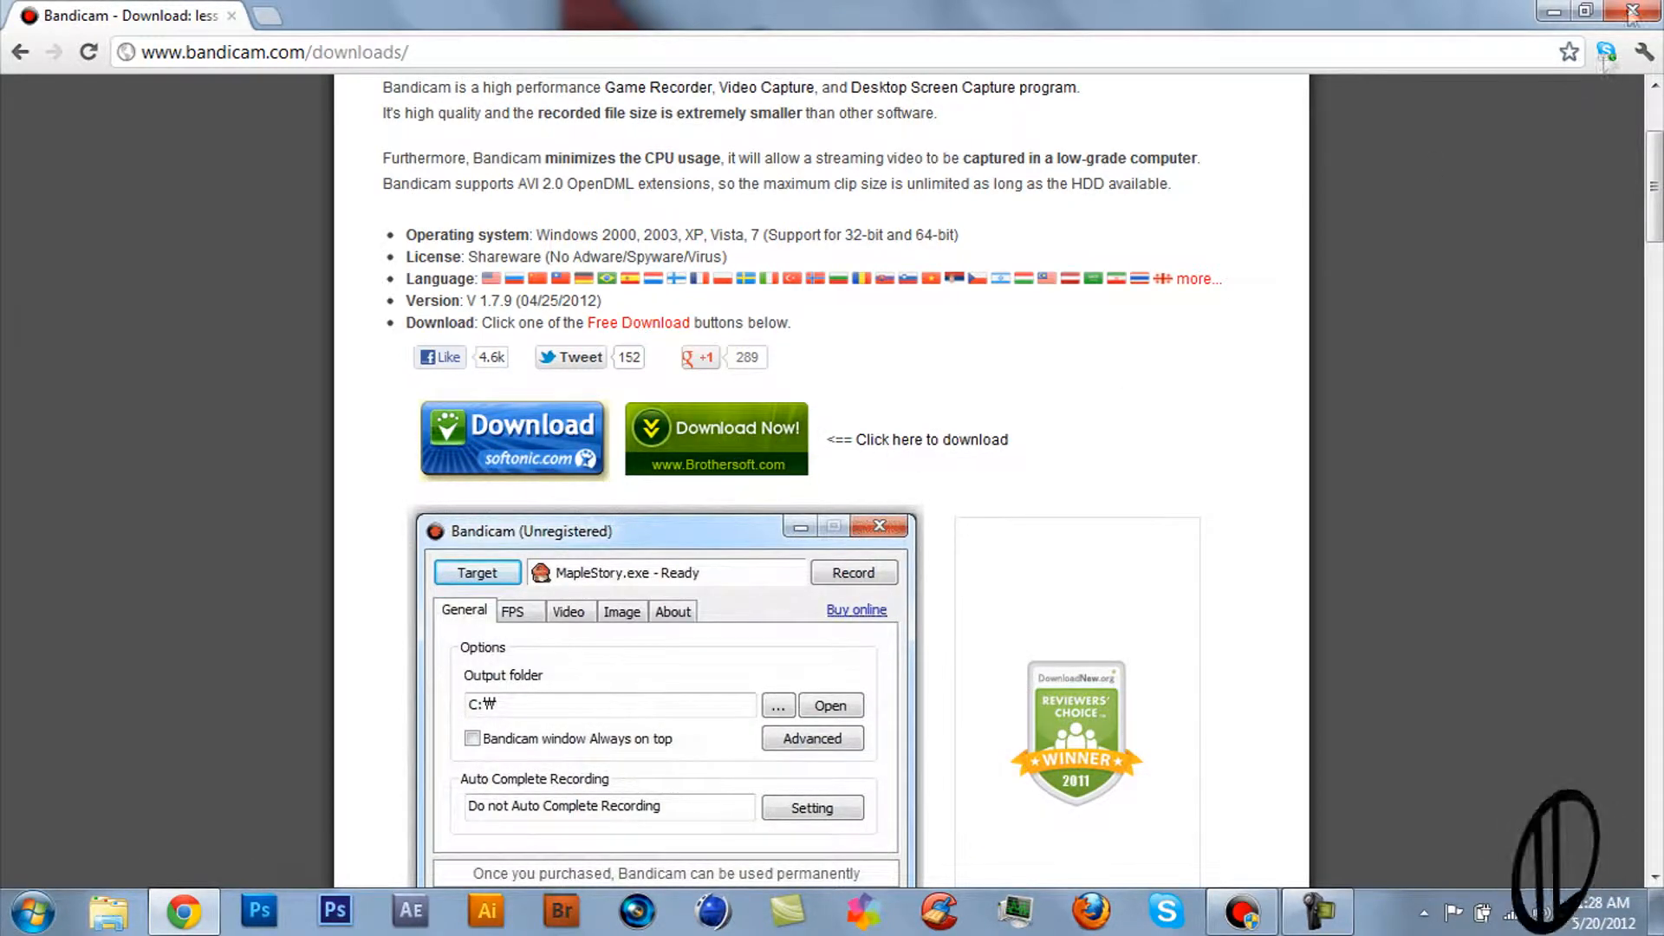
left_click(569, 611)
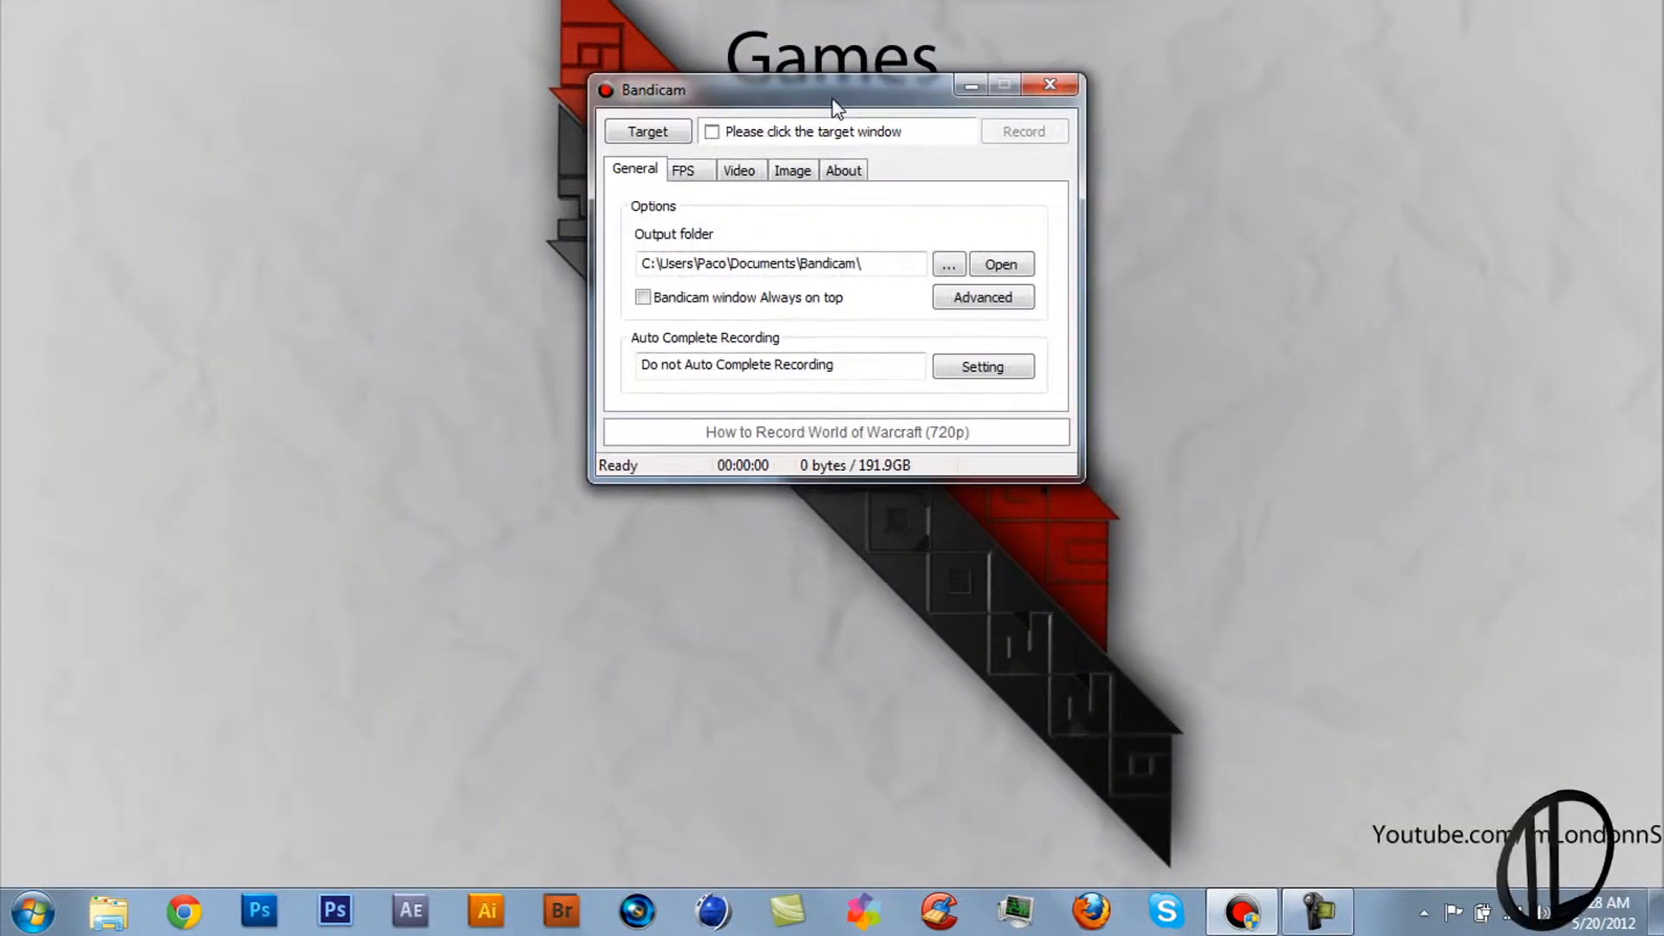
mouse_move(707, 240)
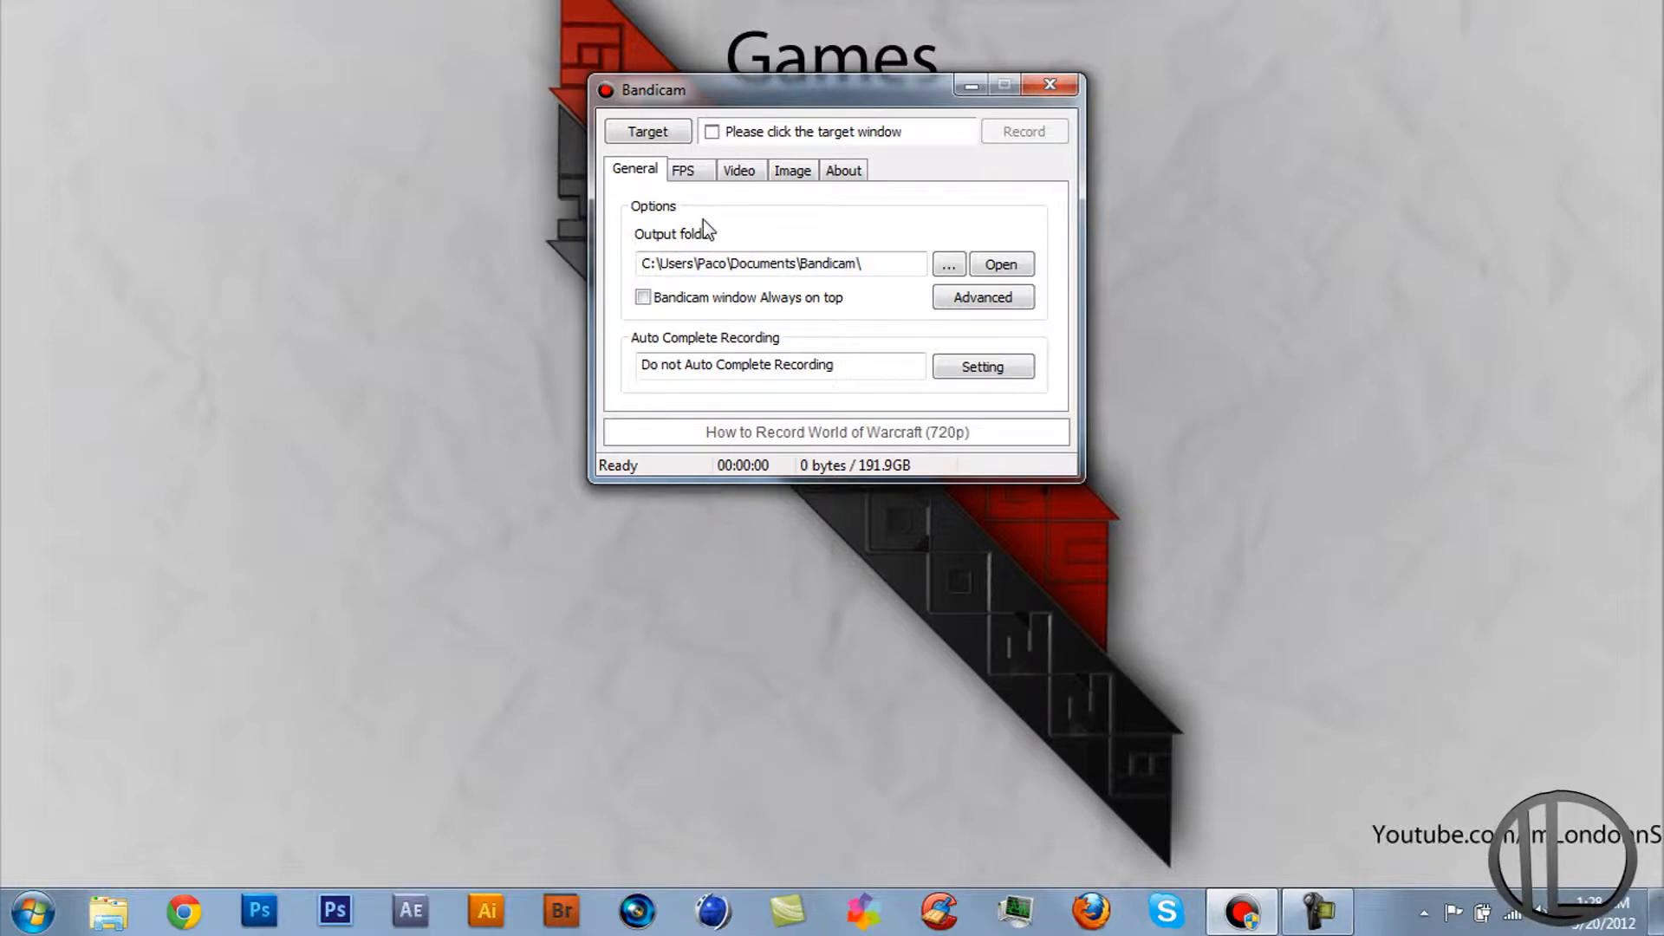
mouse_move(701, 200)
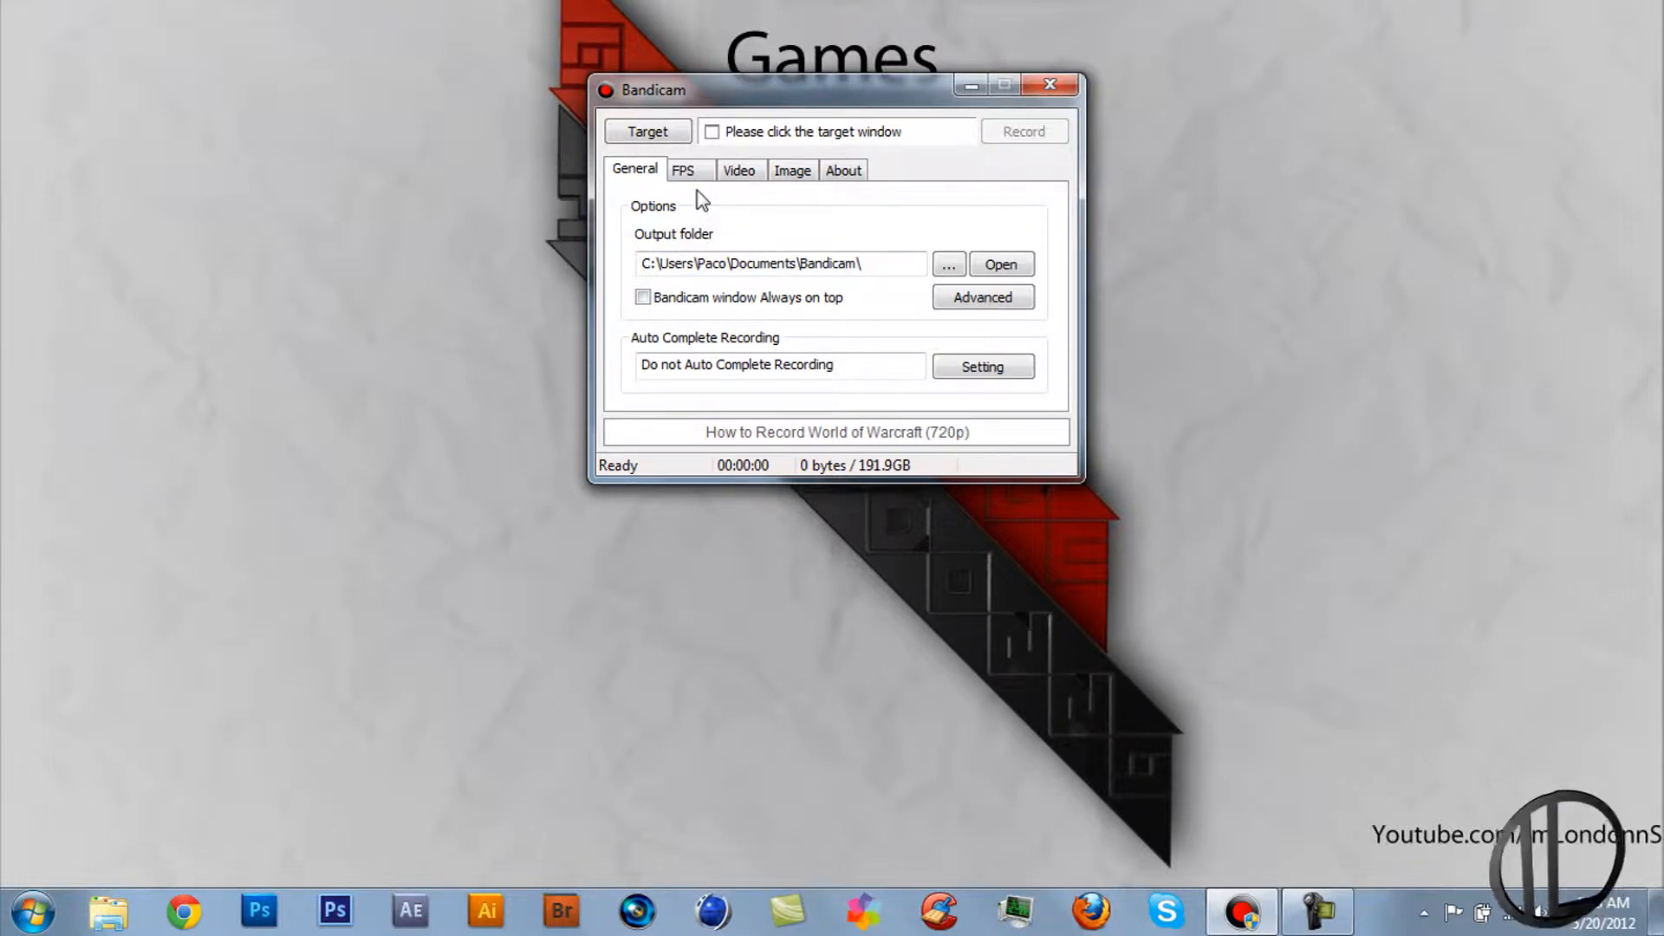
View the FPS and Video options and bring up the video Format settings dialog.
left_click(686, 170)
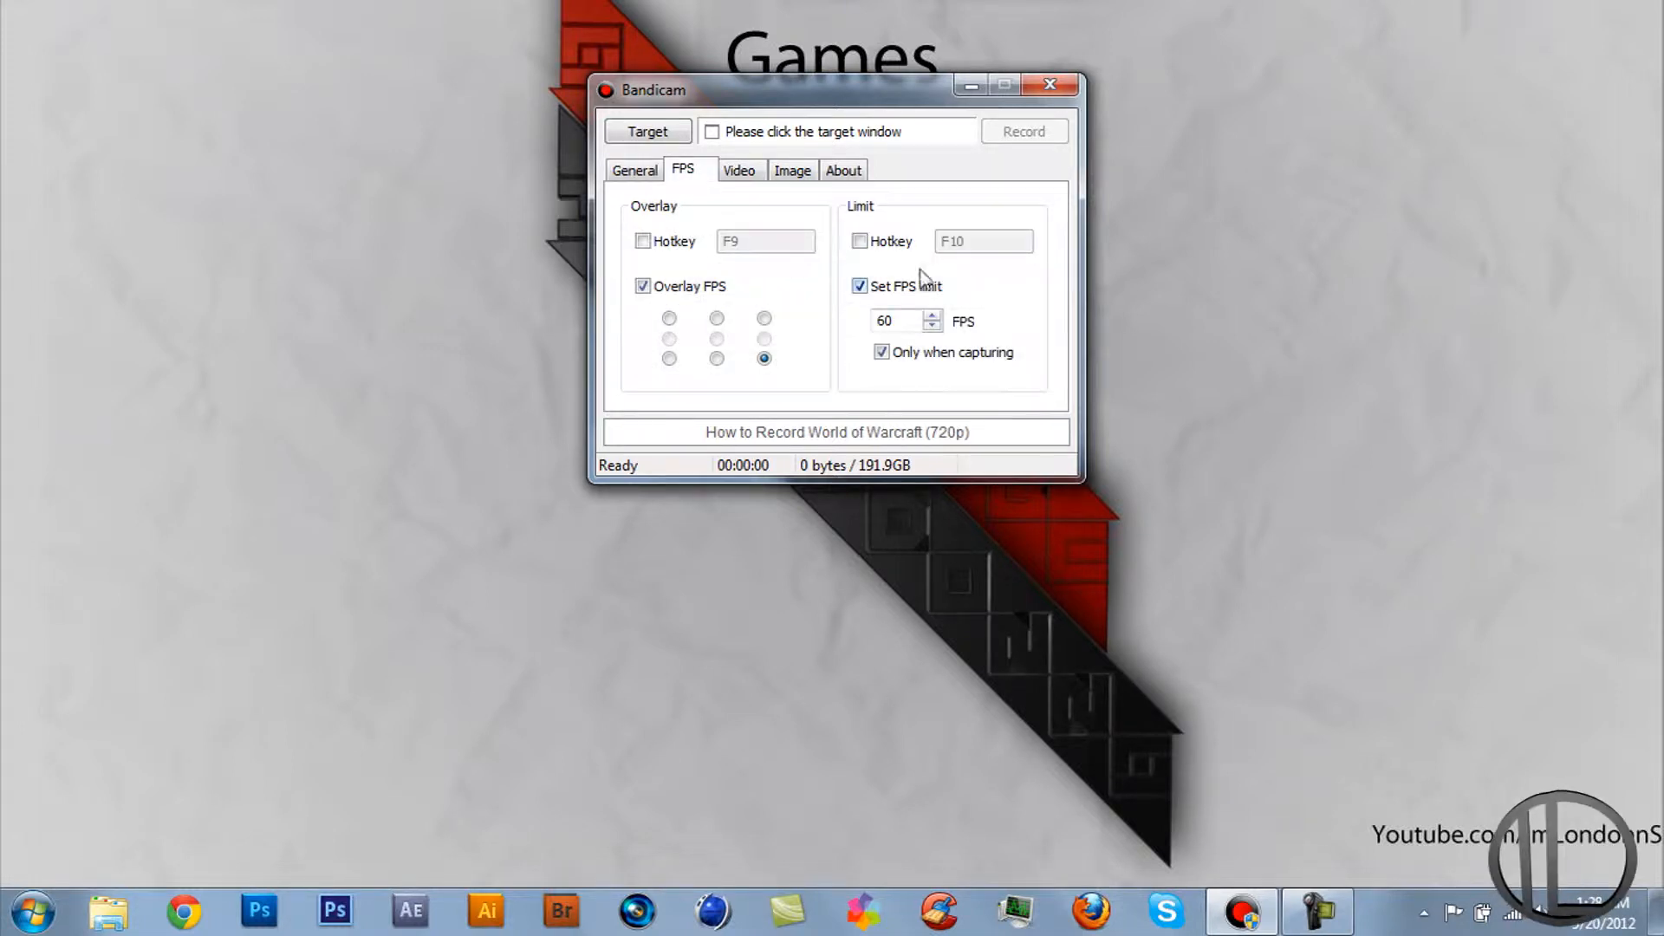
left_click(738, 170)
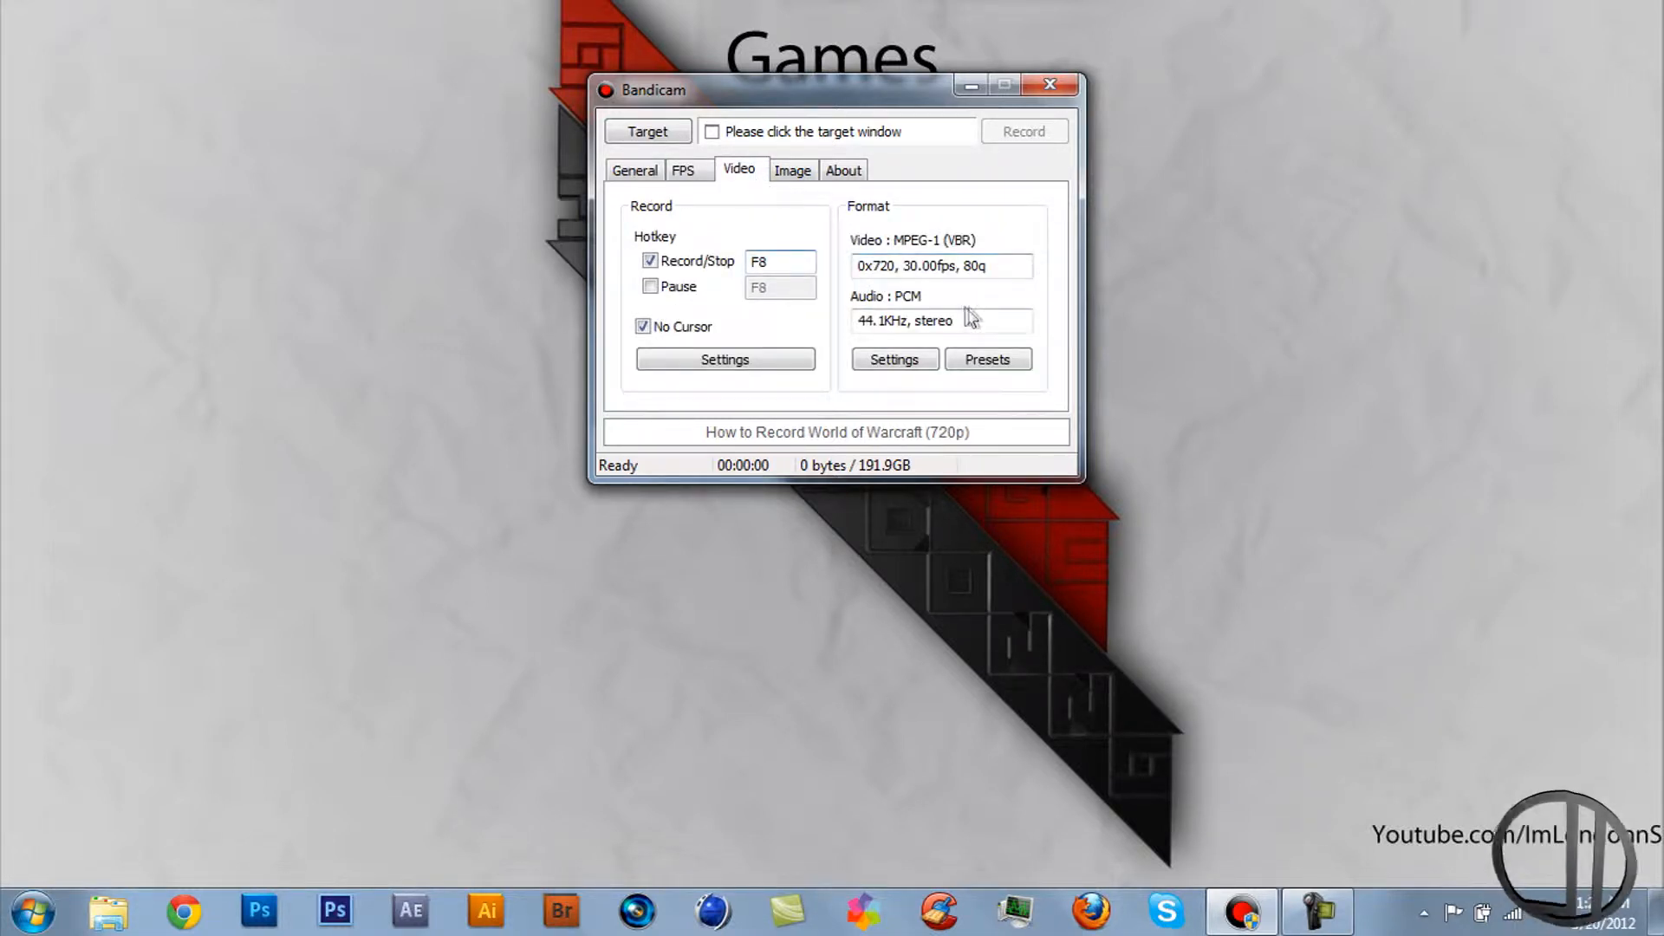
left_click(894, 359)
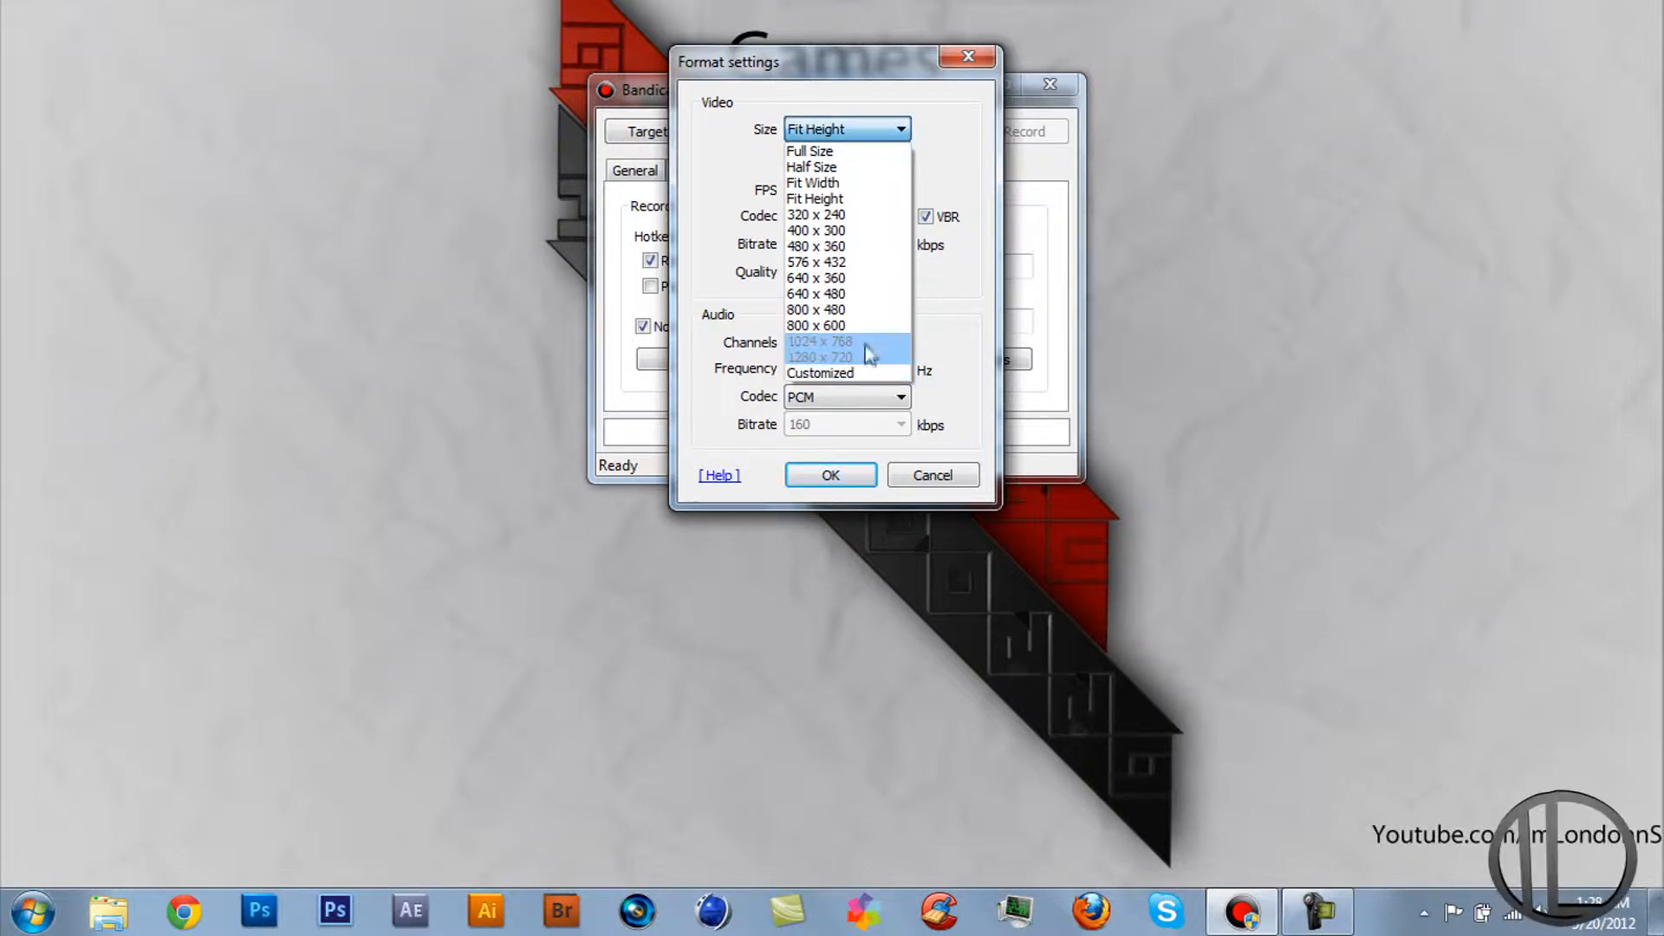
Close the Format dialog and apply the YouTube (720p) preset, giving 720p 30fps MPEG-1.
left_click(821, 357)
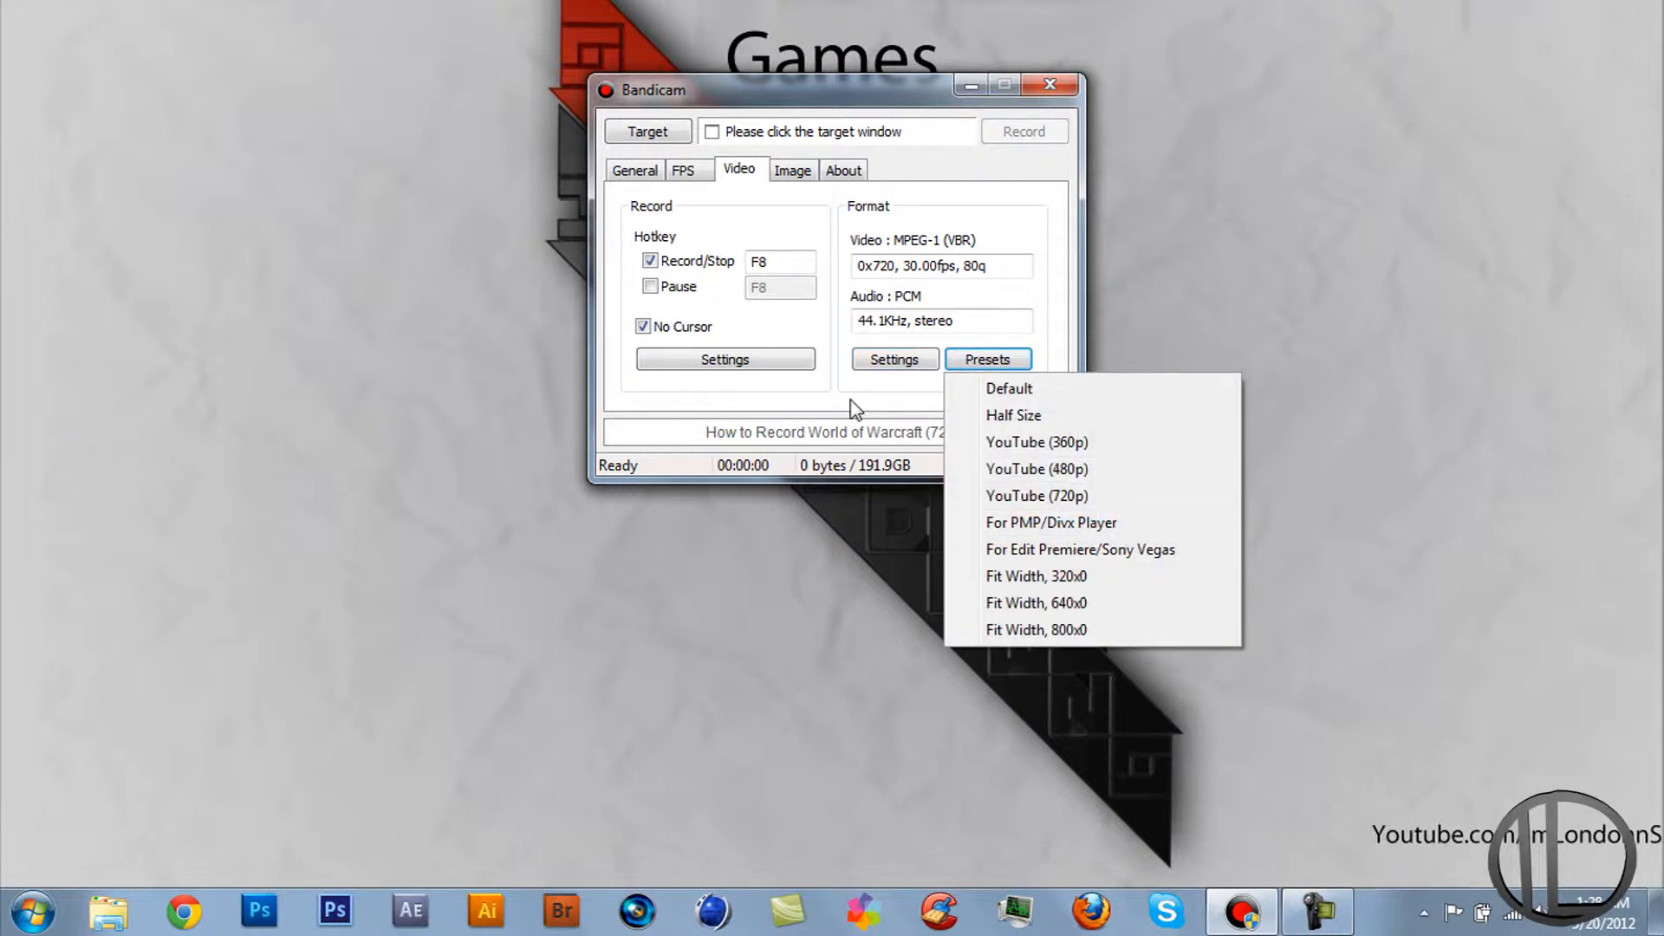
mouse_move(974, 364)
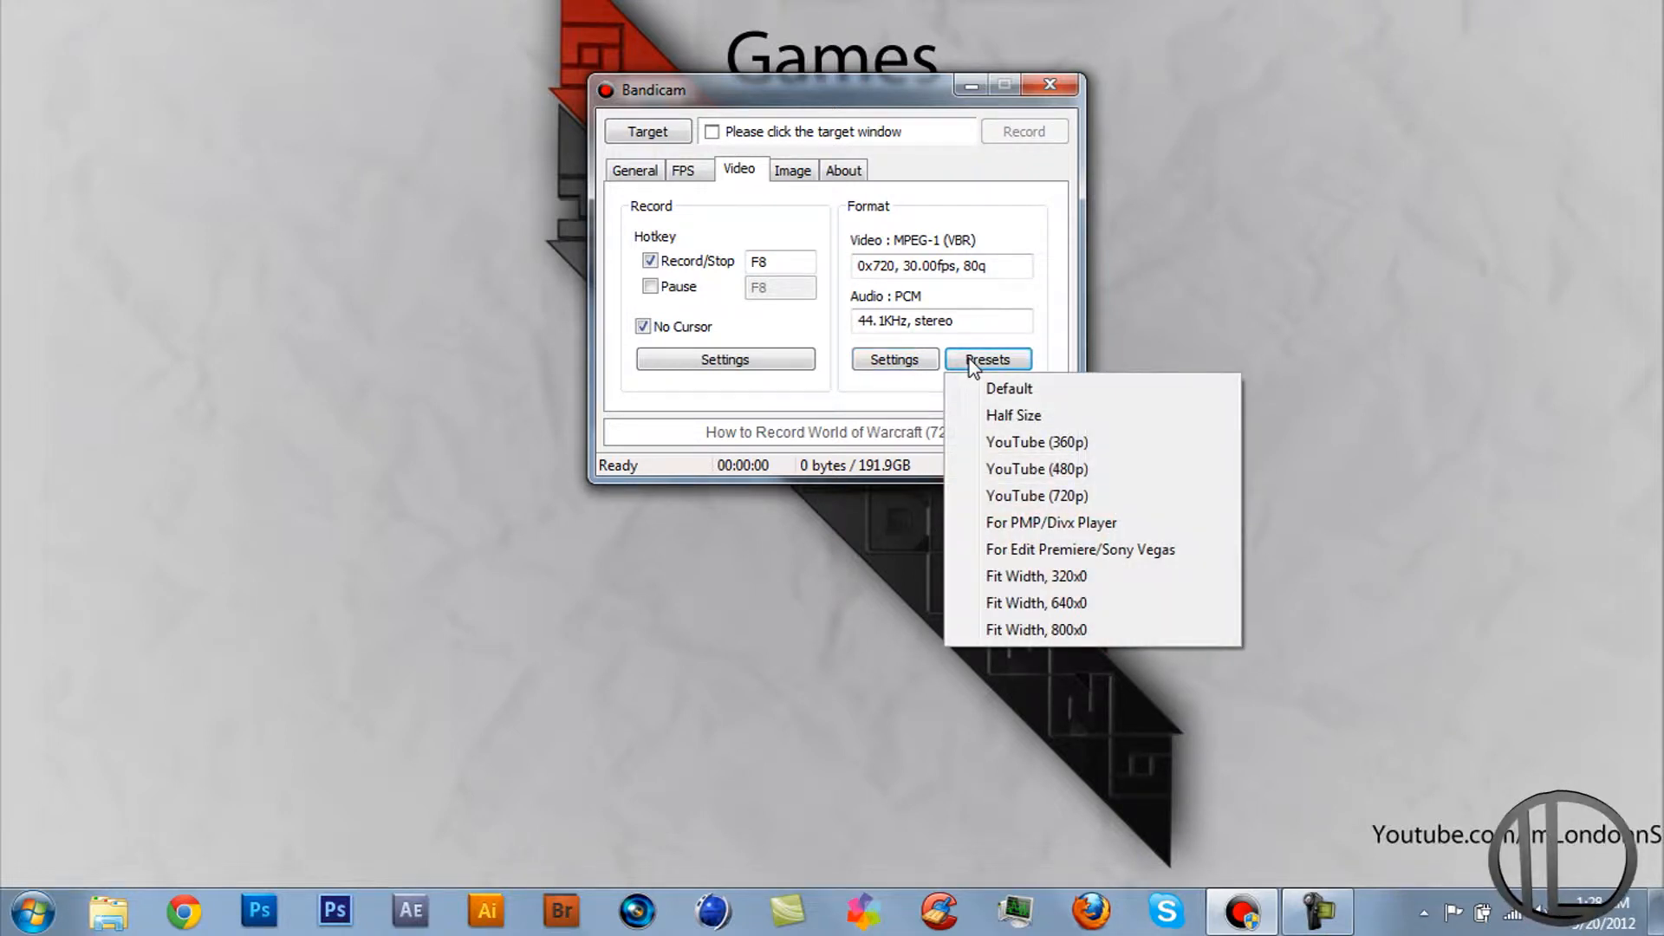
mouse_move(1092, 496)
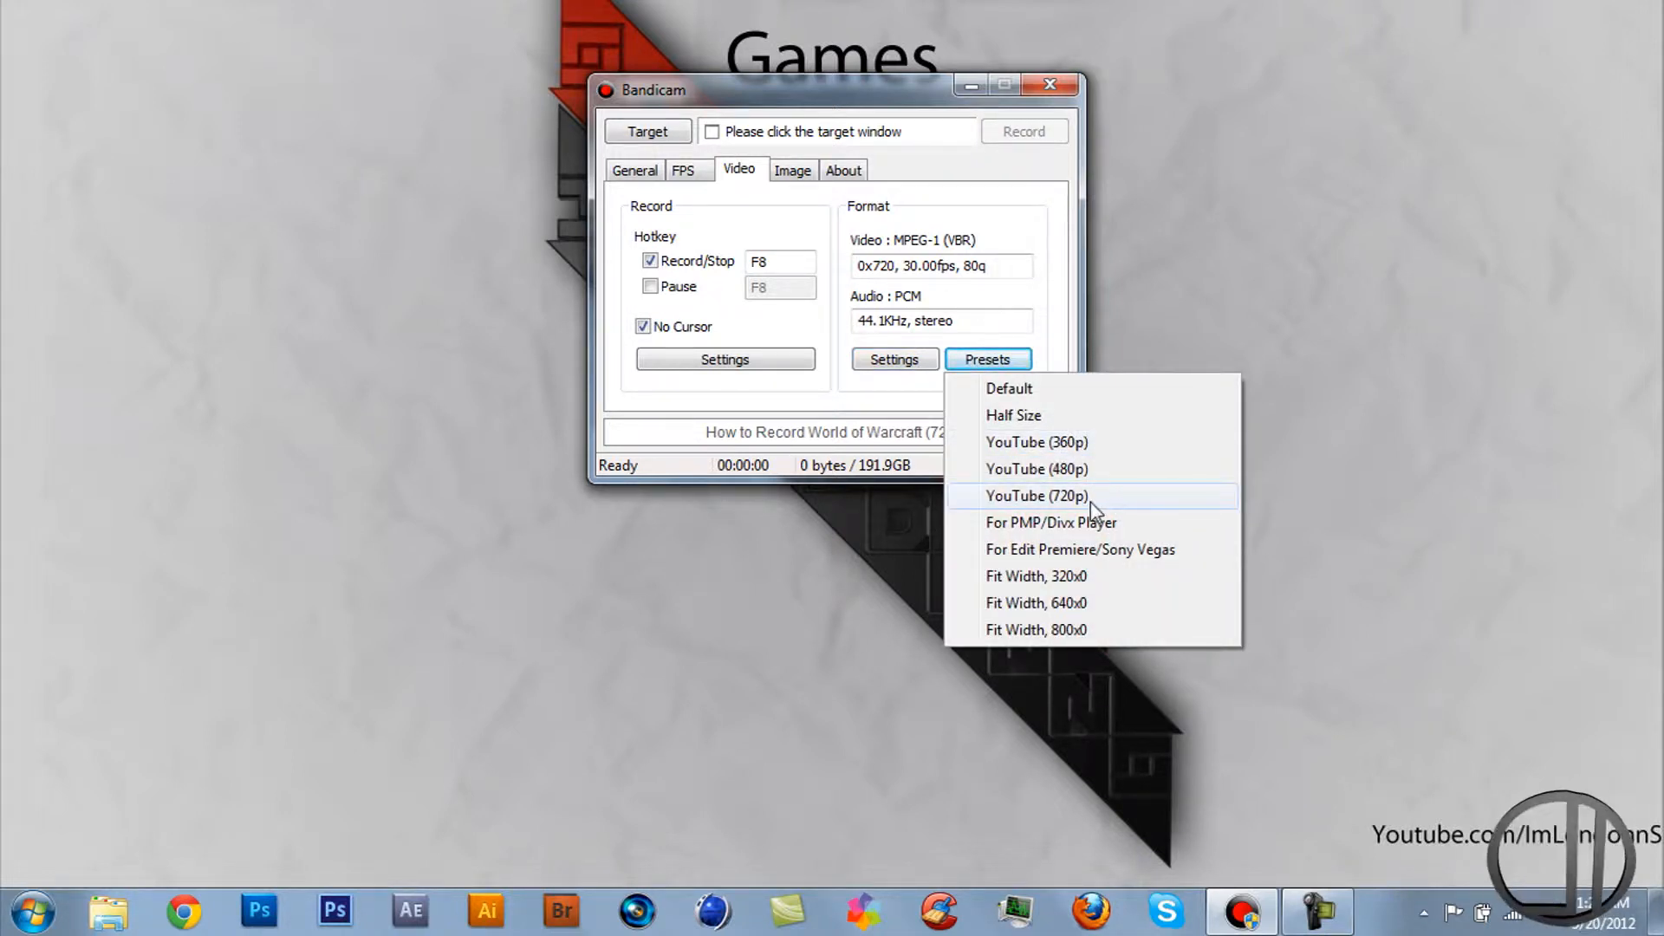
left_click(1034, 496)
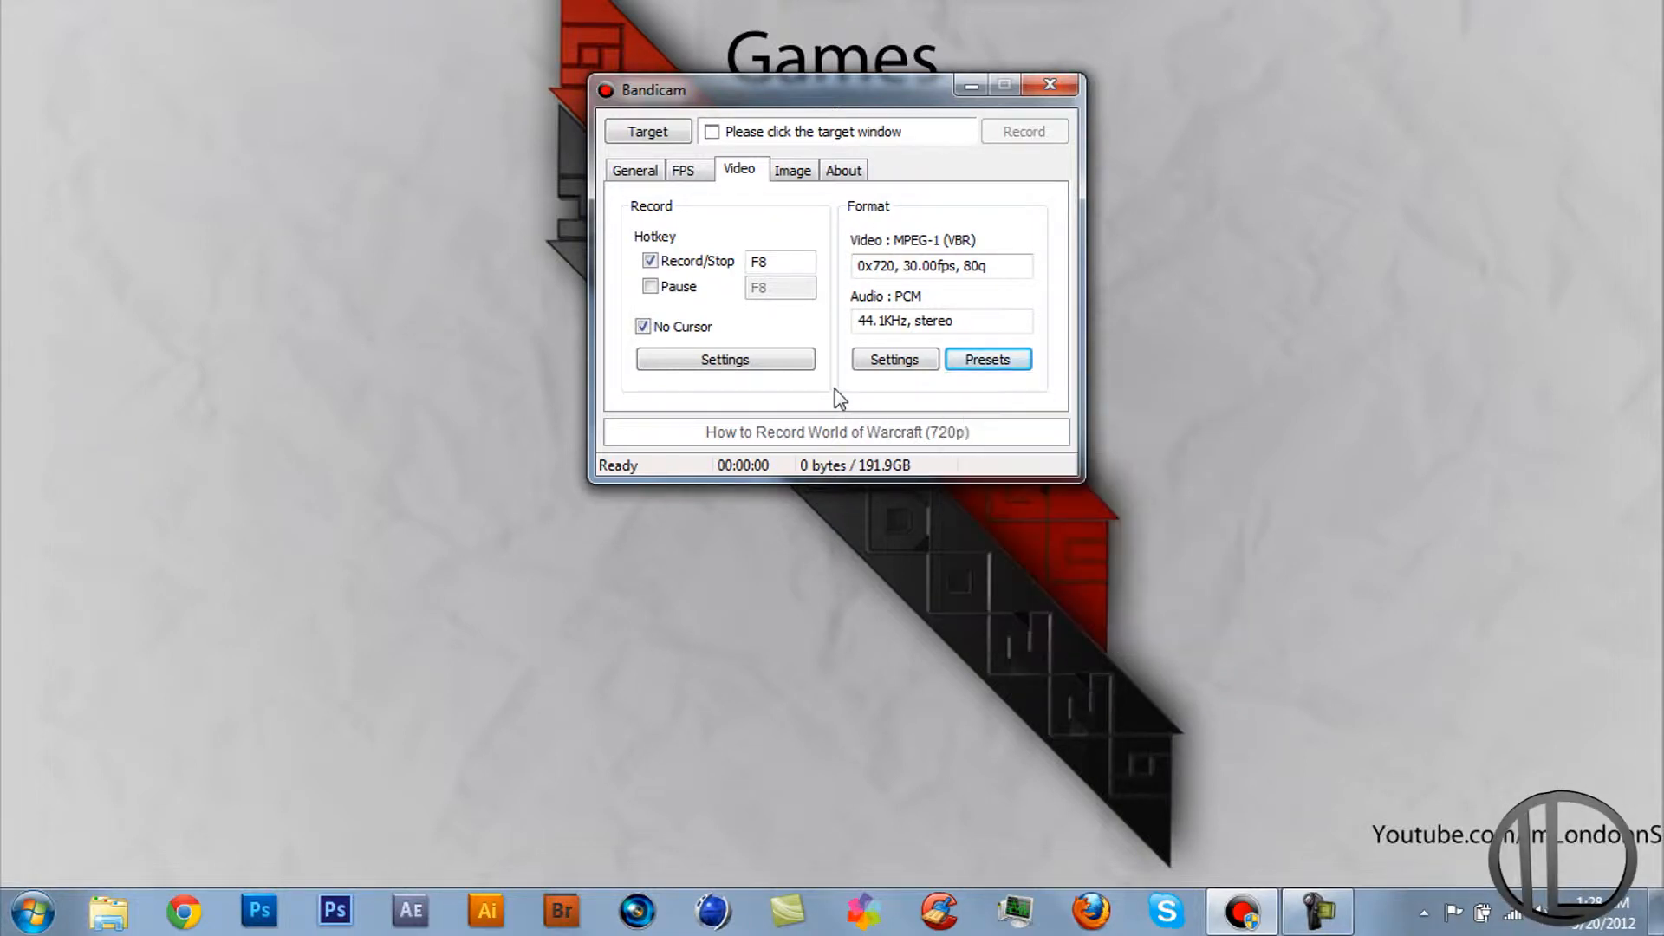
Revisit the FPS, Video and General tabs, then bring up Windows Explorer.
left_click(685, 169)
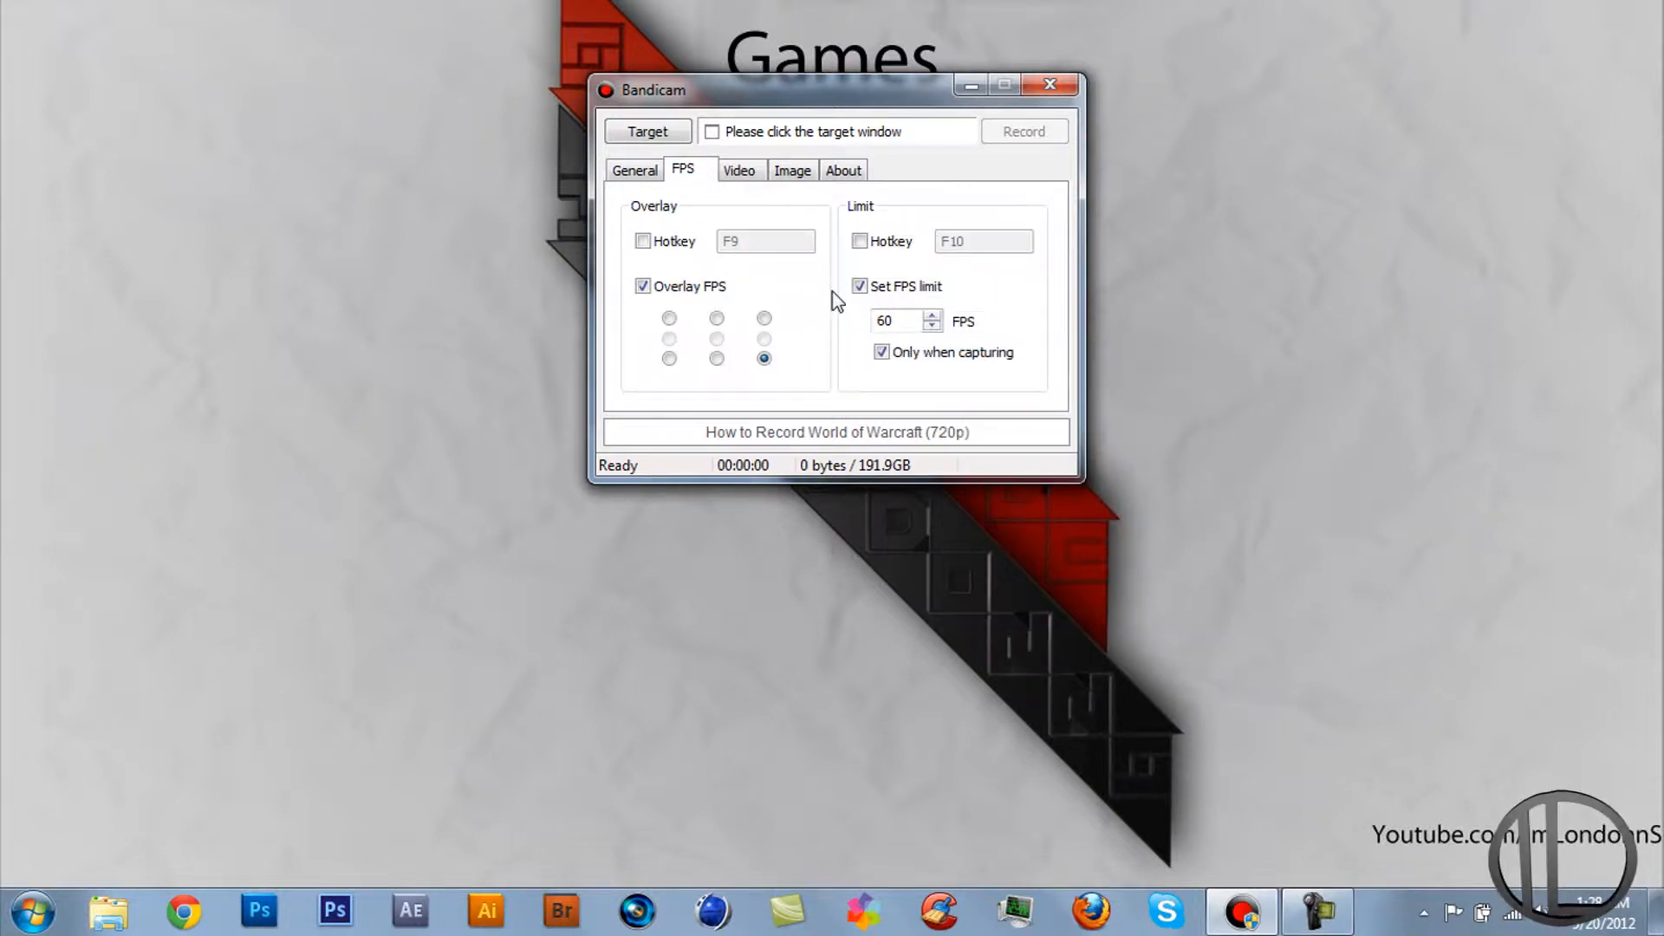
left_click(741, 170)
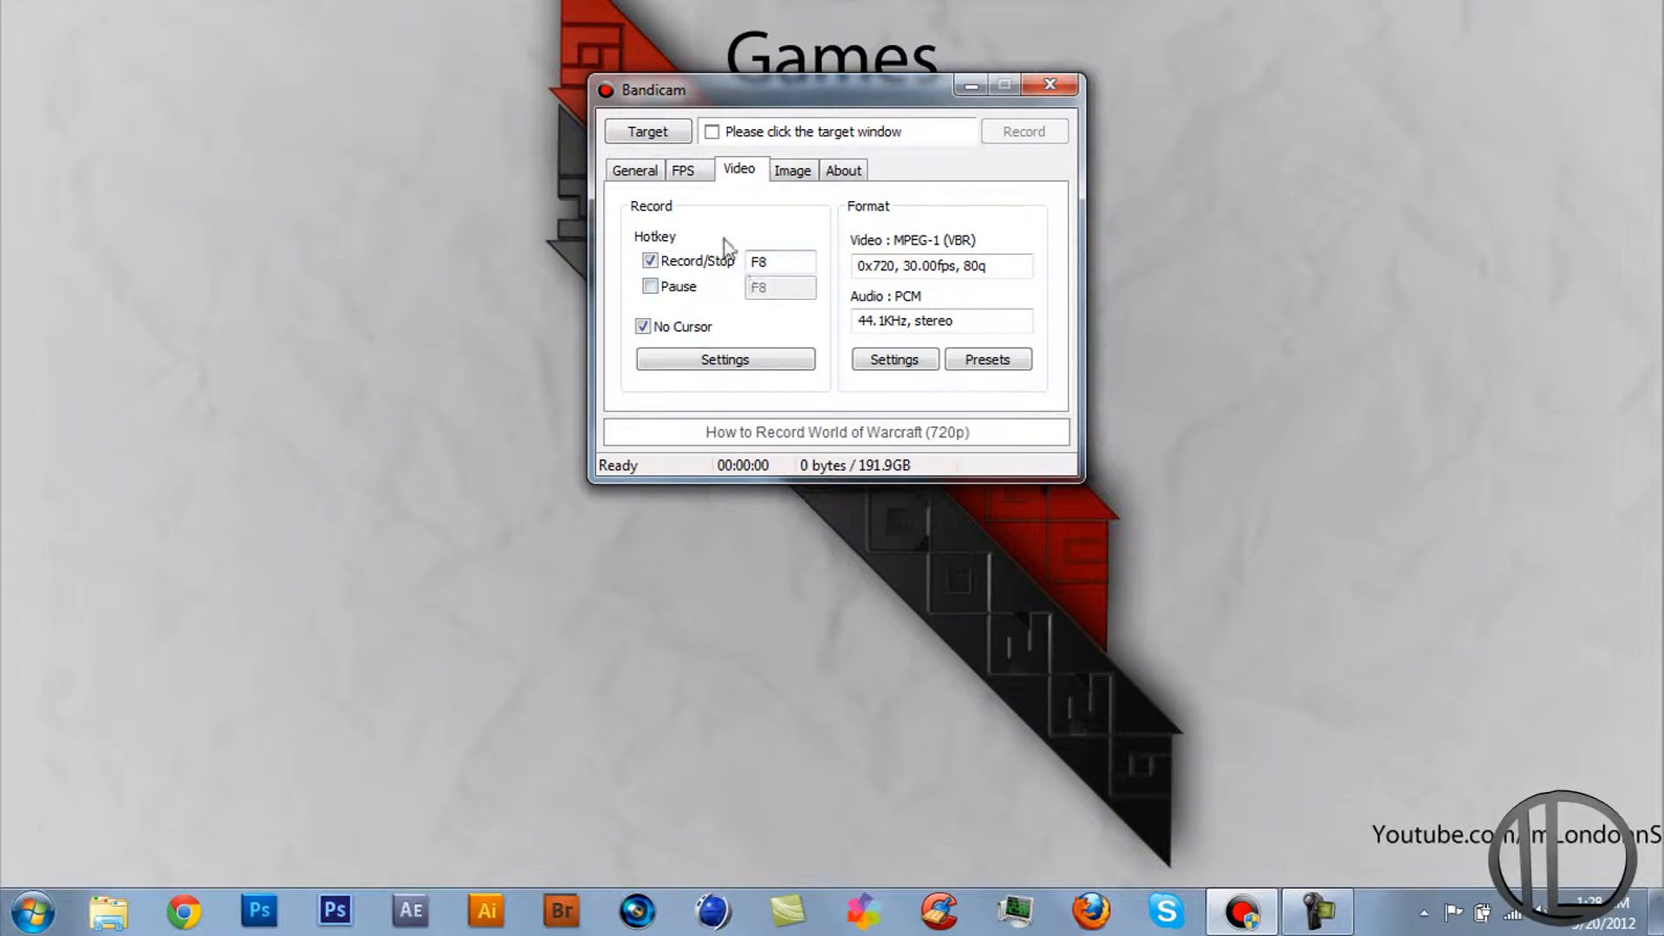
left_click(635, 170)
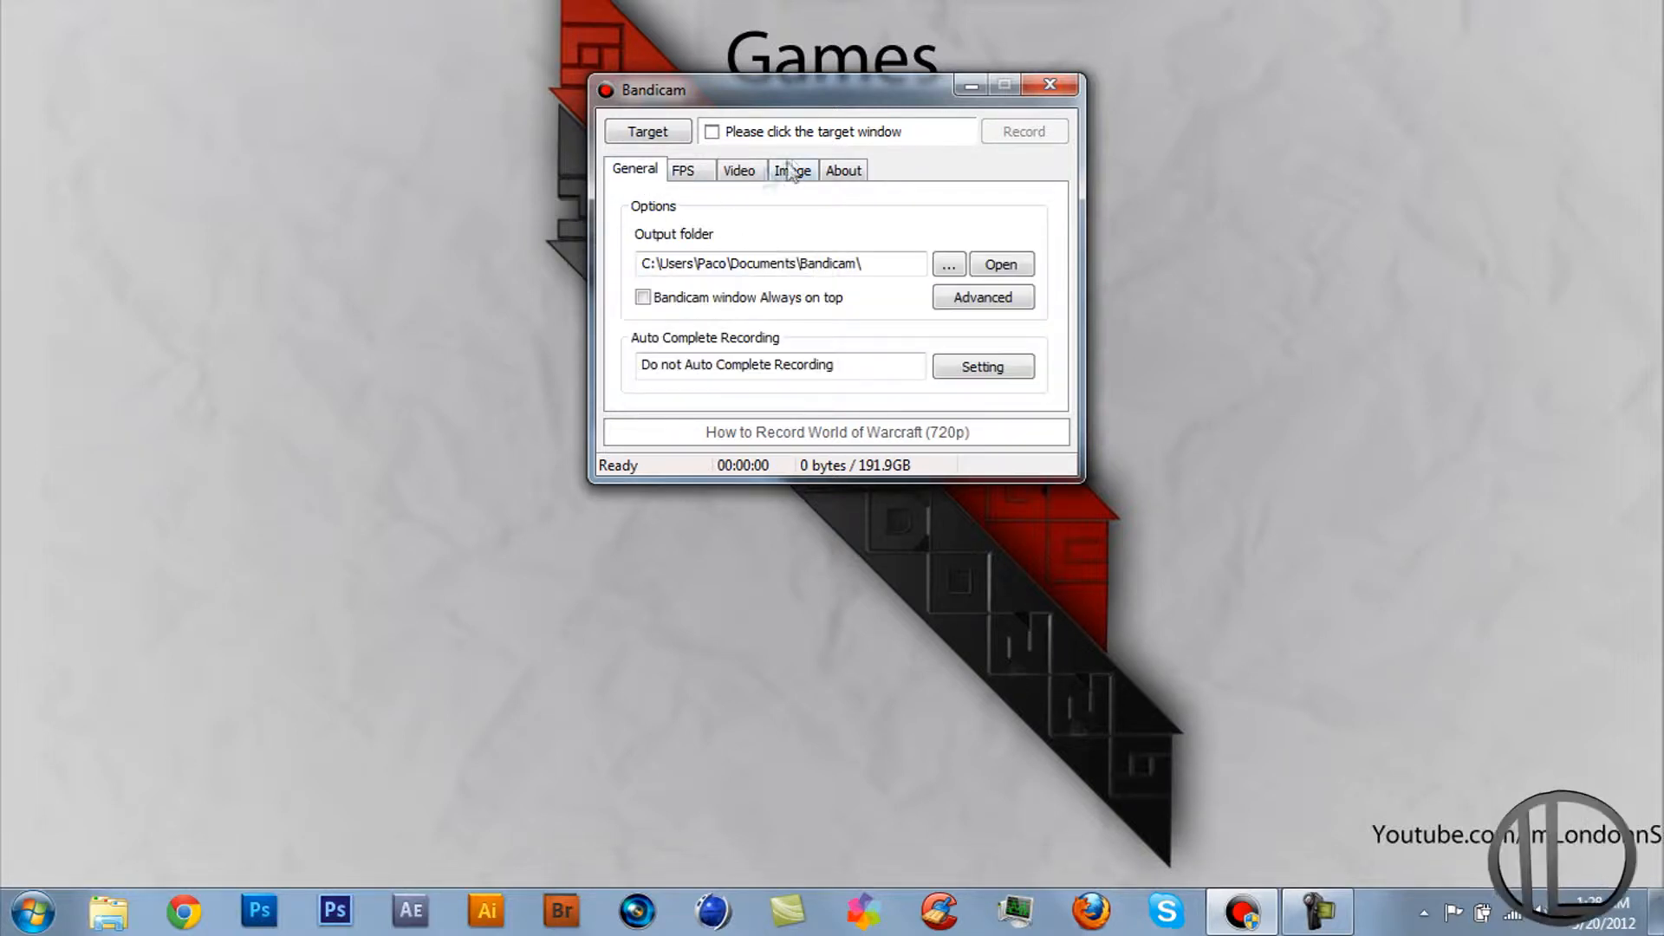
mouse_move(986, 154)
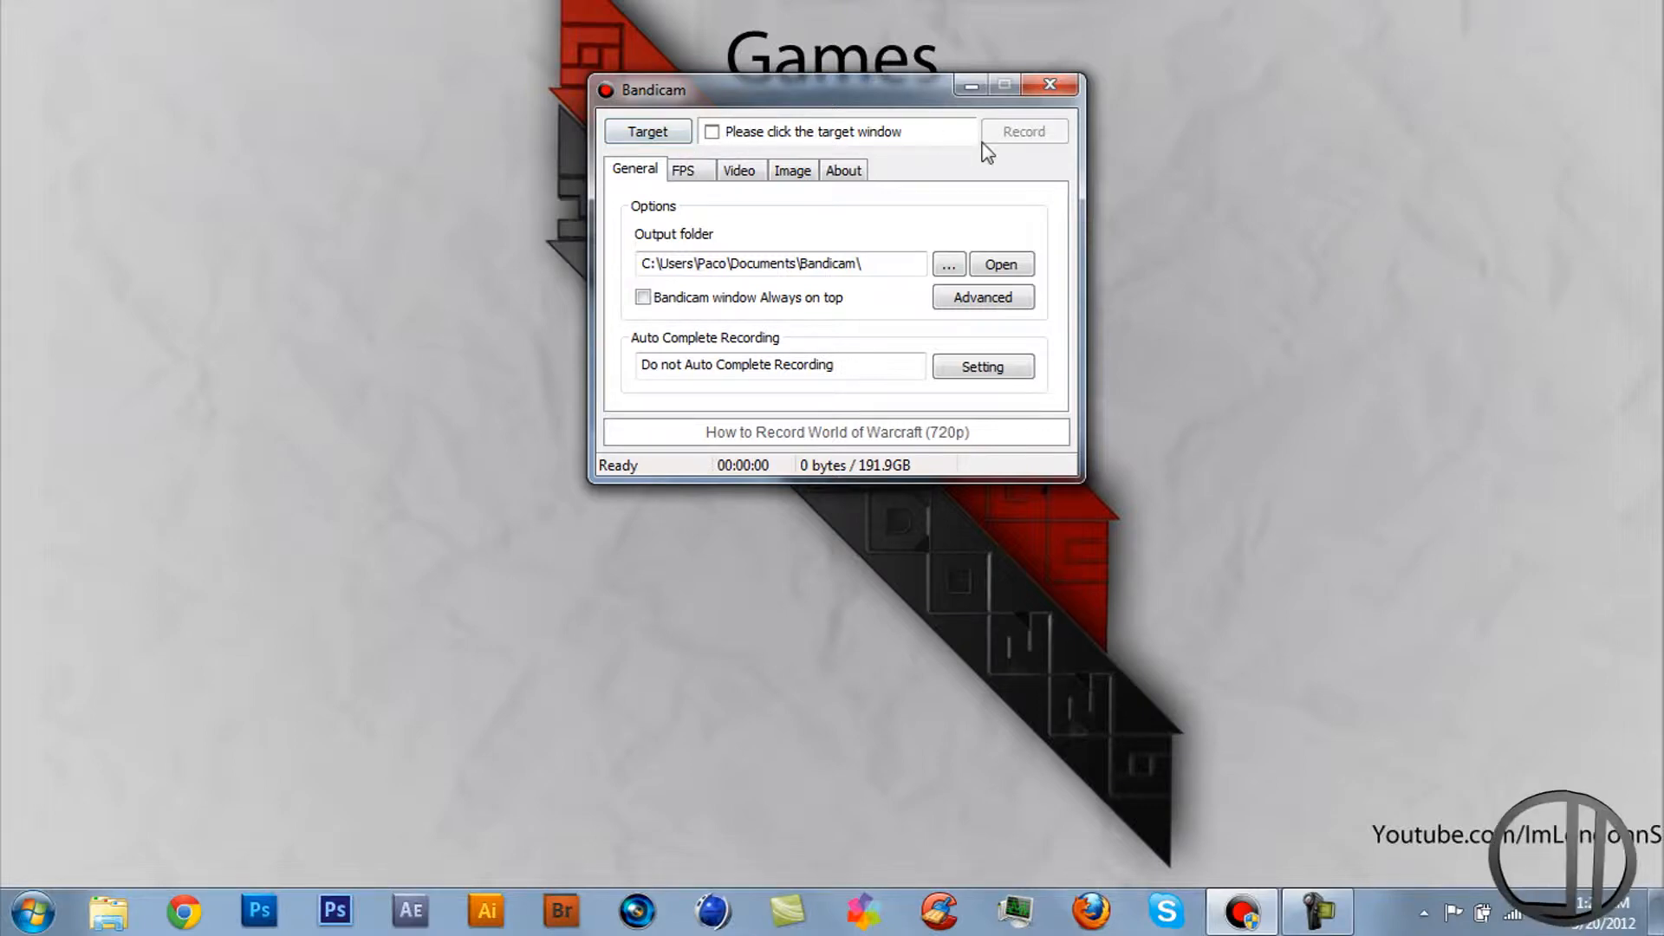
left_click(35, 908)
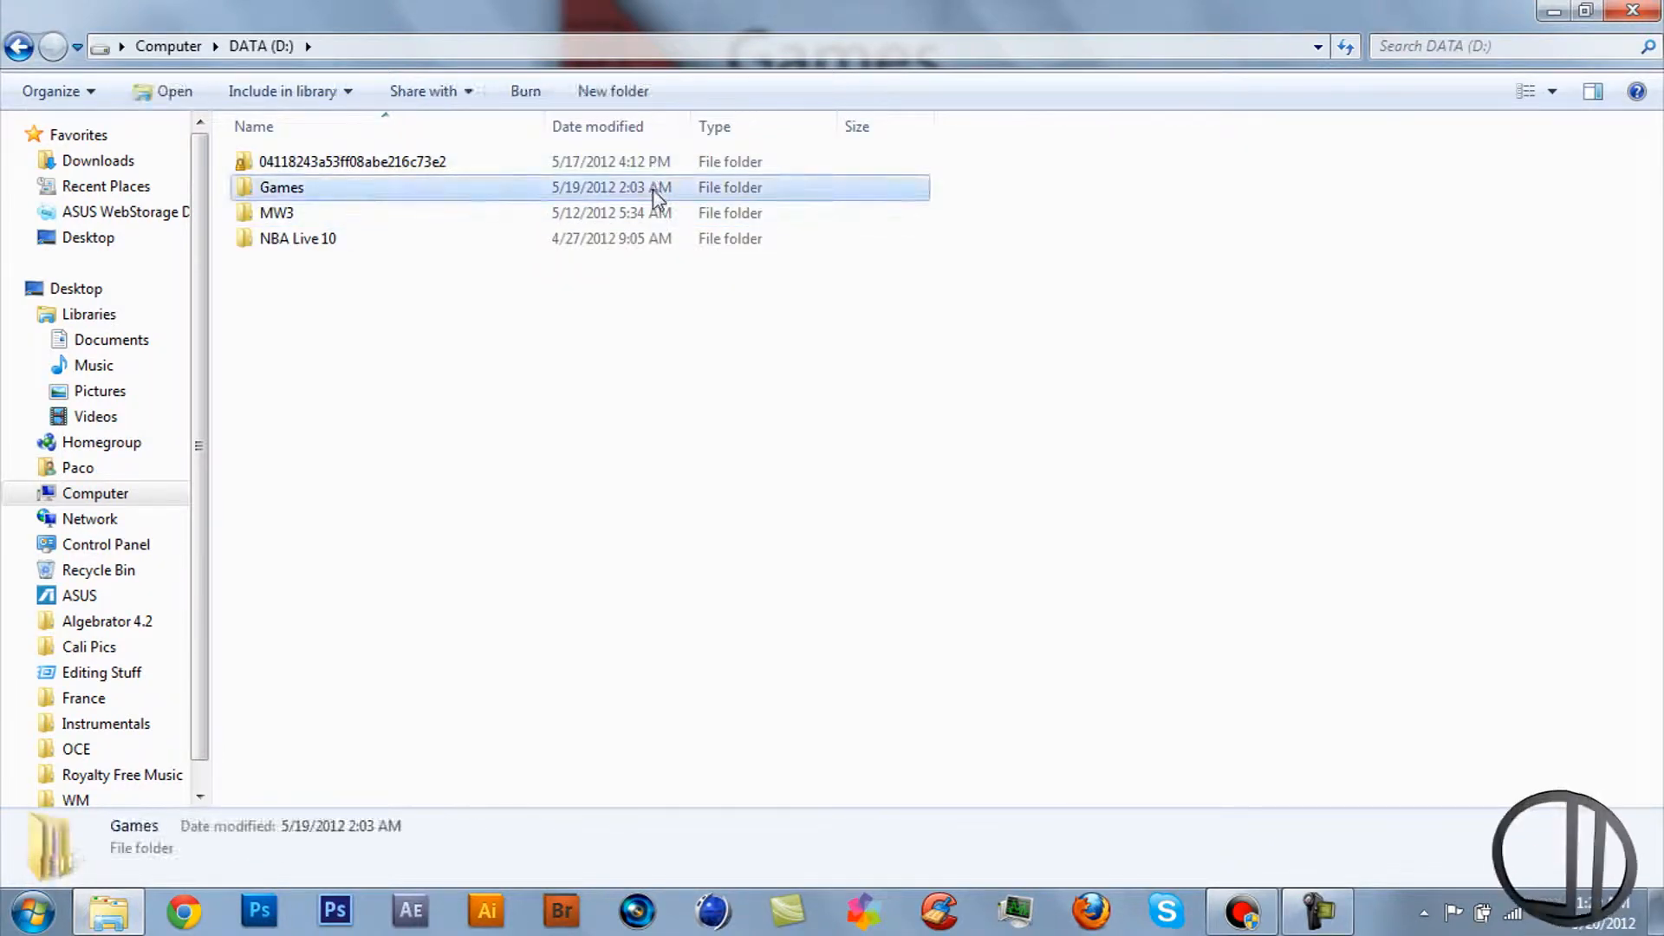
Navigate Games on drive D into the Need for Speed The Run folder and launch the game.
double_click(281, 187)
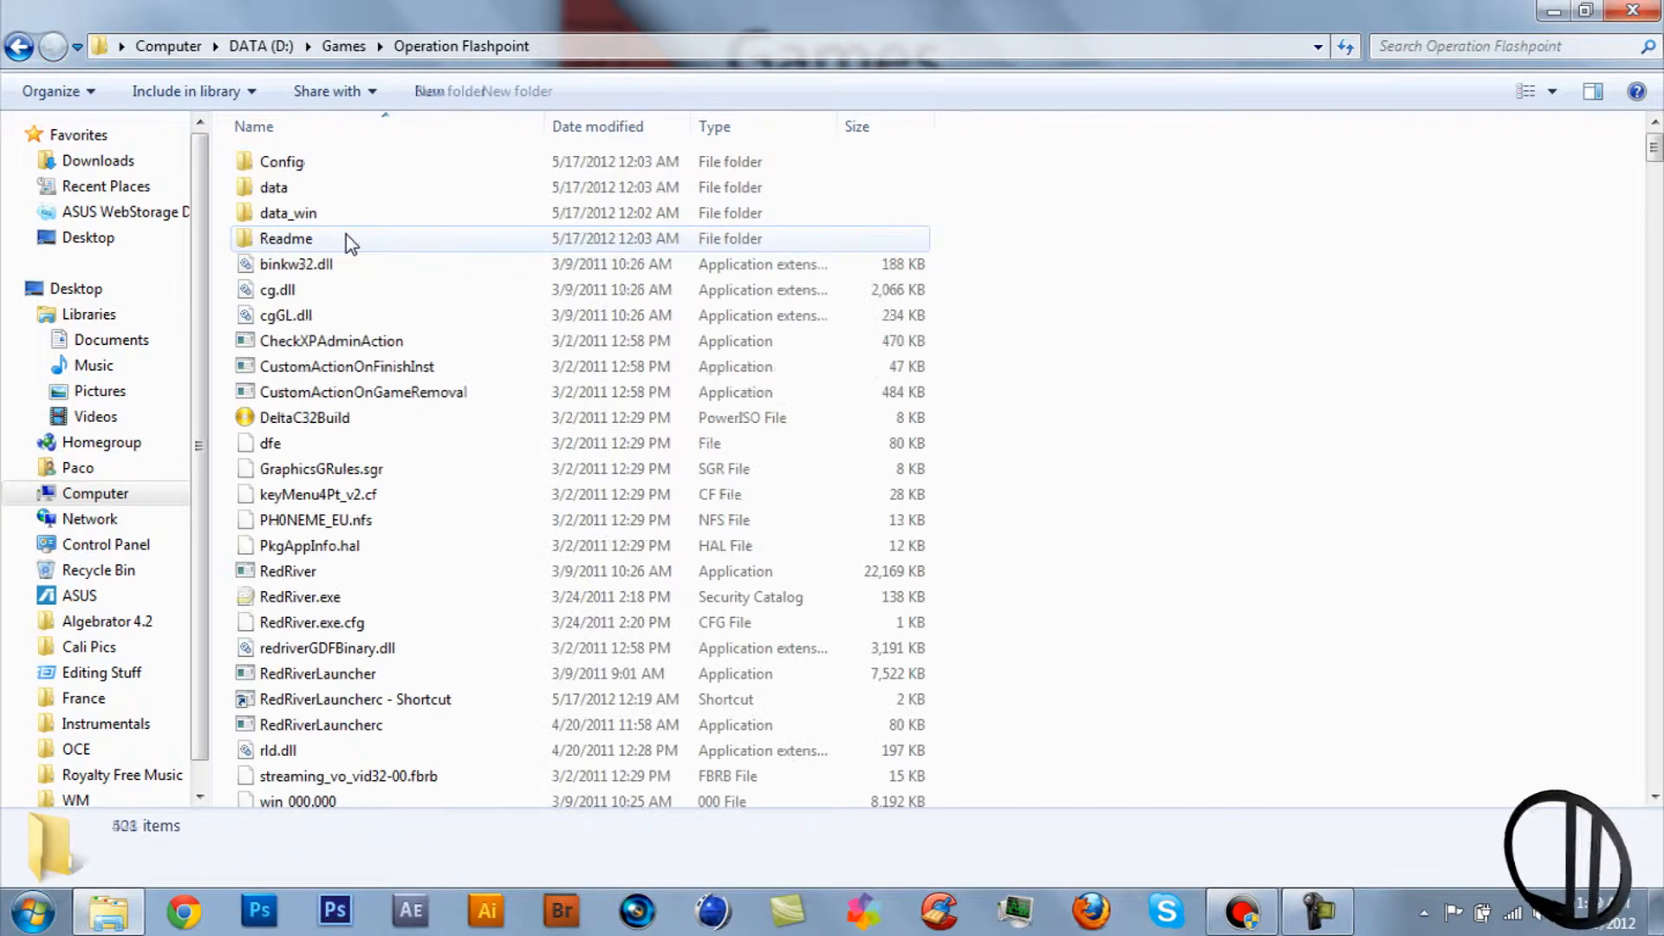
left_click(24, 45)
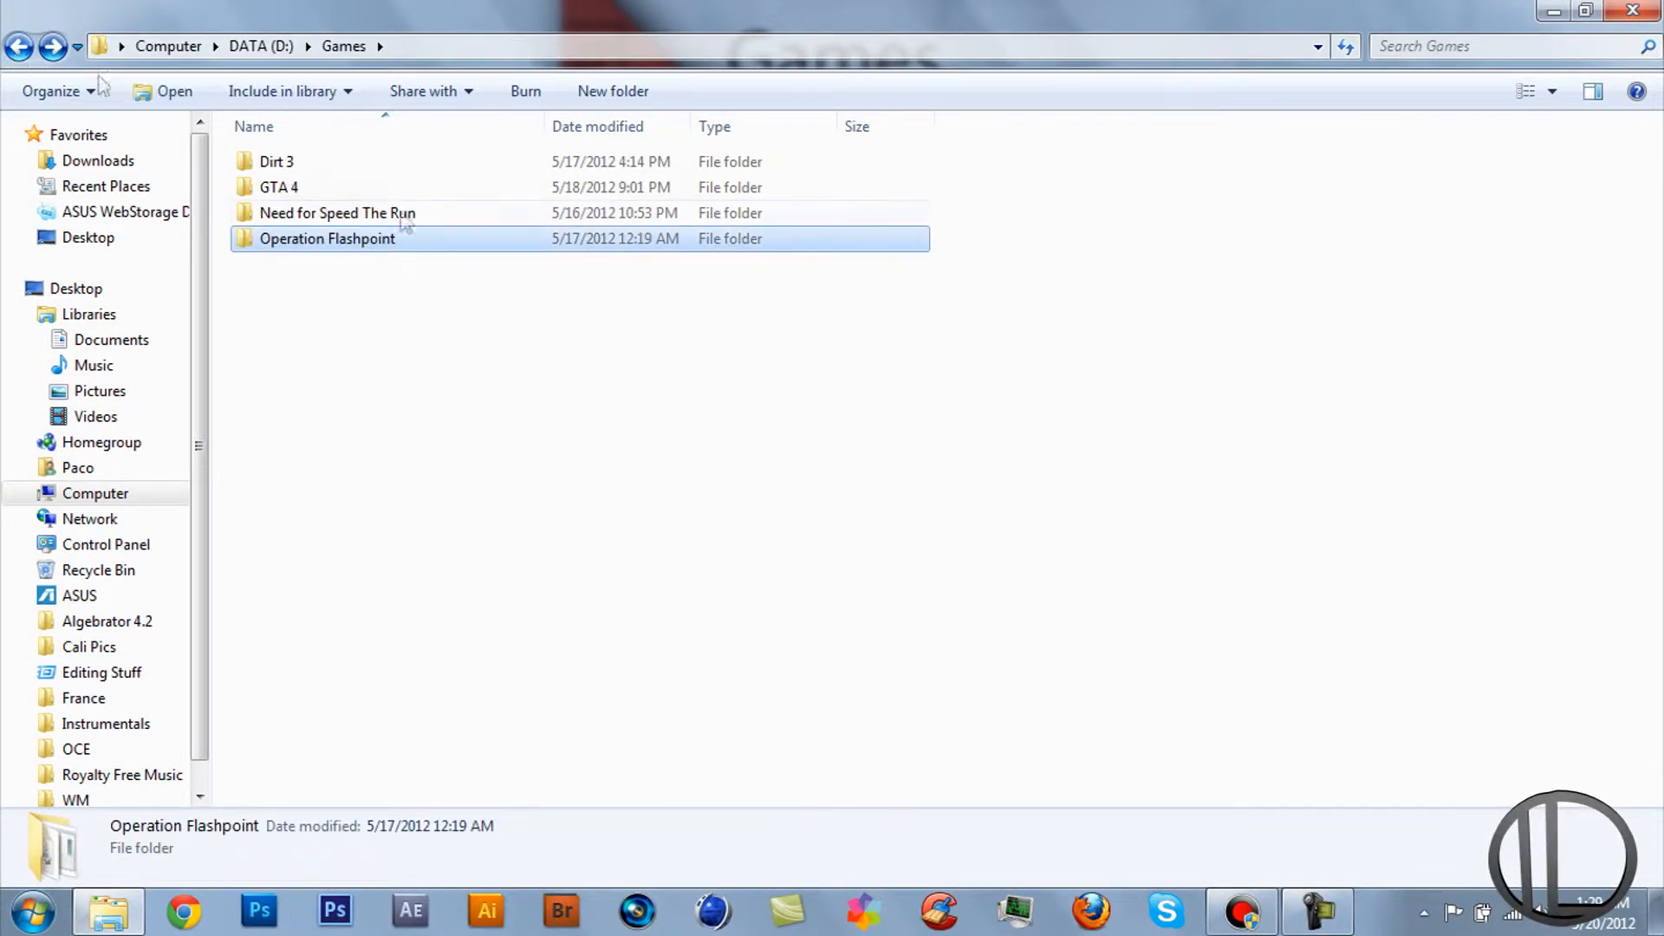
double_click(281, 187)
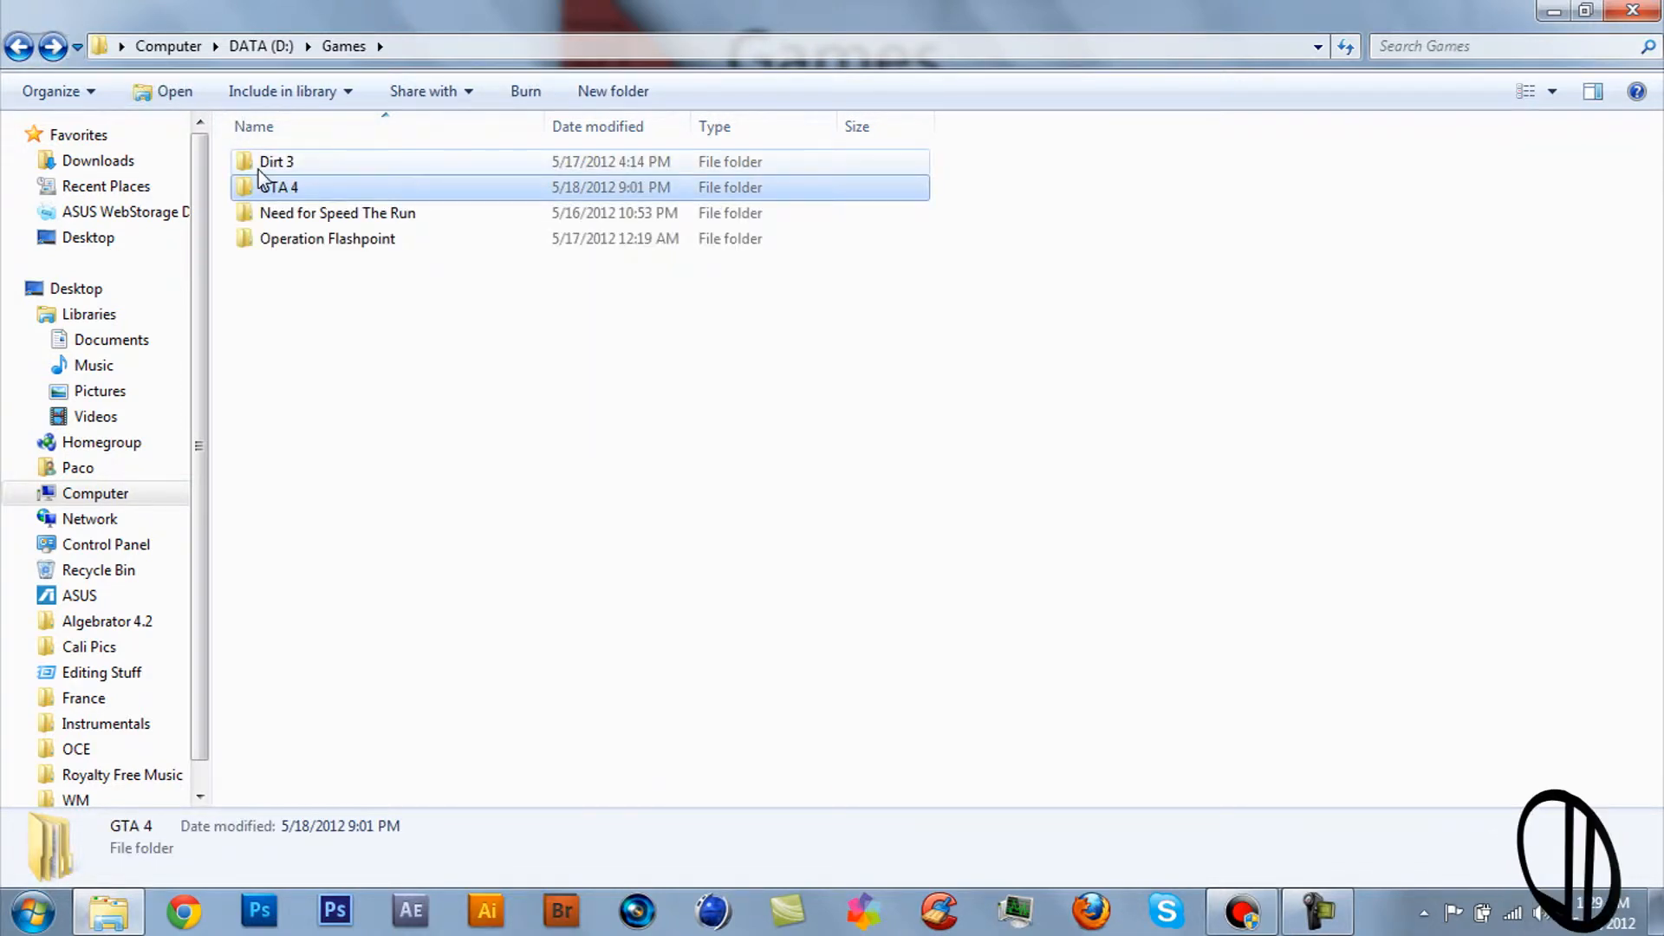
left_click(275, 163)
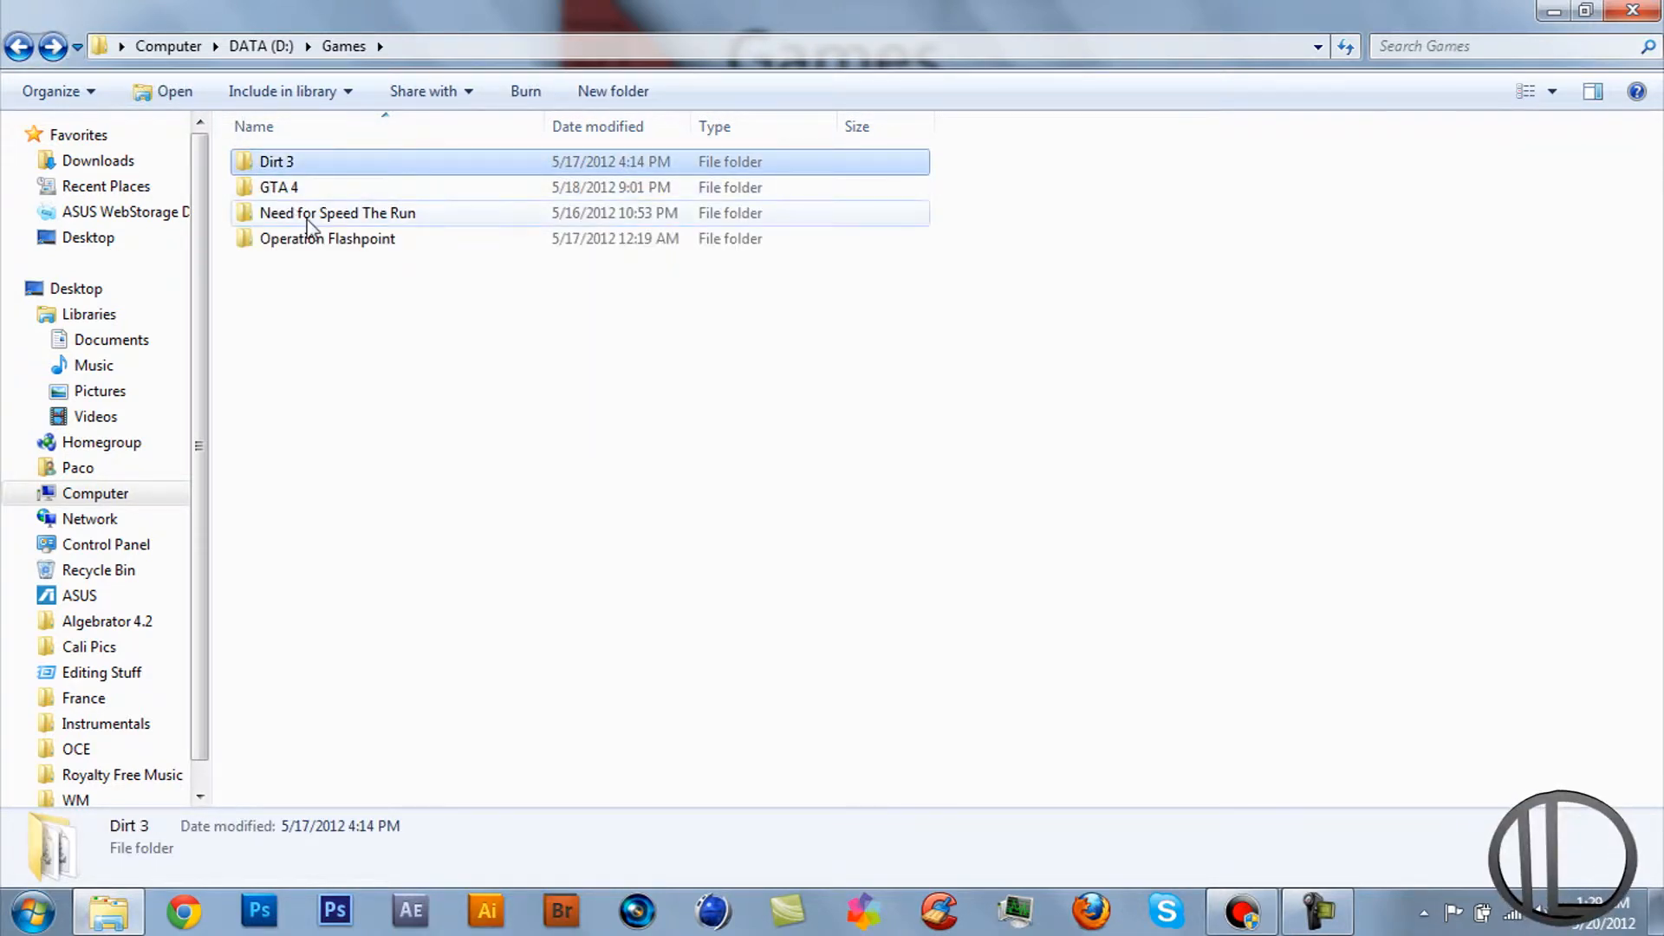
left_click(336, 212)
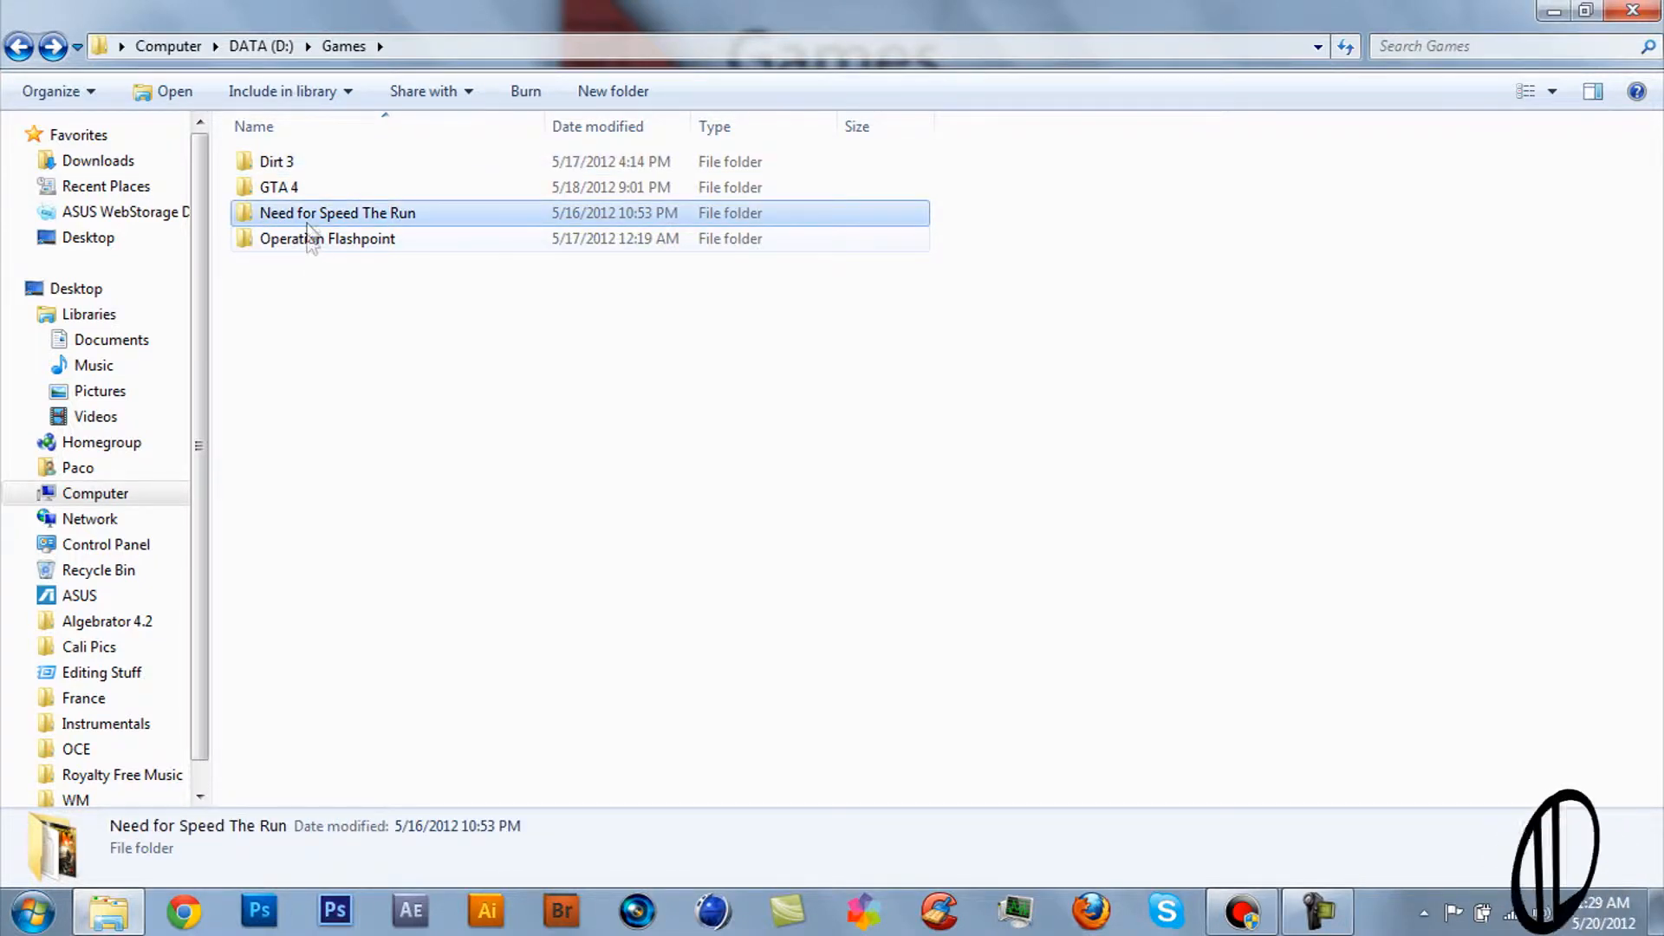
double_click(336, 213)
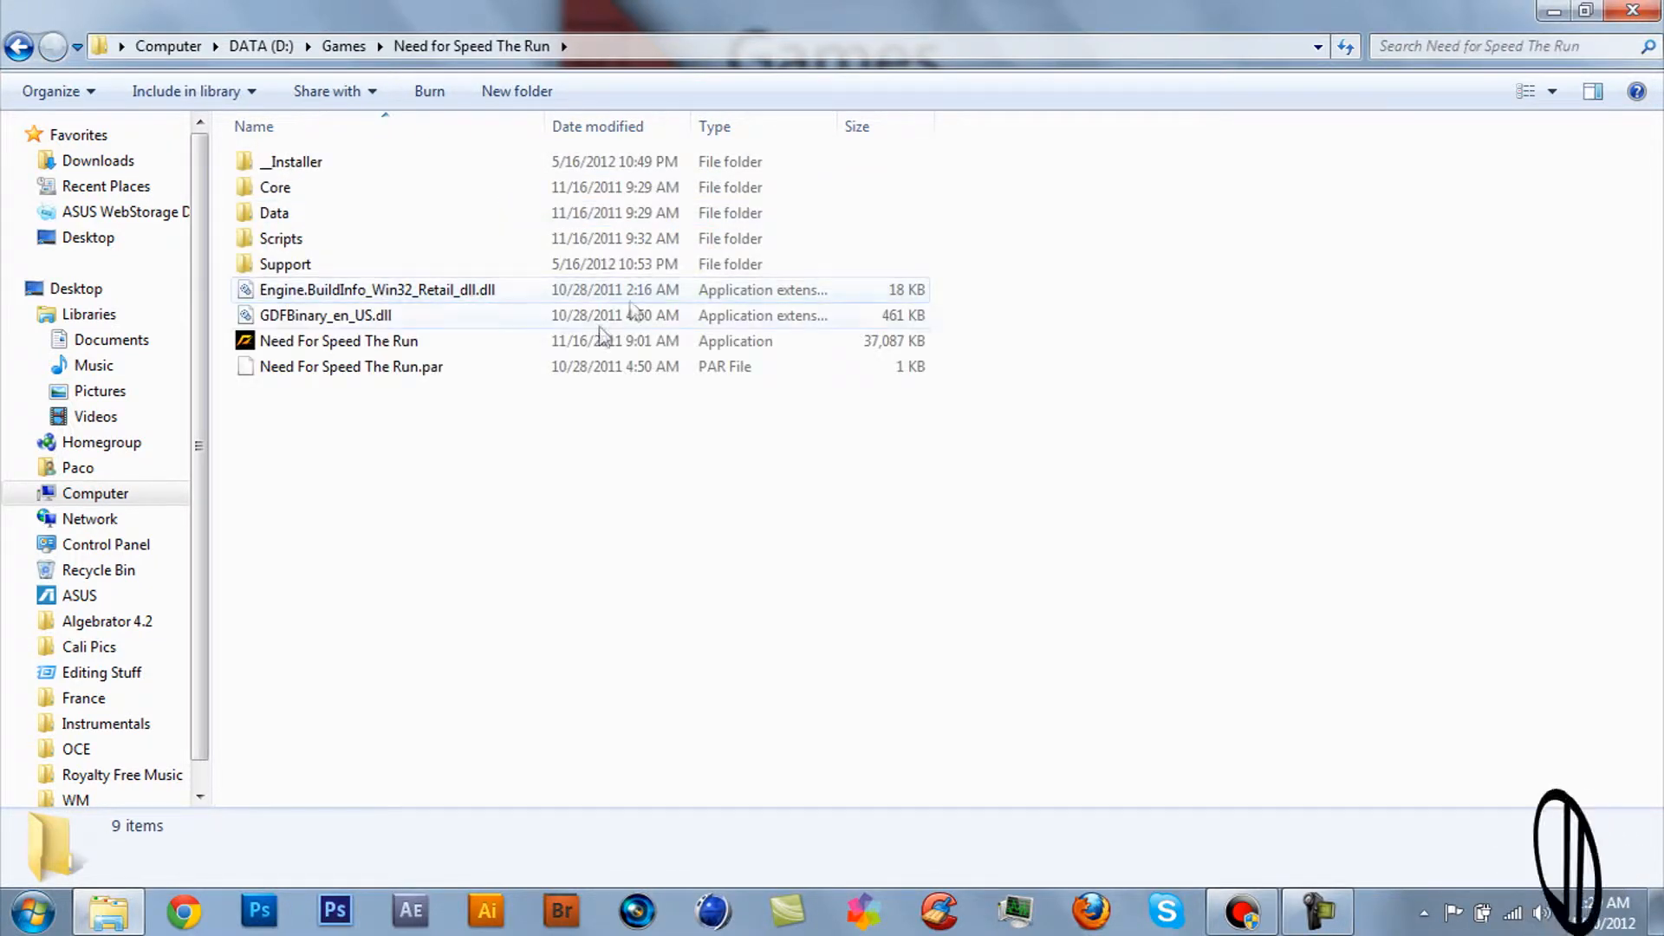
left_click(338, 340)
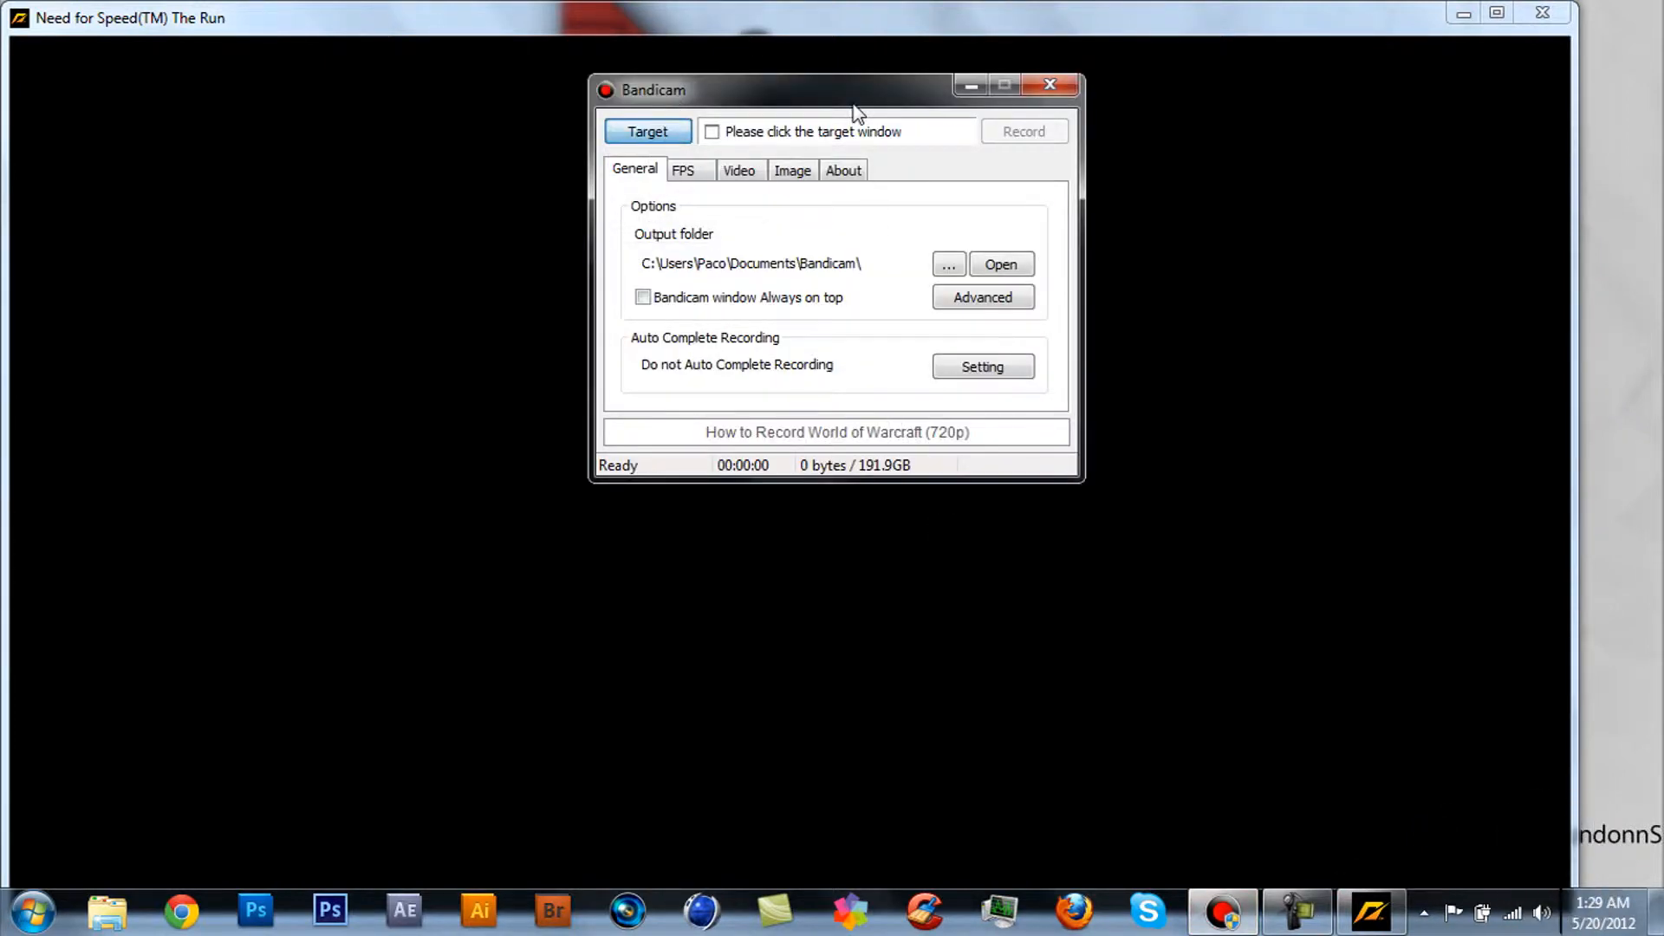
mouse_move(959, 170)
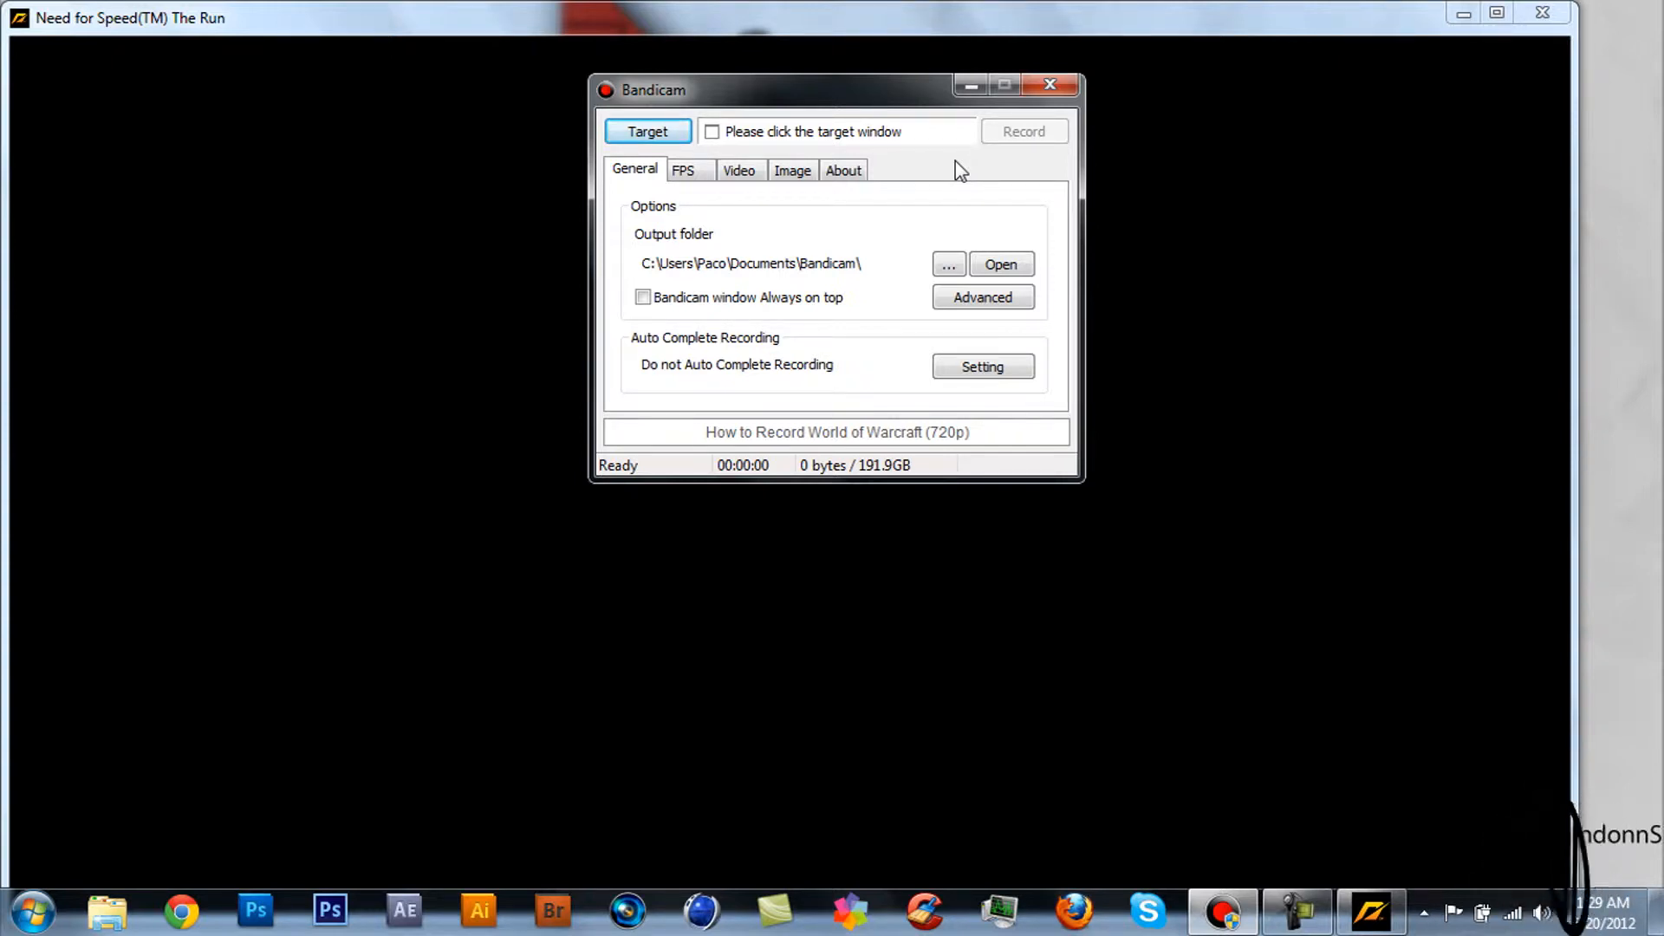
Set Need For Speed The Run.exe as Bandicam's recording target so it reads Ready.
left_click(648, 132)
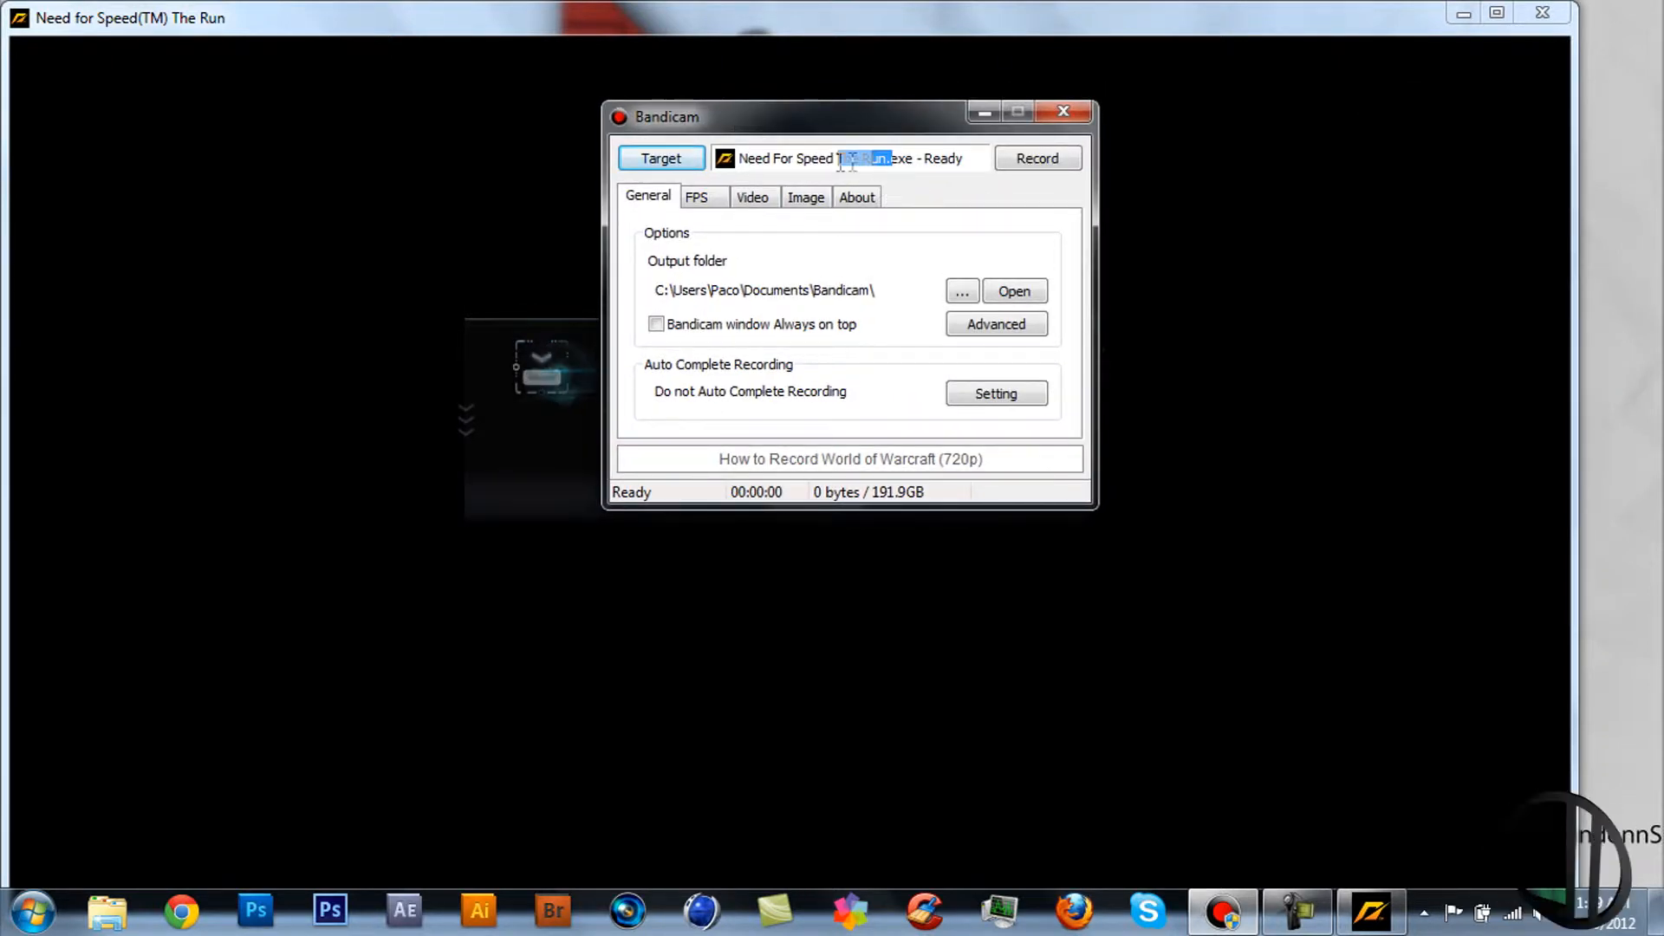
left_click(662, 157)
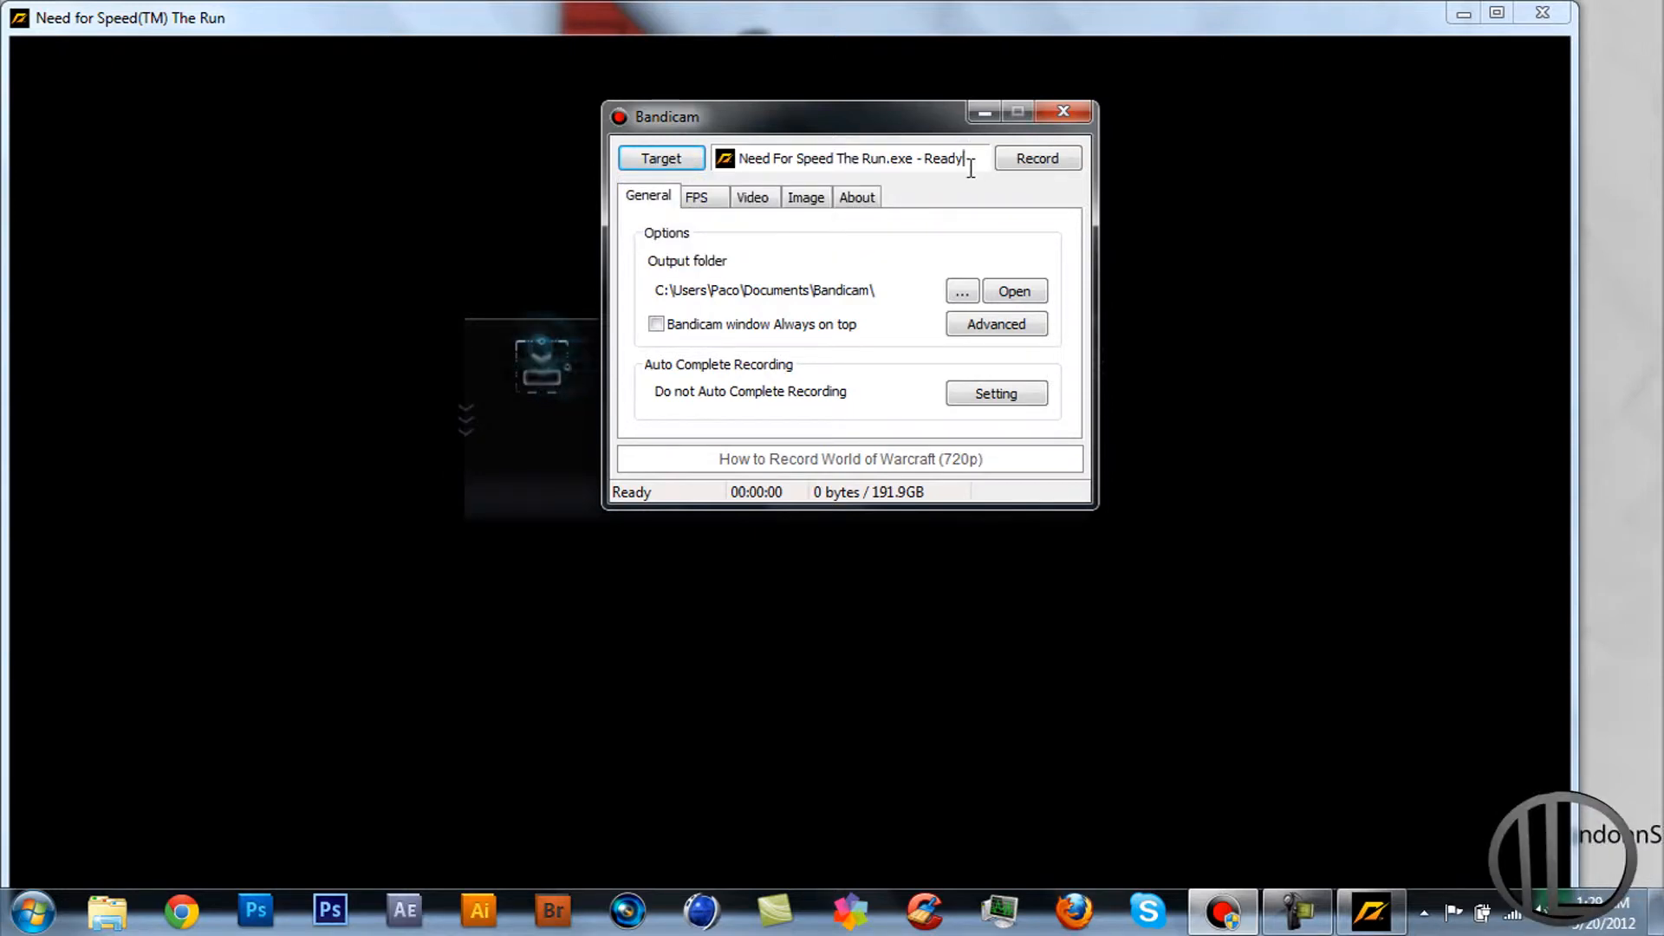
left_click(752, 196)
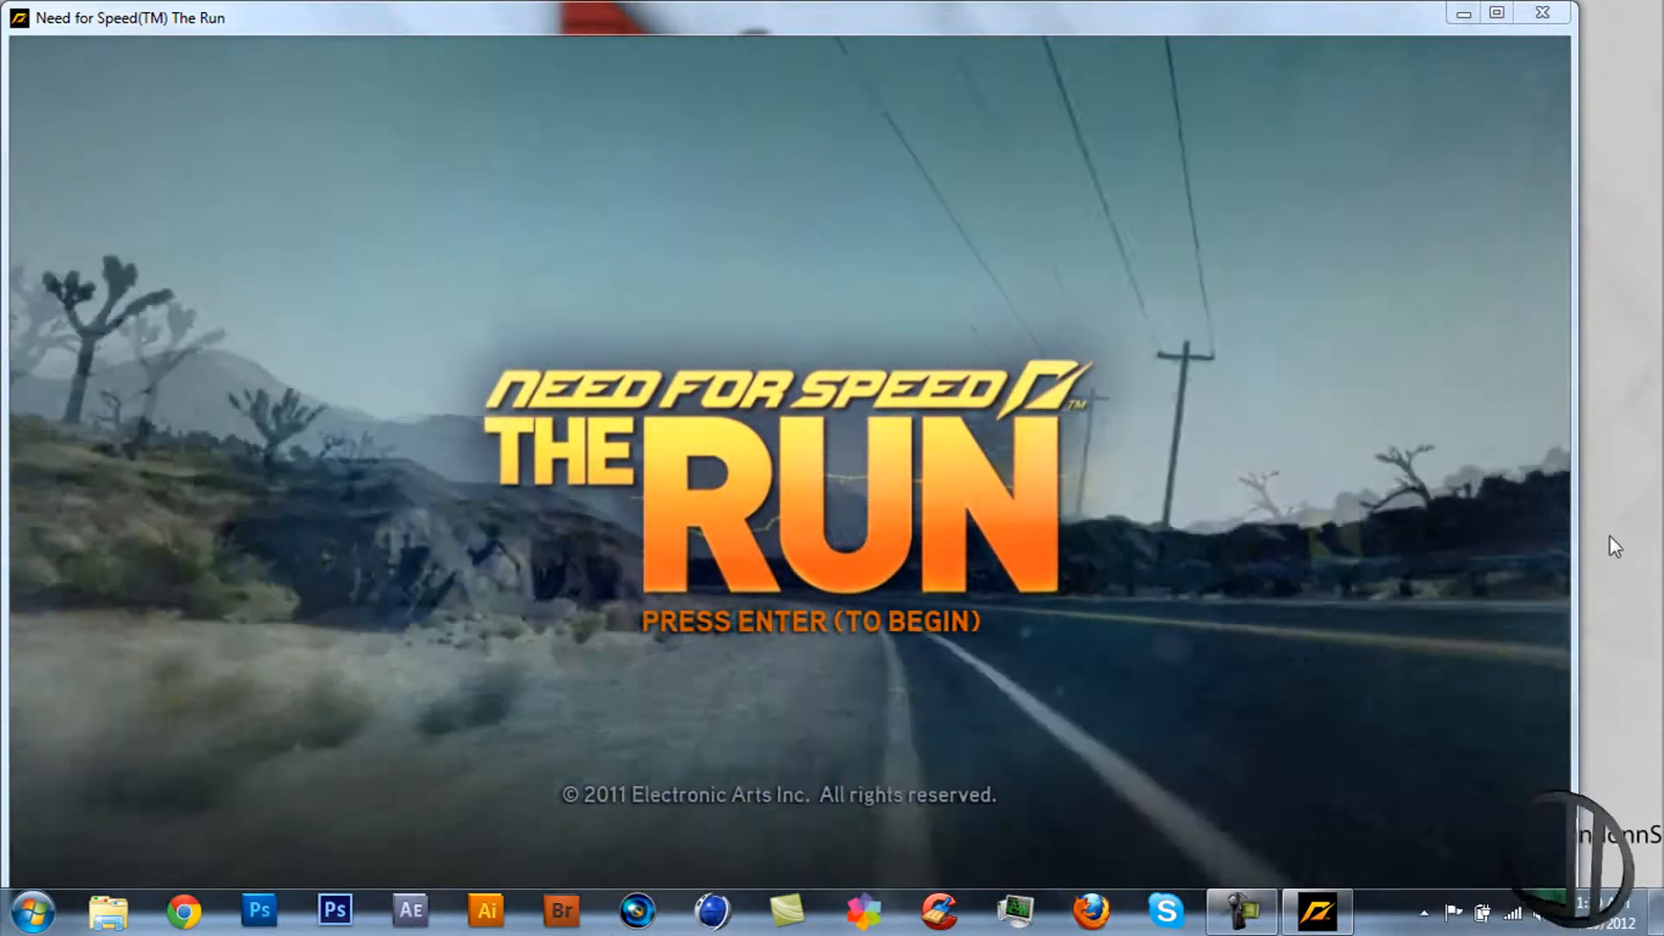
Enable Auto-hide the taskbar in Taskbar Properties and confirm with OK.
right_click(1612, 546)
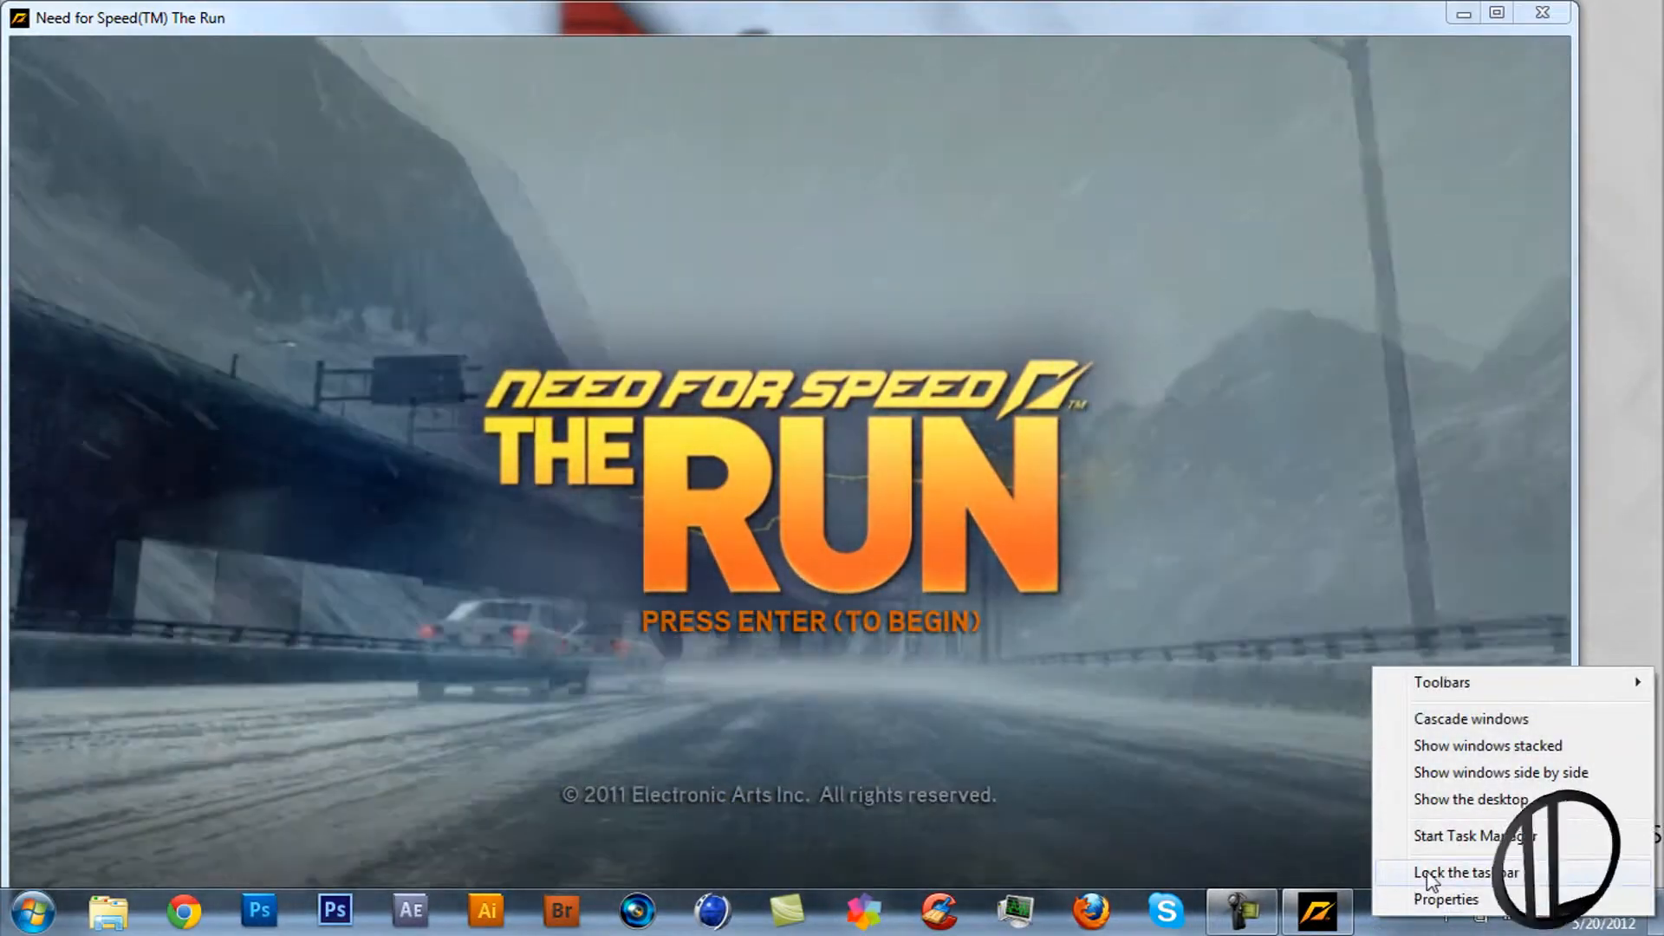
left_click(1452, 900)
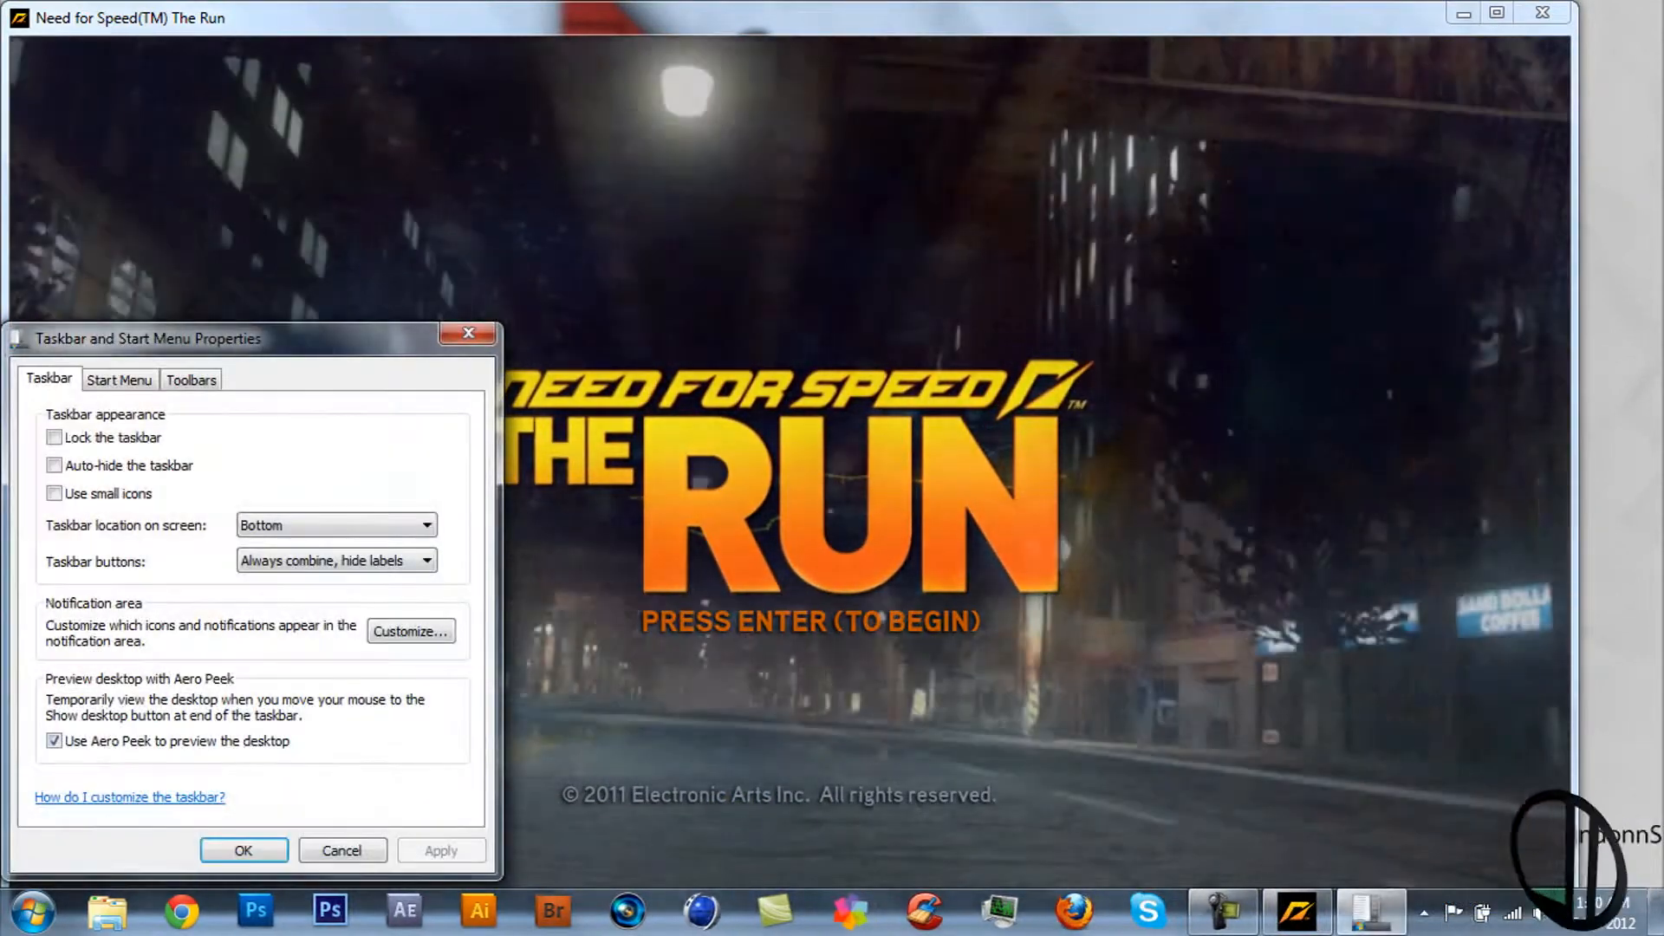
left_click(54, 465)
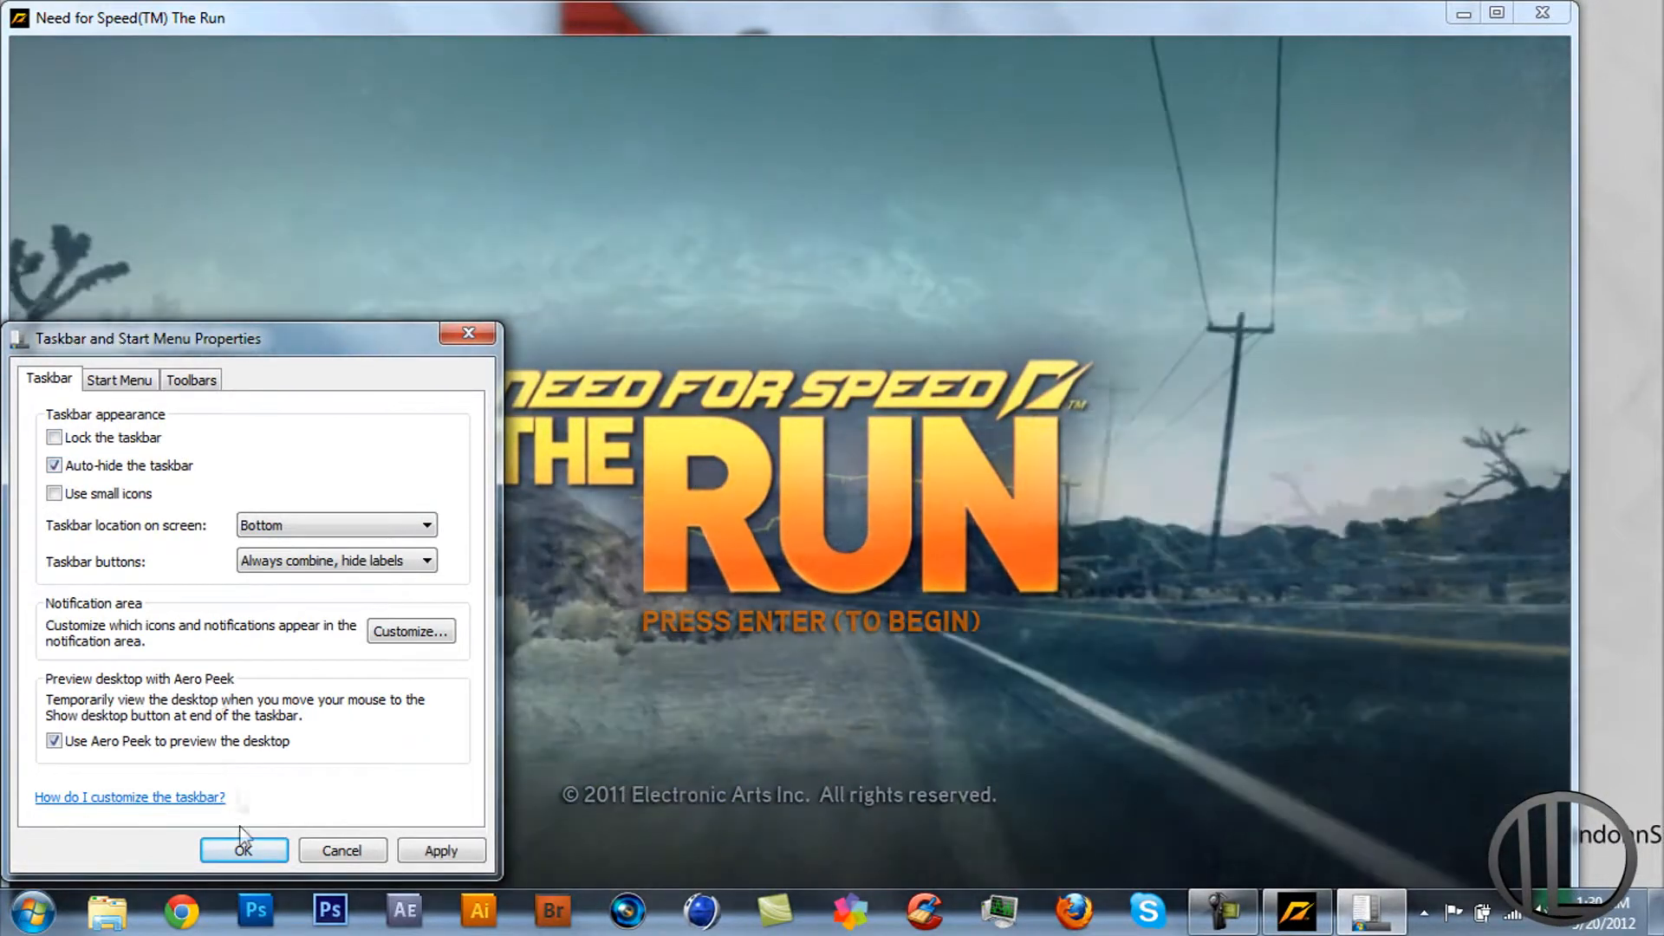
left_click(243, 849)
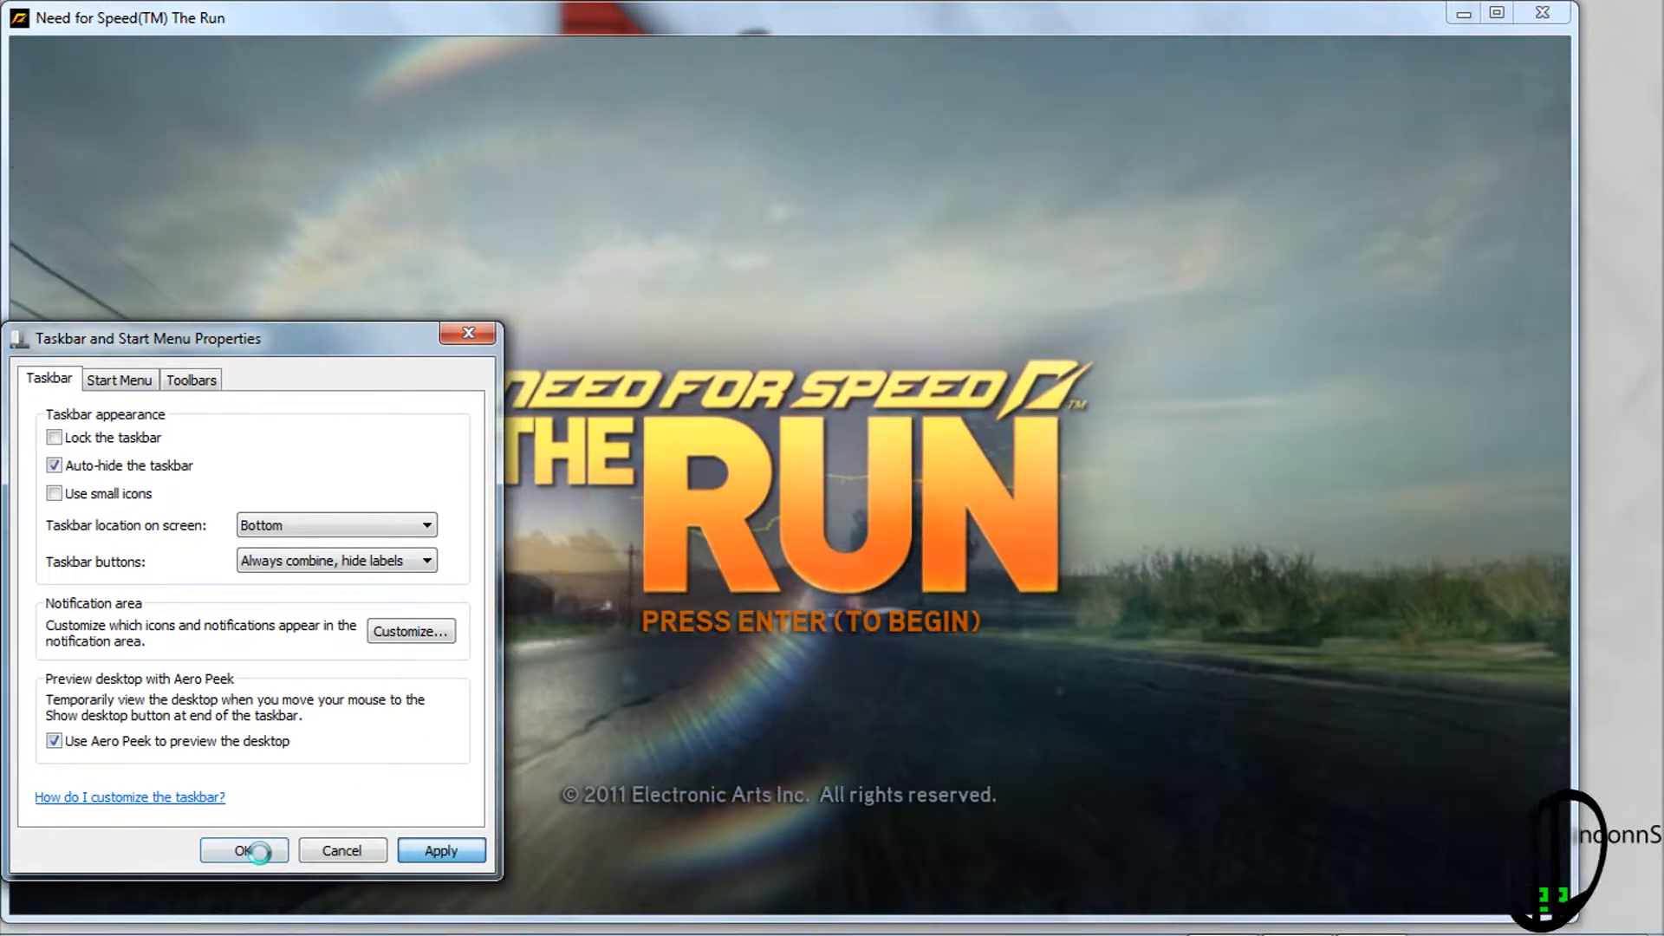
left_click(244, 850)
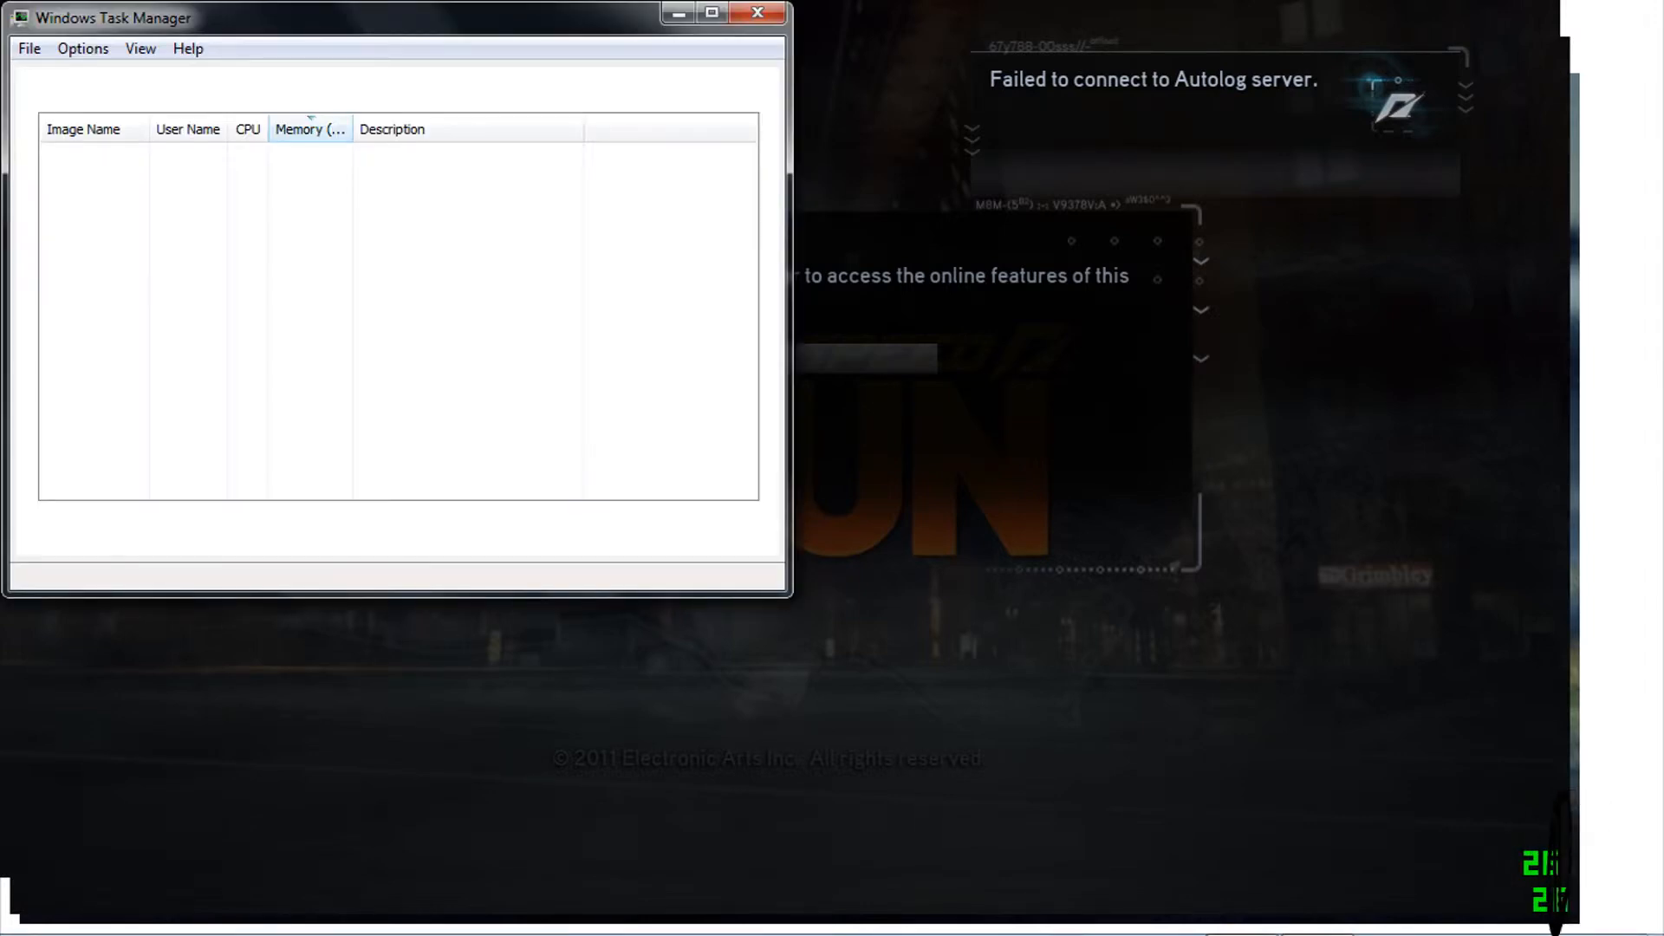
Select the Need For Speed The Run process in Task Manager and return to the game.
left_click(138, 80)
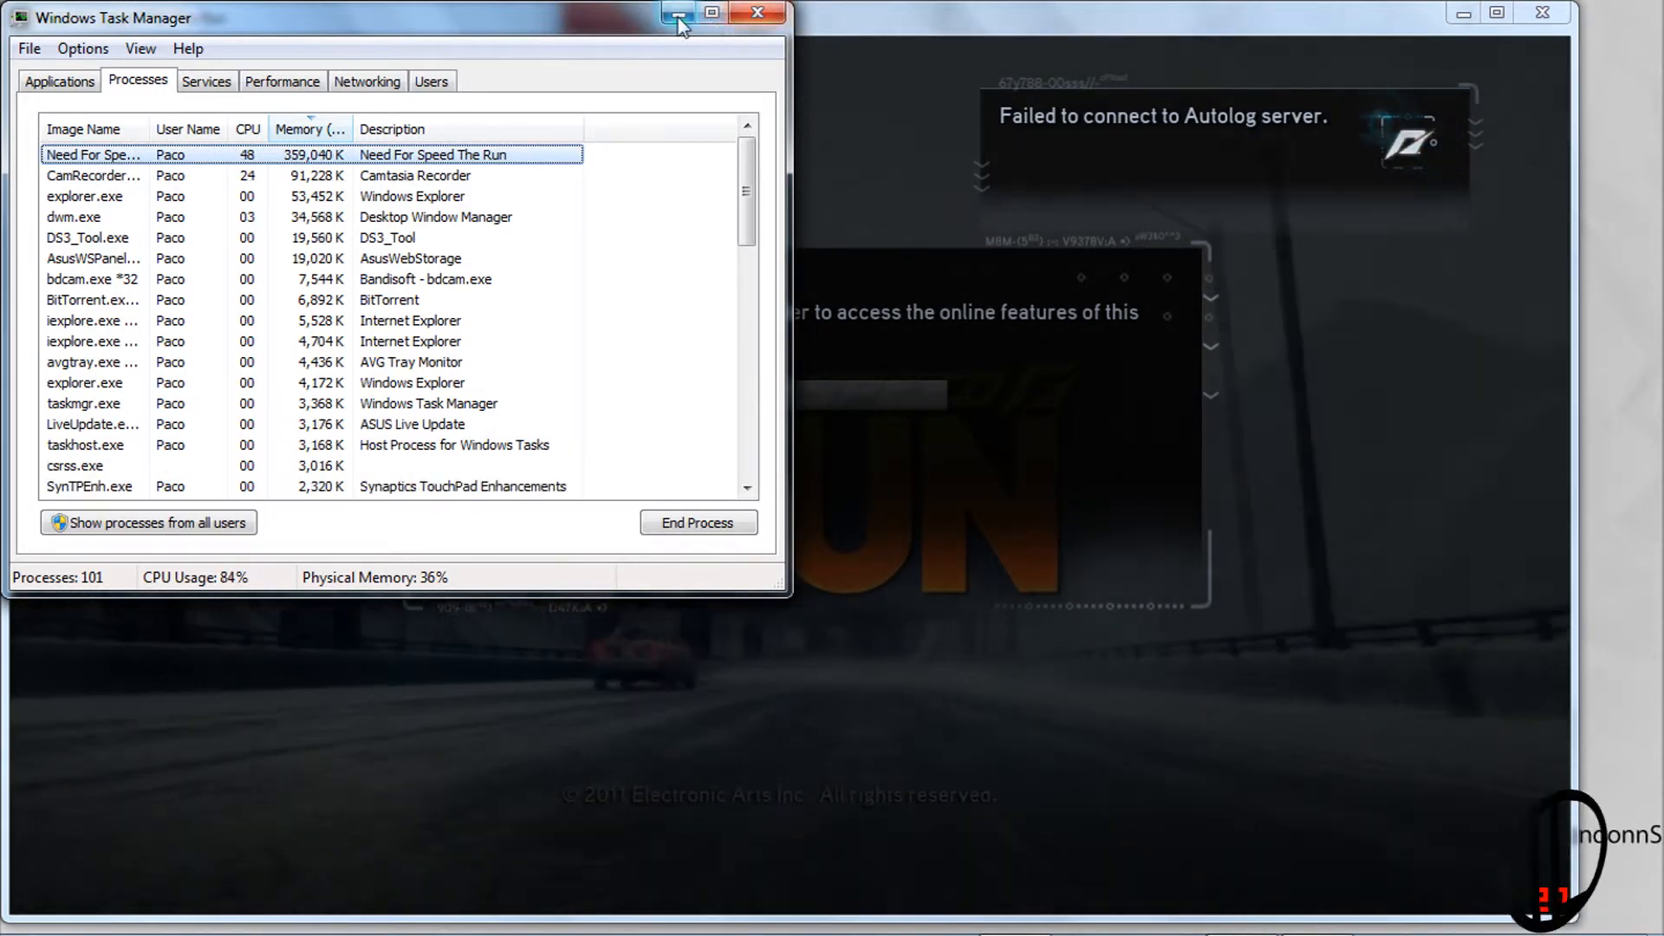
left_click(678, 17)
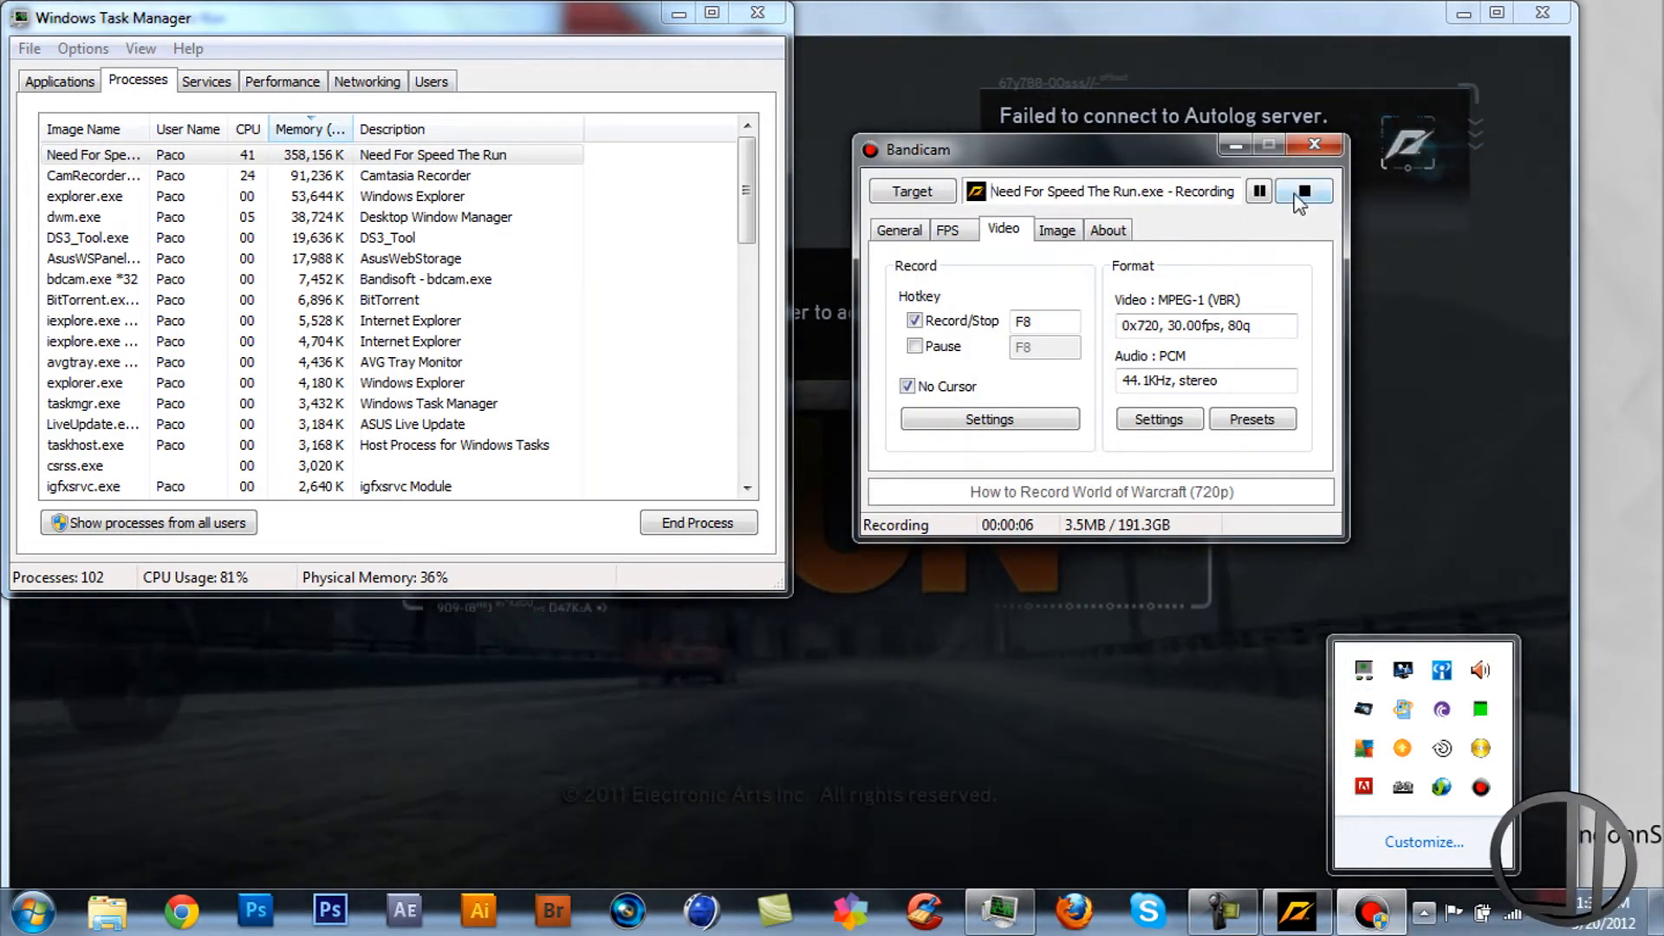
Stop the recording, close Bandicam, and end the Need For Speed The Run process.
left_click(1304, 190)
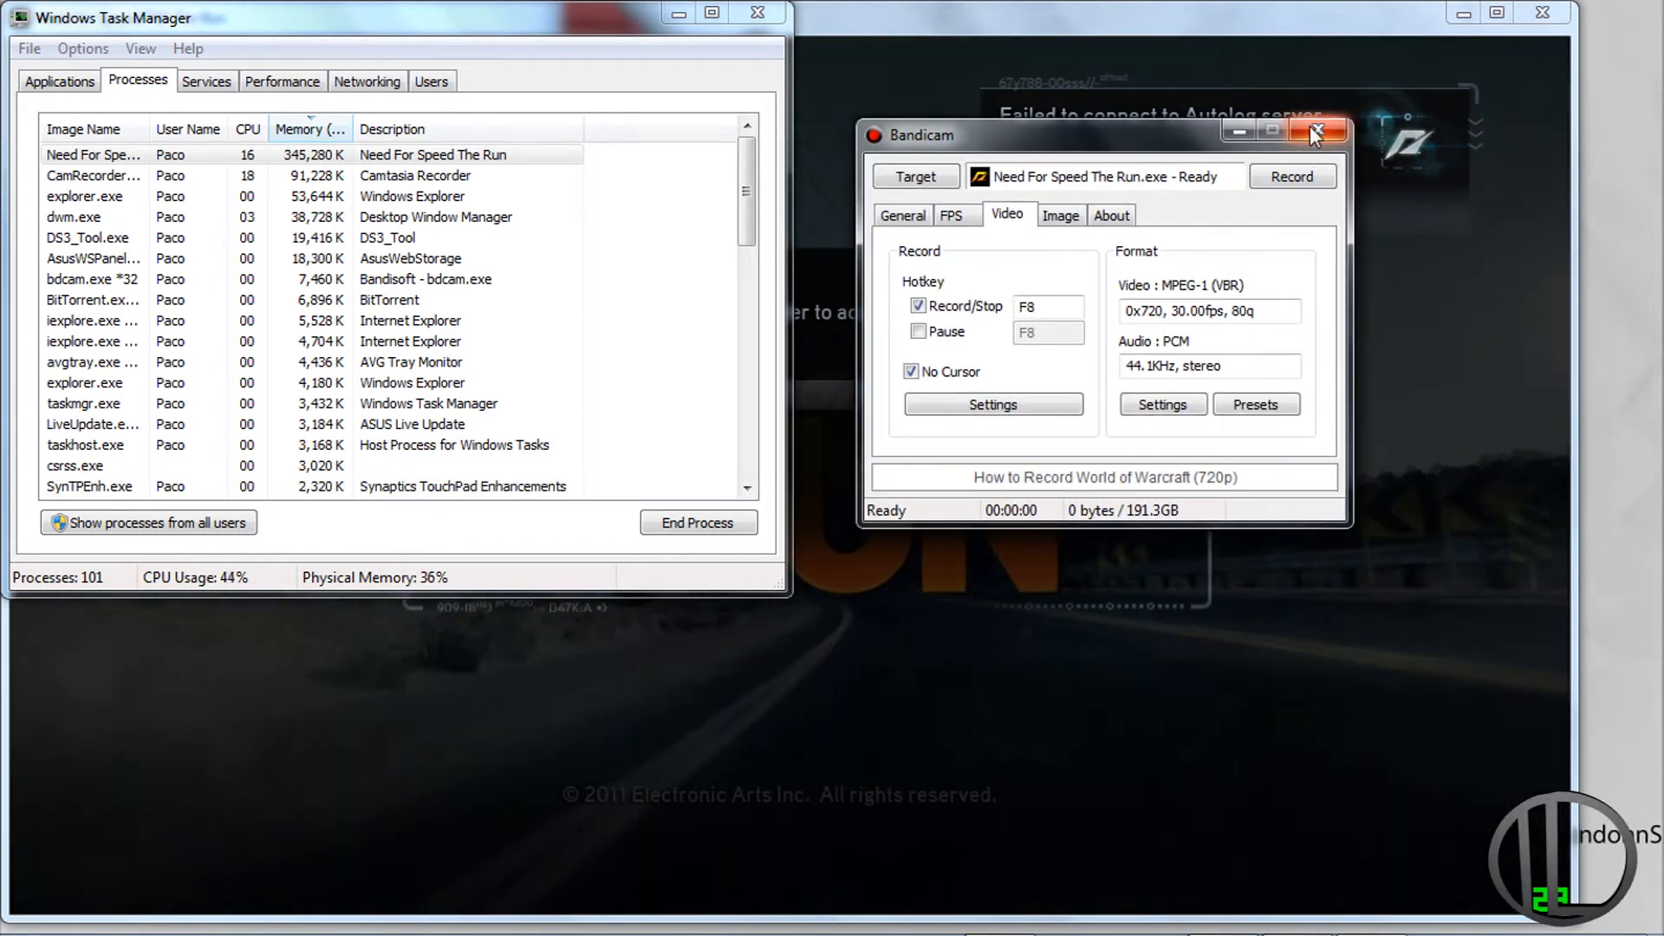
left_click(1316, 132)
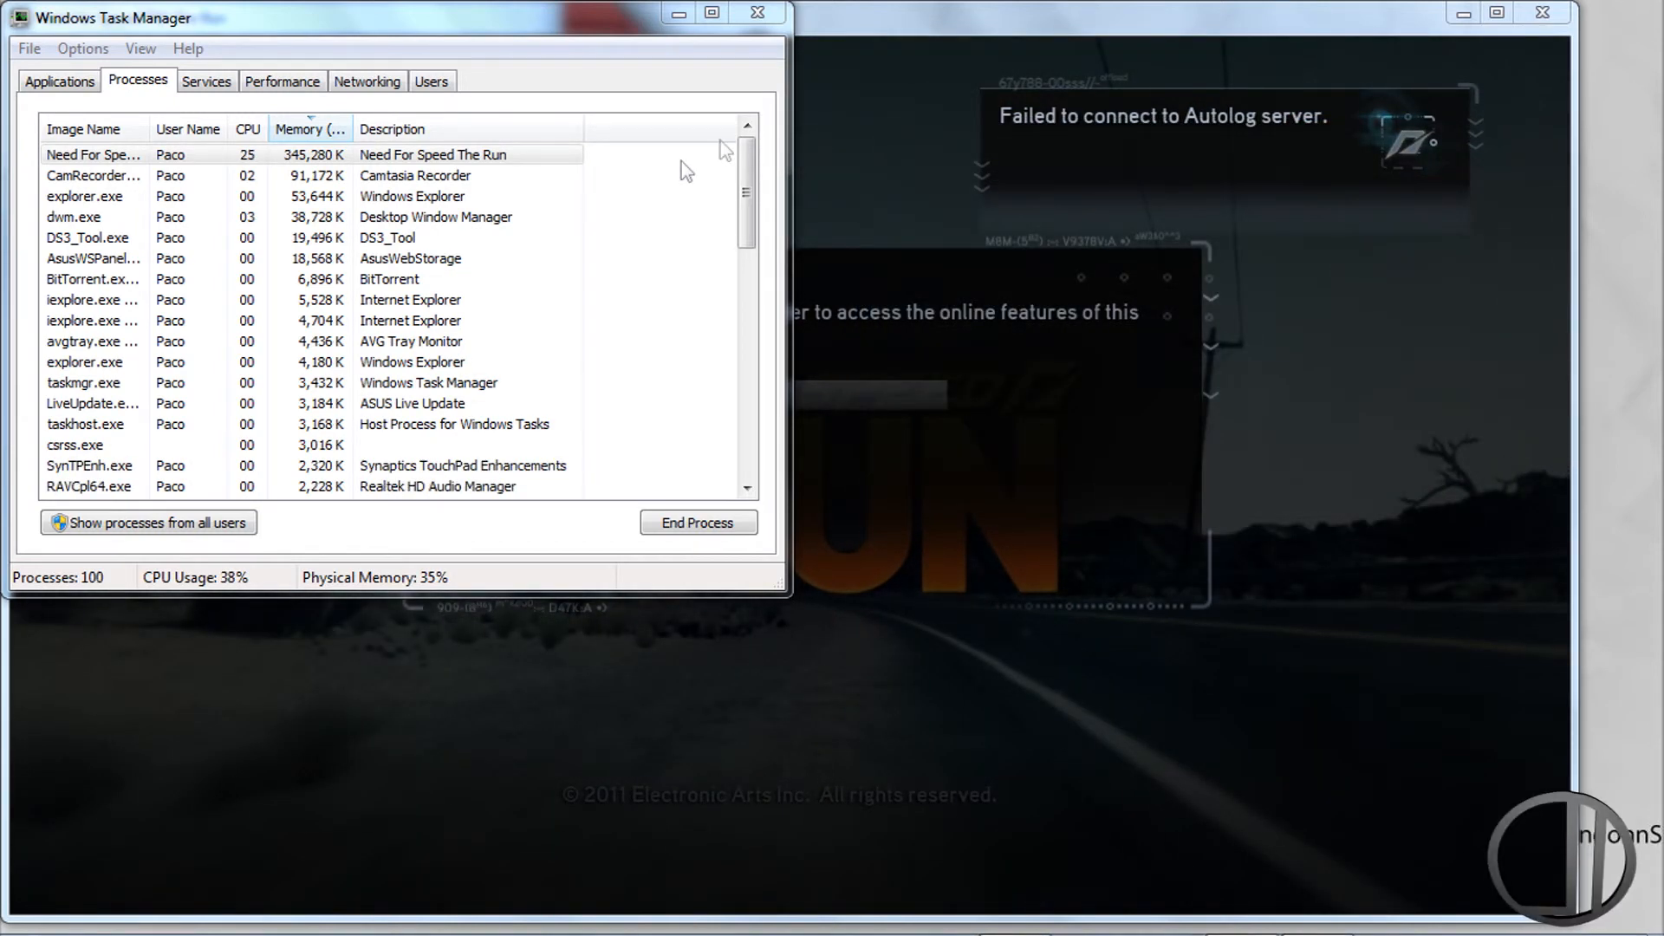
left_click(698, 523)
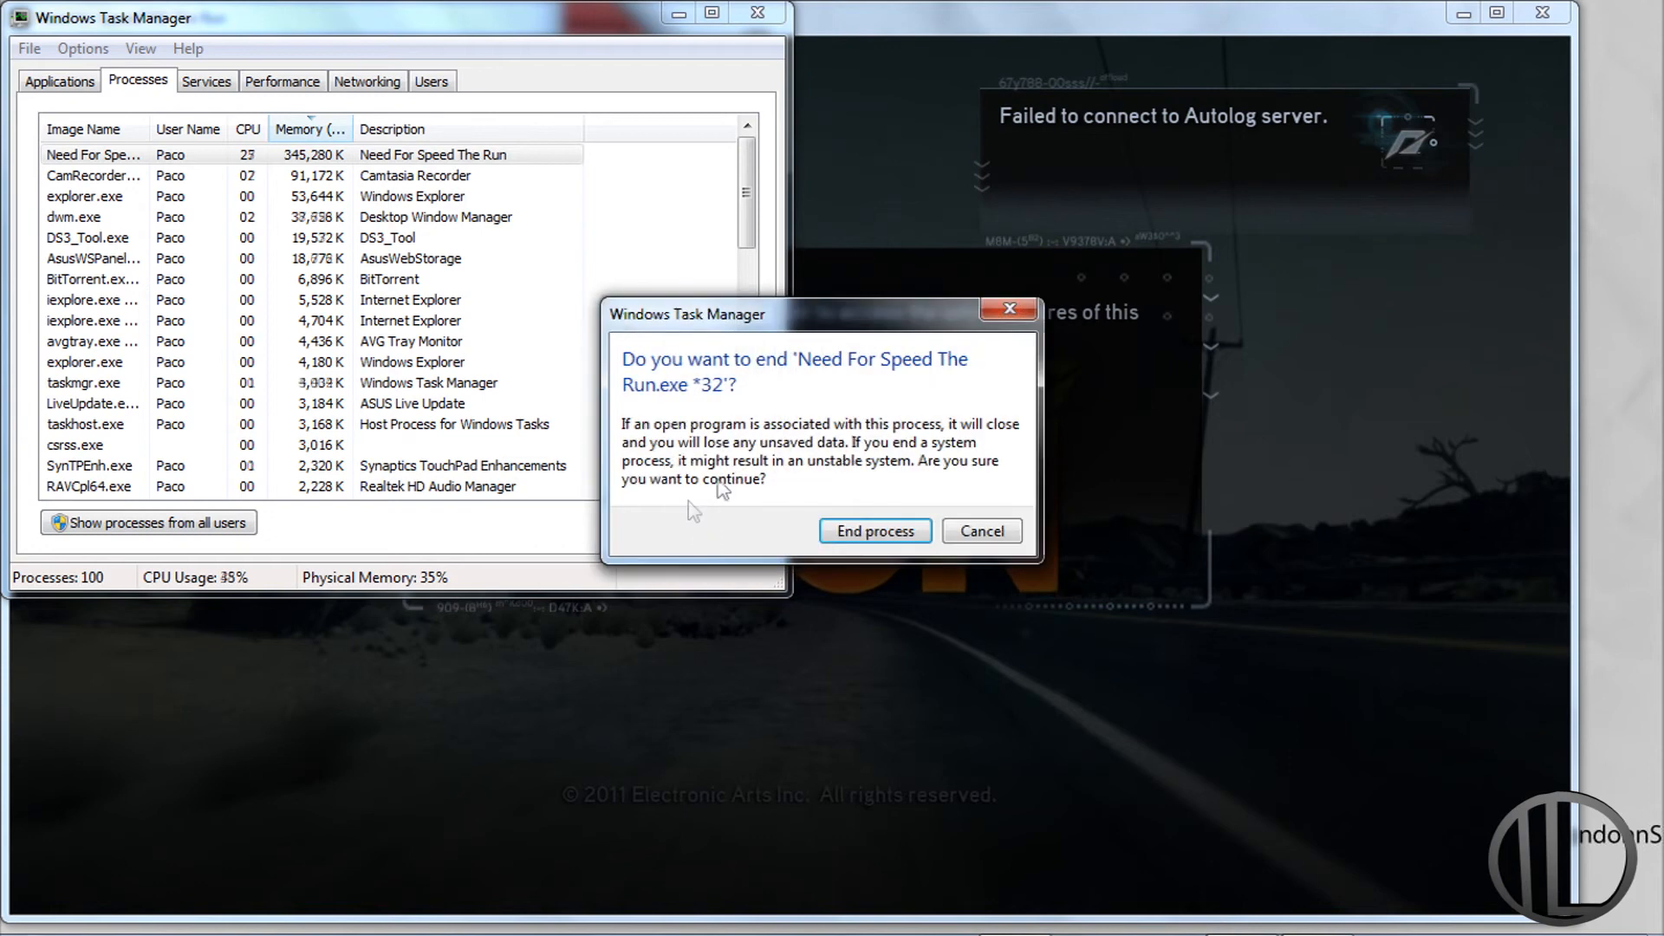
left_click(876, 531)
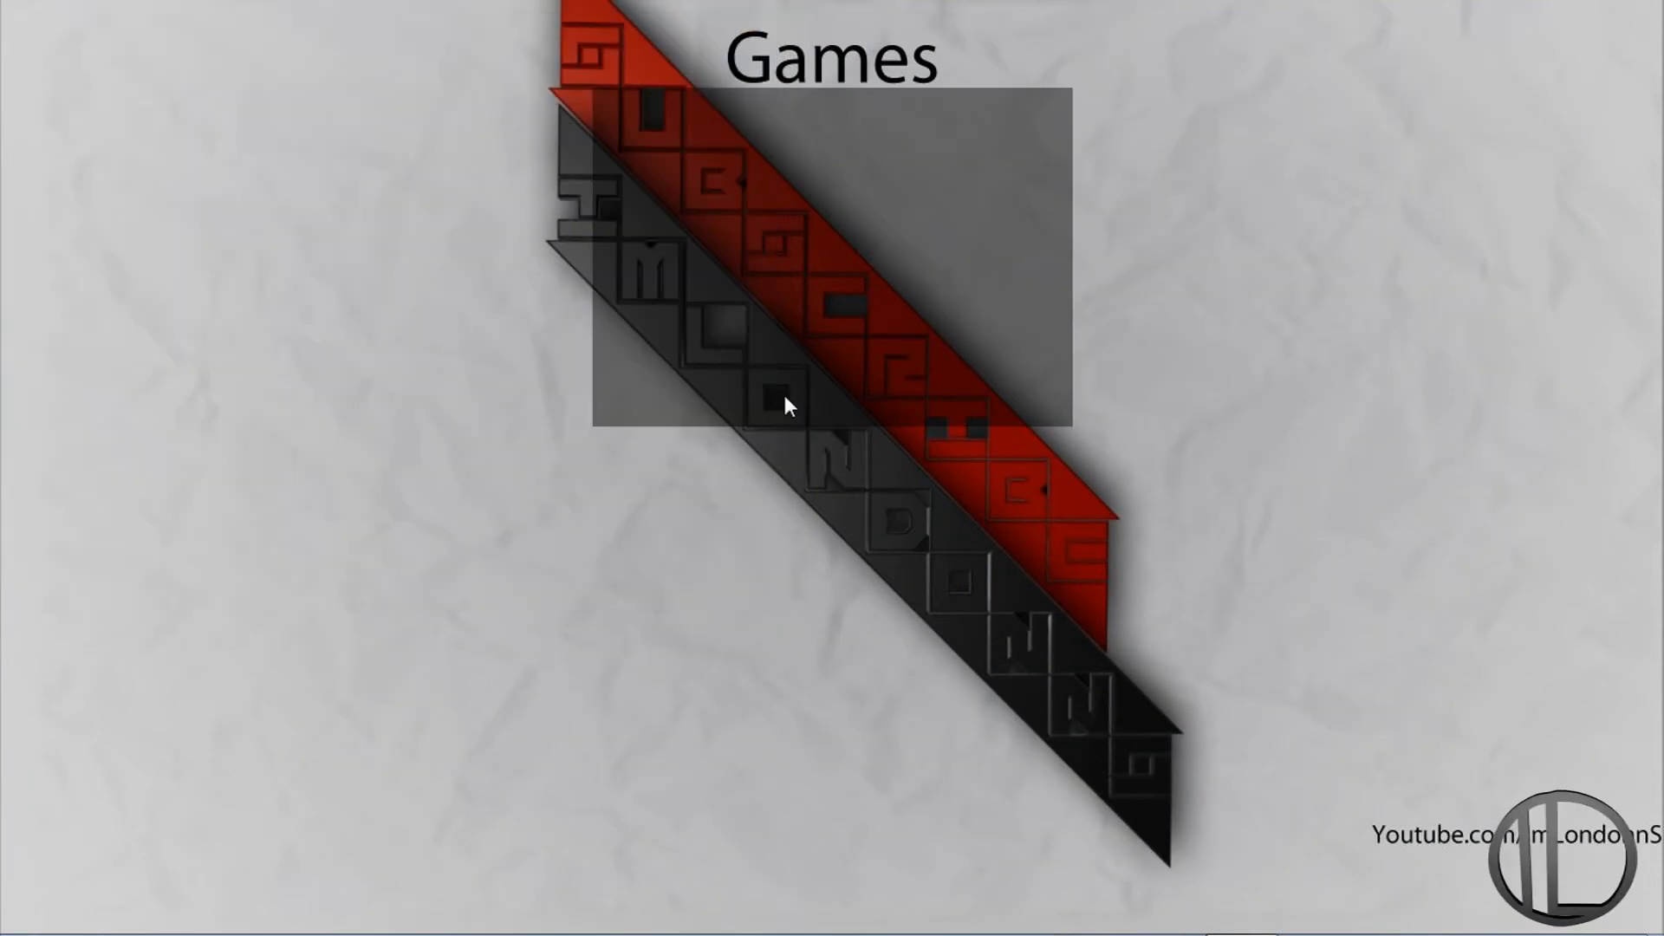
mouse_move(940, 427)
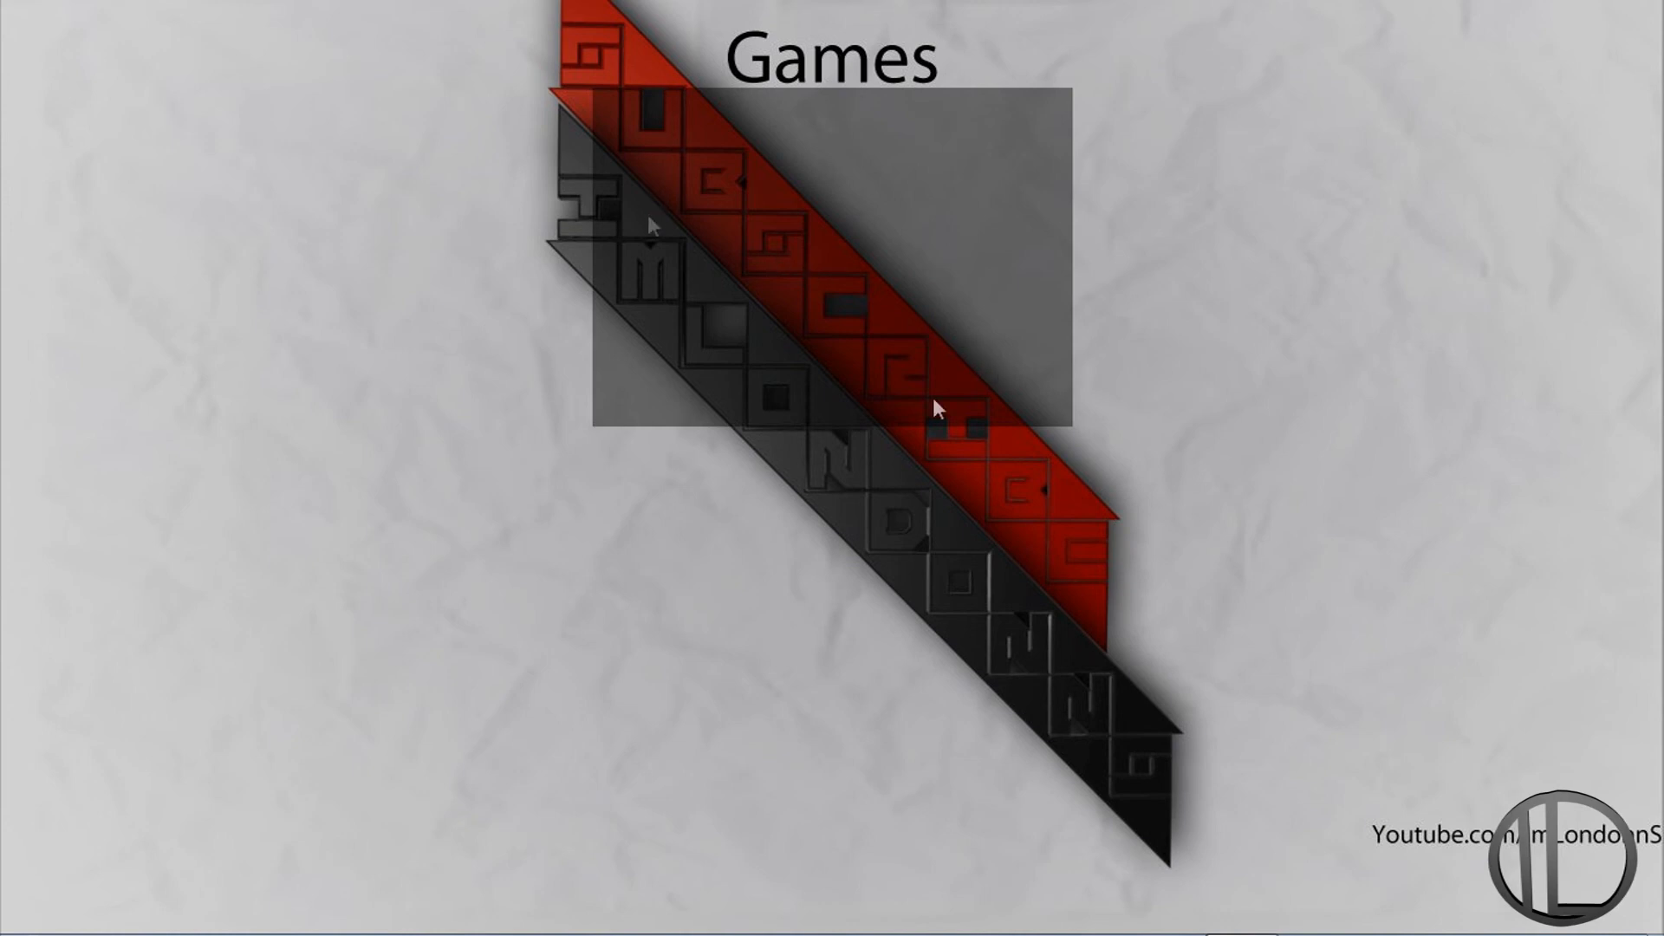
mouse_move(1108, 464)
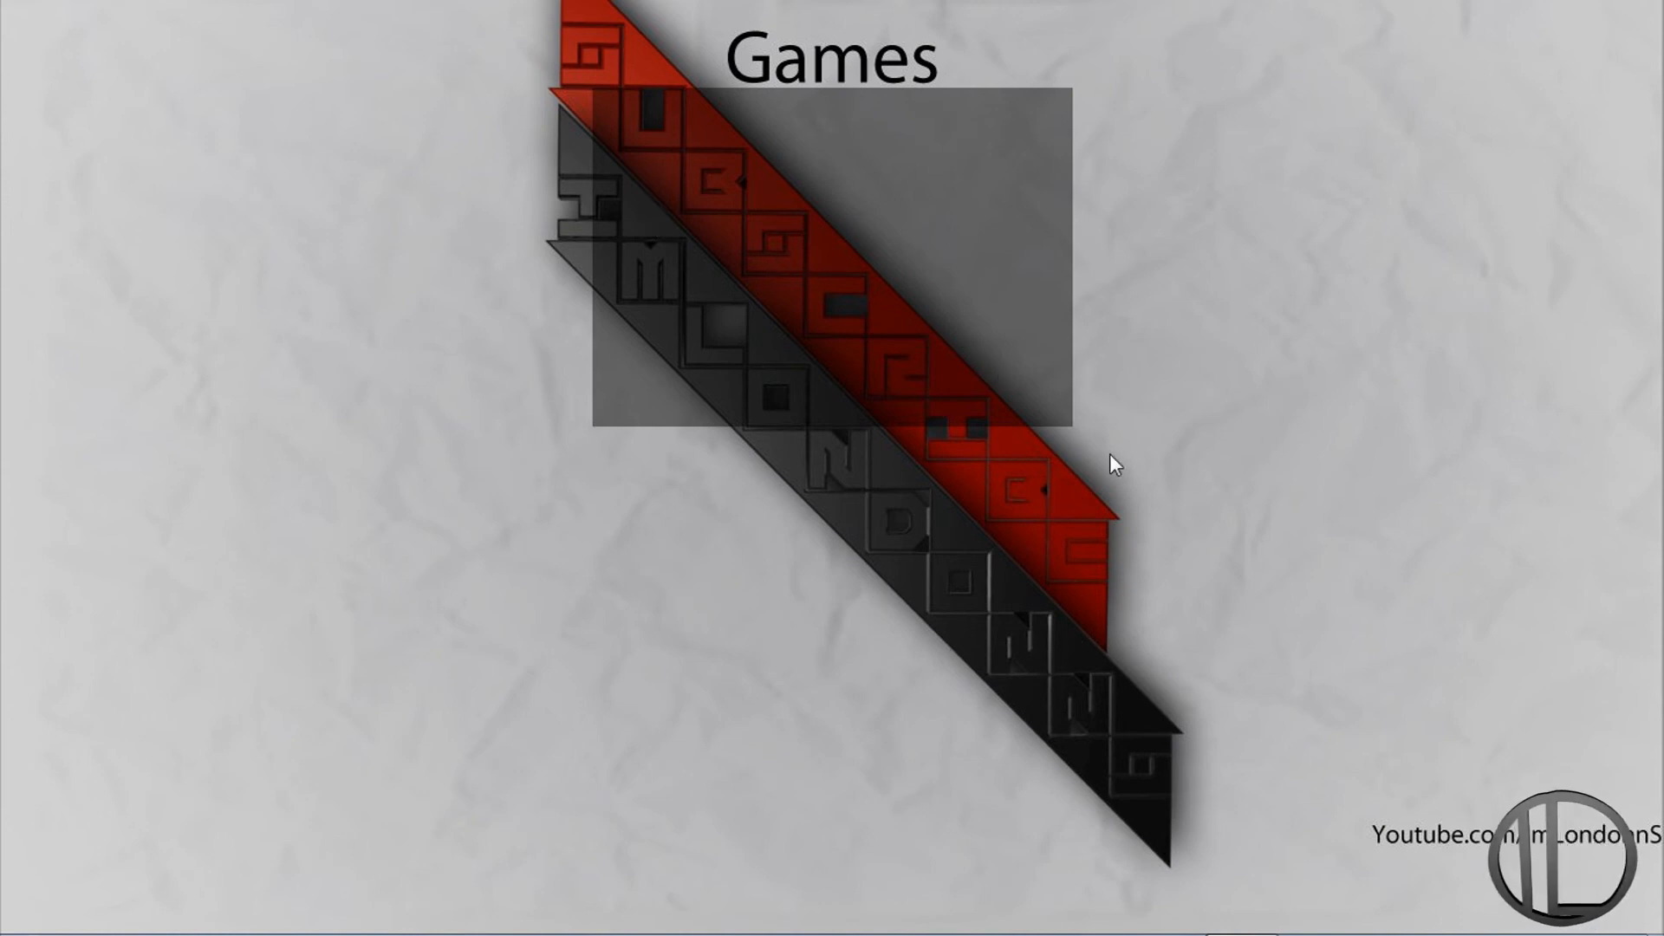